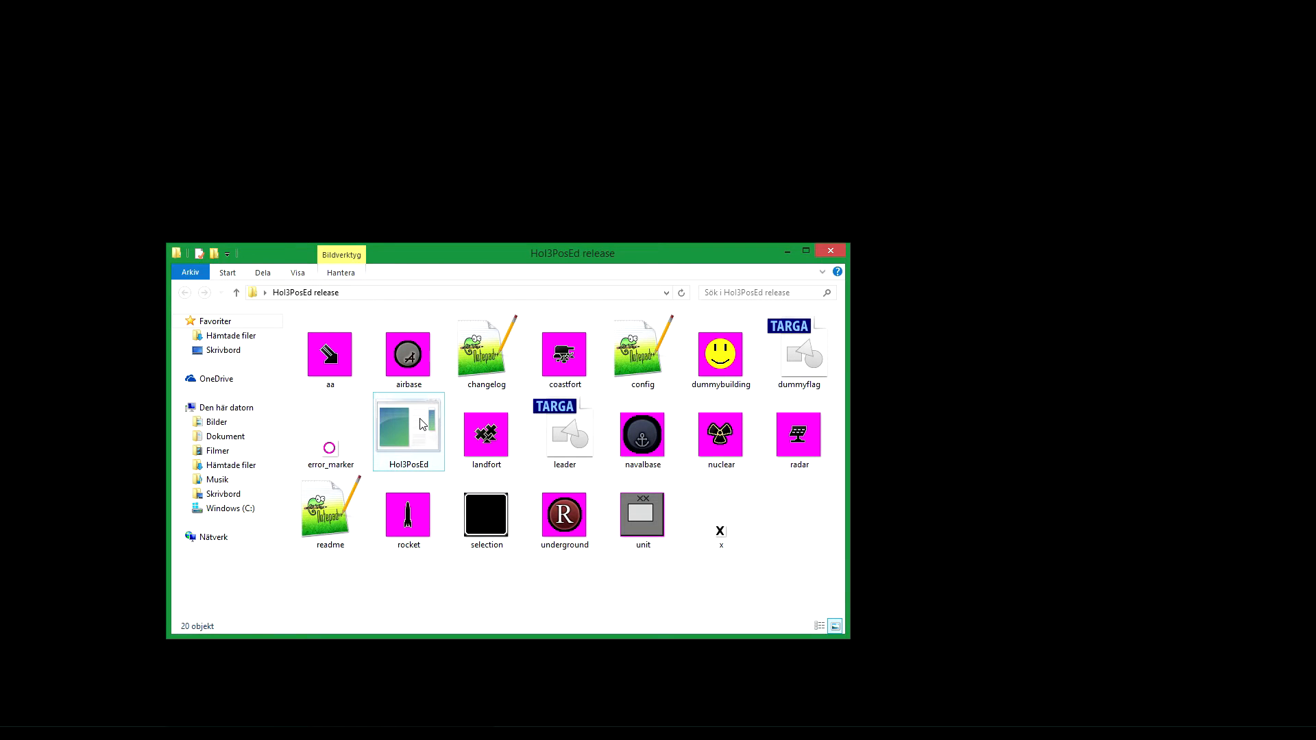
Step: Launch Hol3PosEd for Their Finest Hour using the Default mod instead of APW Revolution
double_click(408, 424)
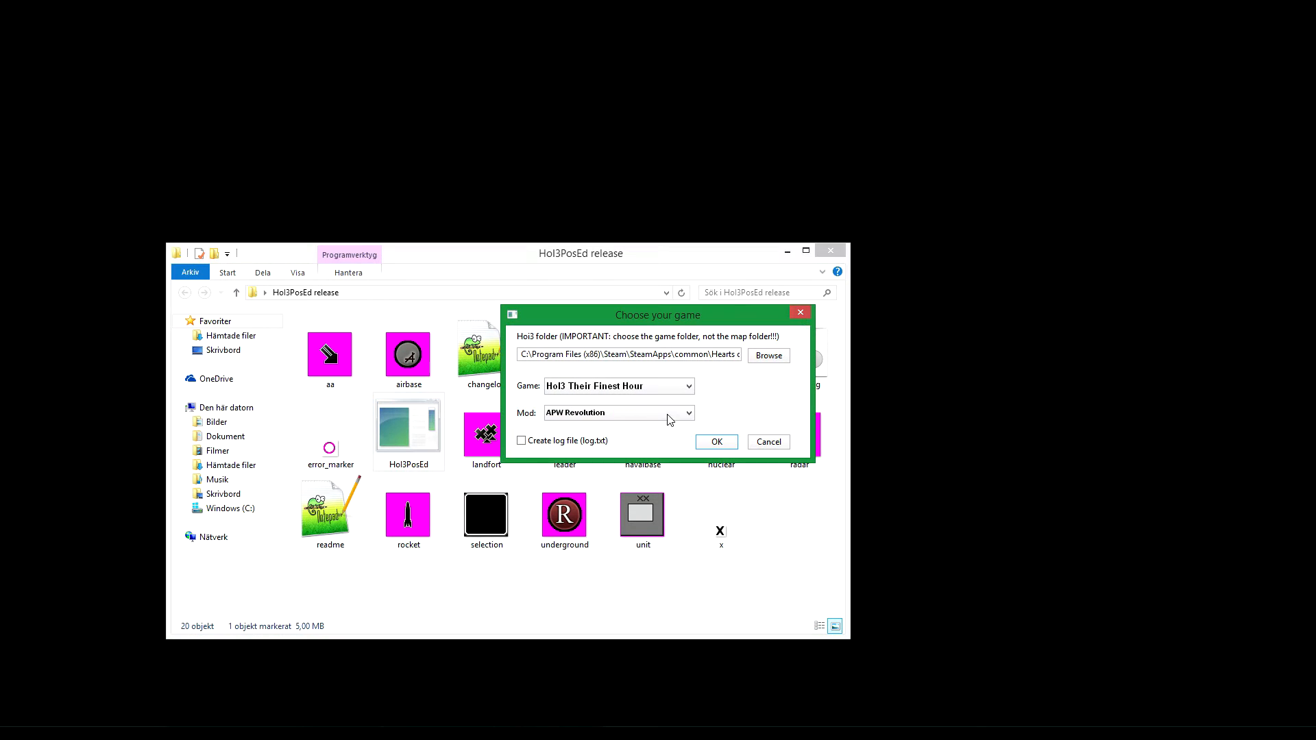
left_click(687, 412)
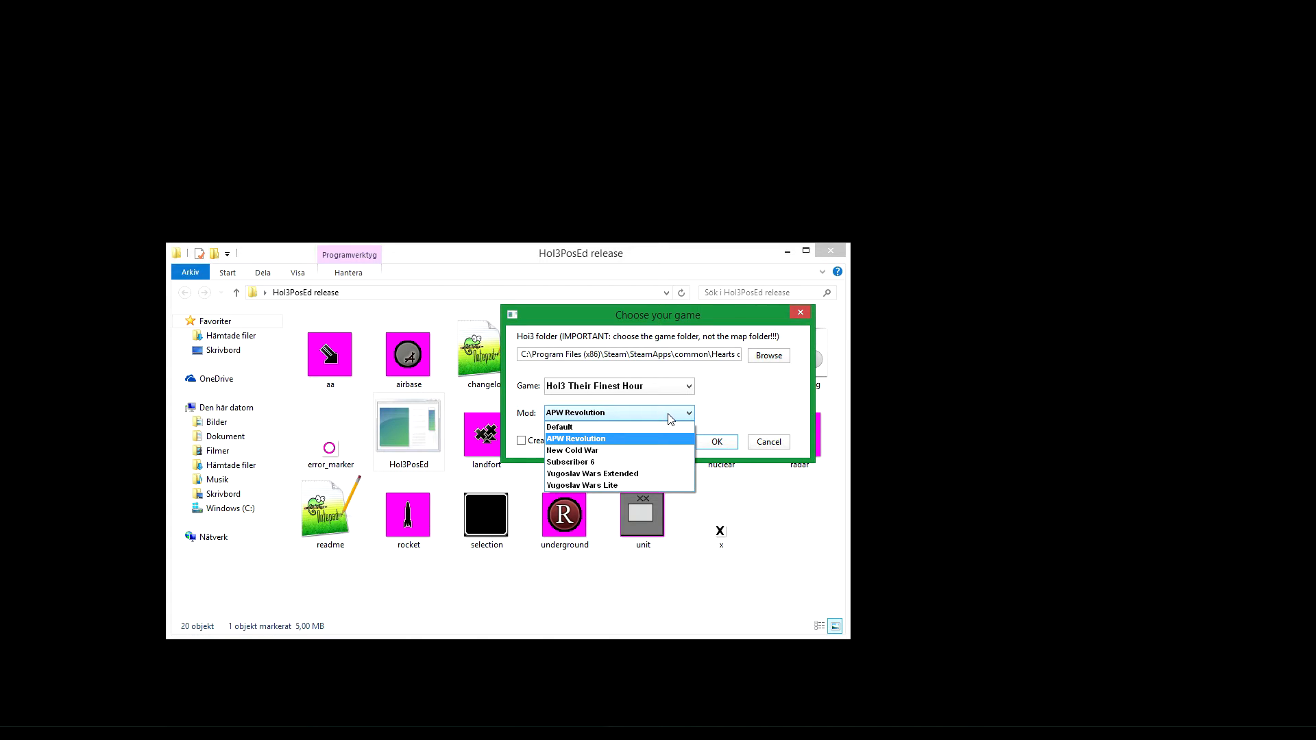
left_click(559, 427)
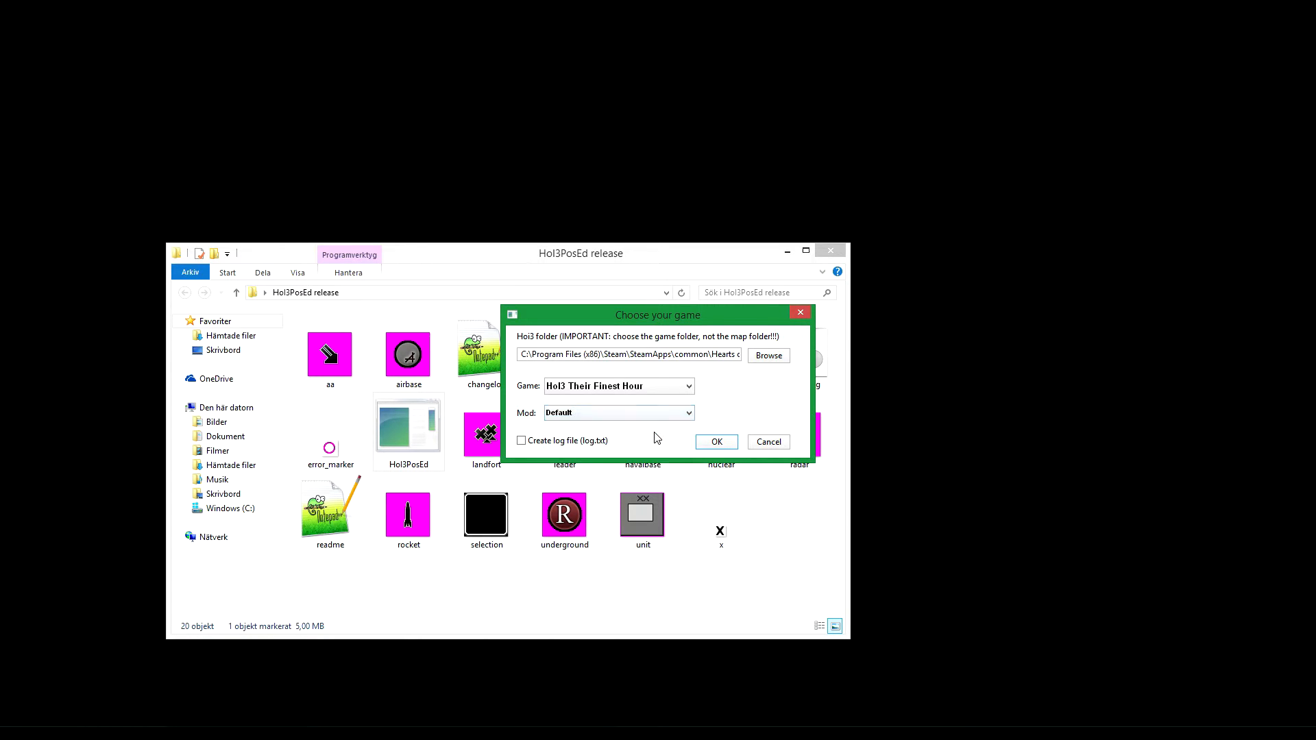
left_click(715, 442)
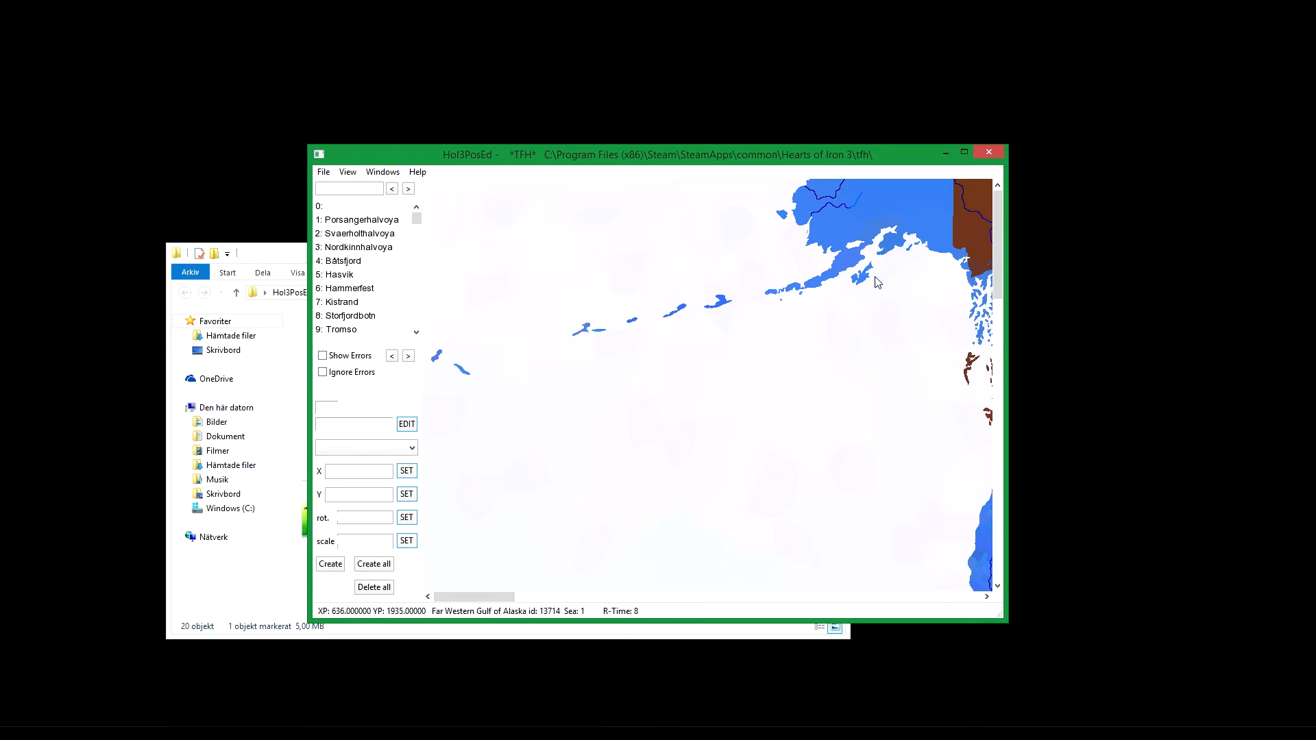
Step: Maximize the Hol3PosEd window and zoom the map out over Europe
left_click(974, 152)
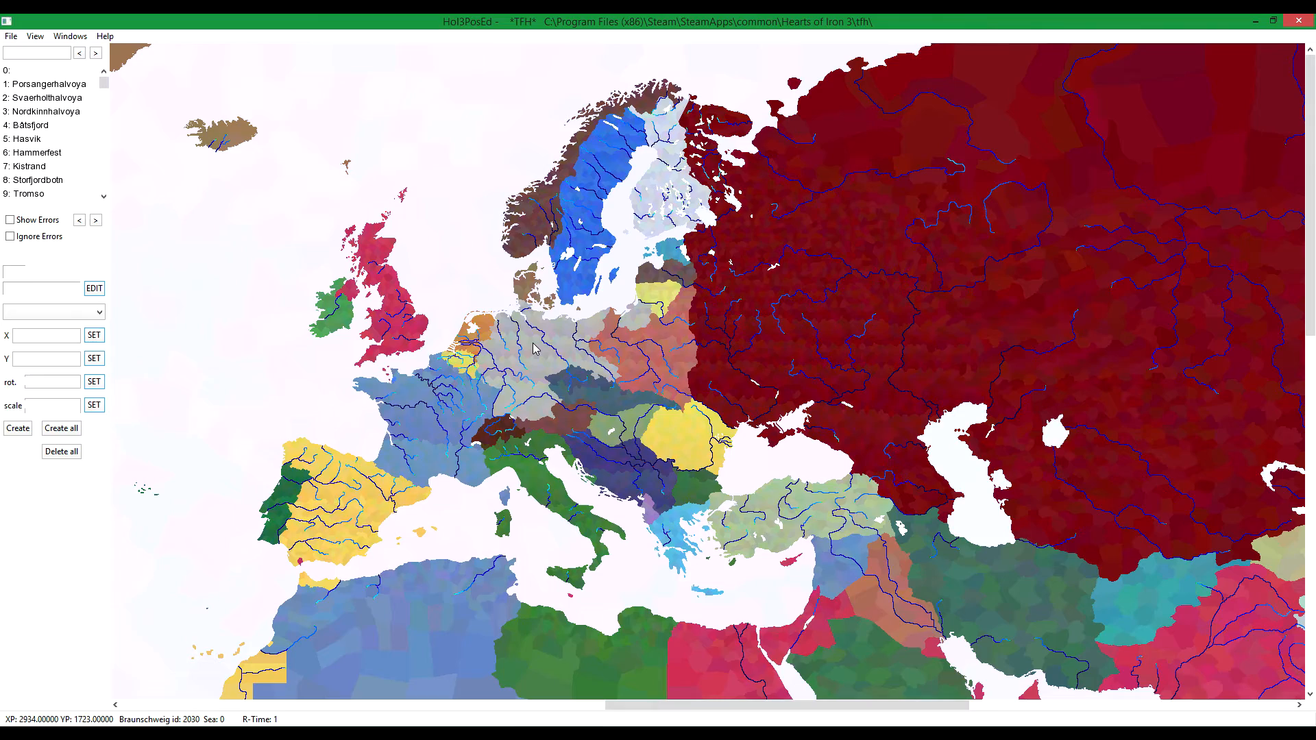
scroll("up", 3)
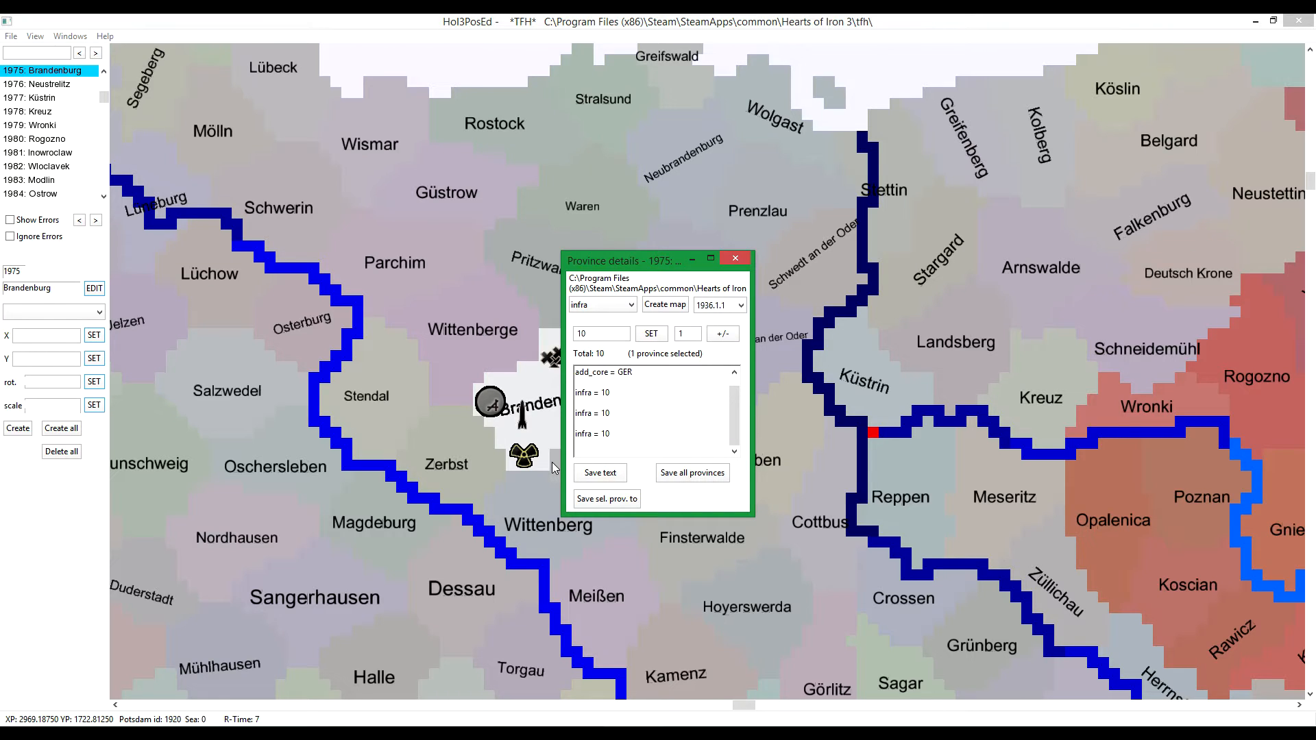
mouse_move(727, 399)
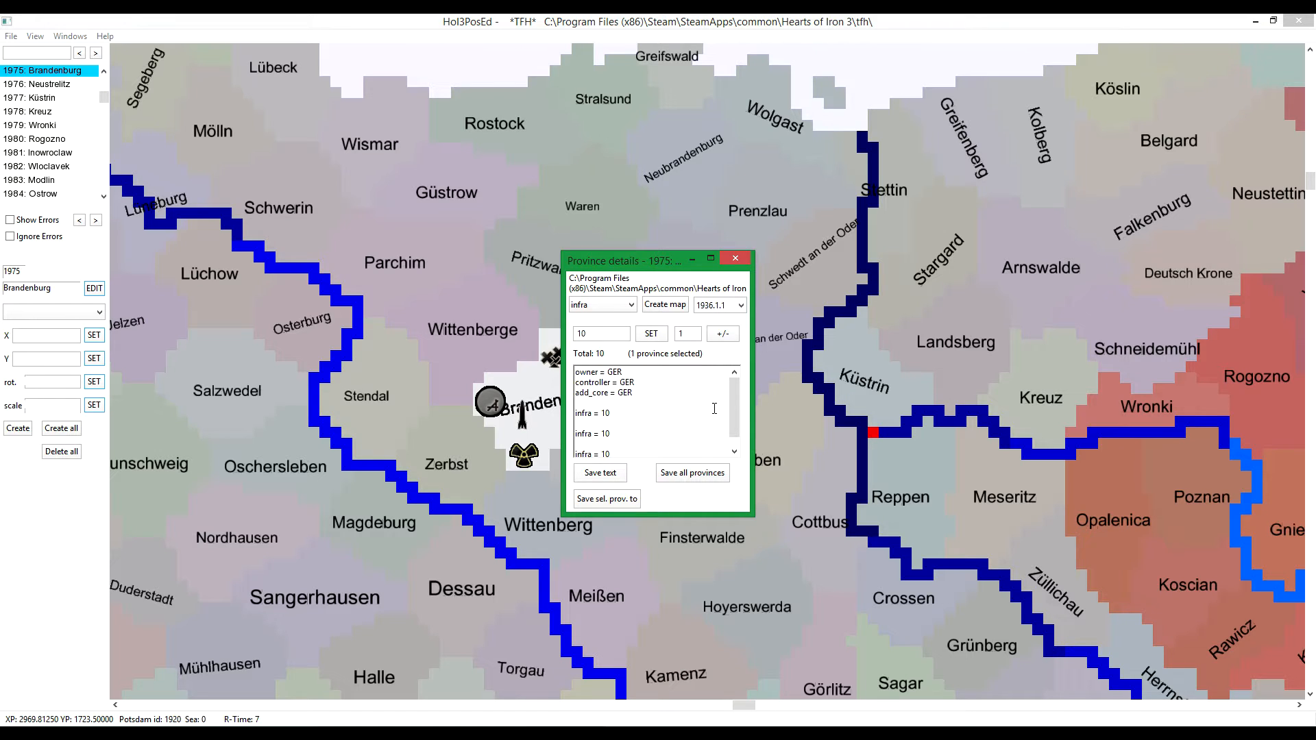
Step: Bring Brandenburg's owner, controller, core and infra entries into view in Province details
scroll("down", 3)
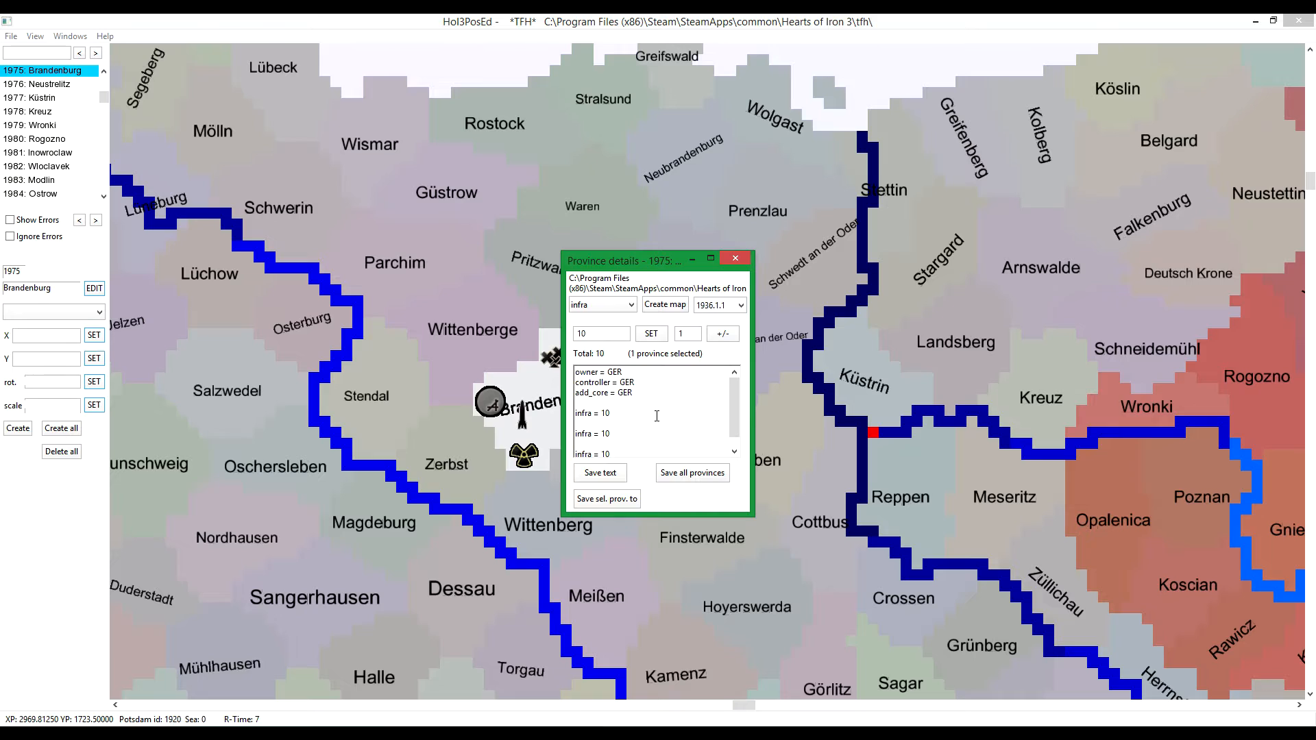
mouse_move(682, 411)
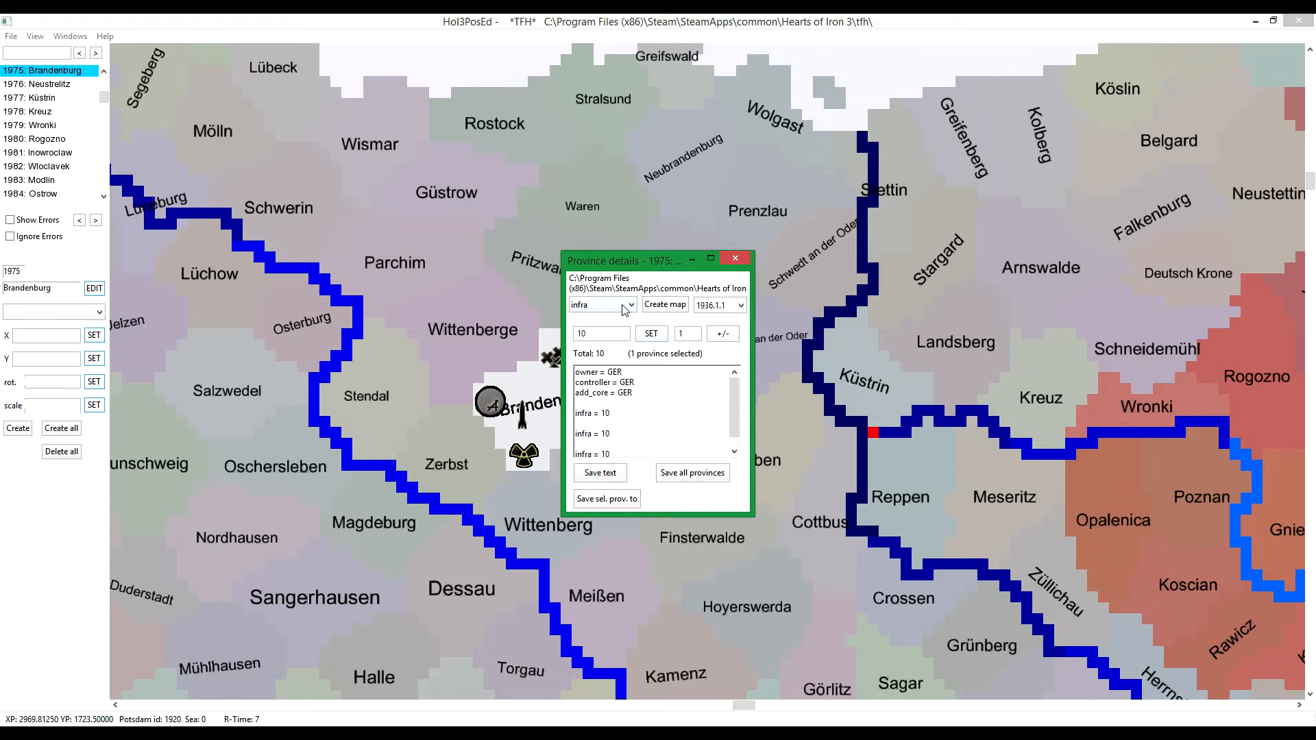
Step: Switch the Province details stat dropdown to owner, showing GER for Brandenburg
left_click(629, 304)
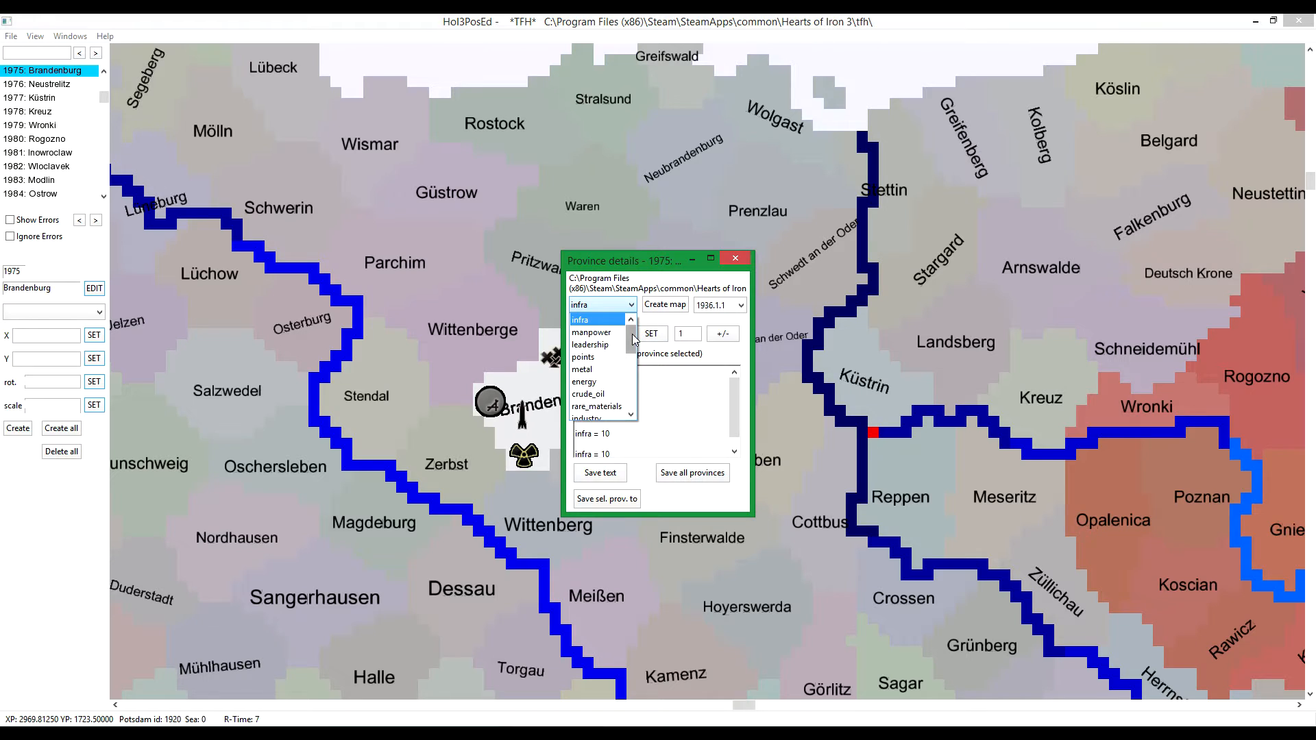
scroll("down", 3)
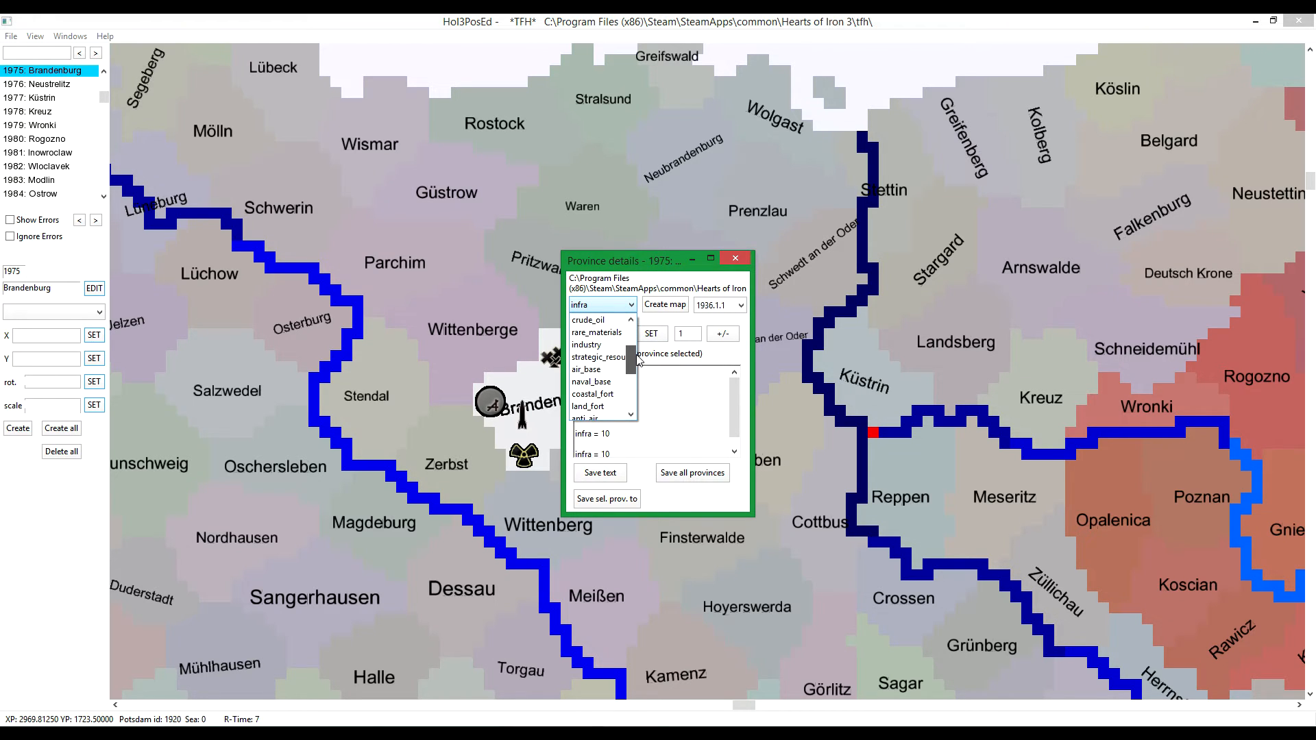
scroll("down", 3)
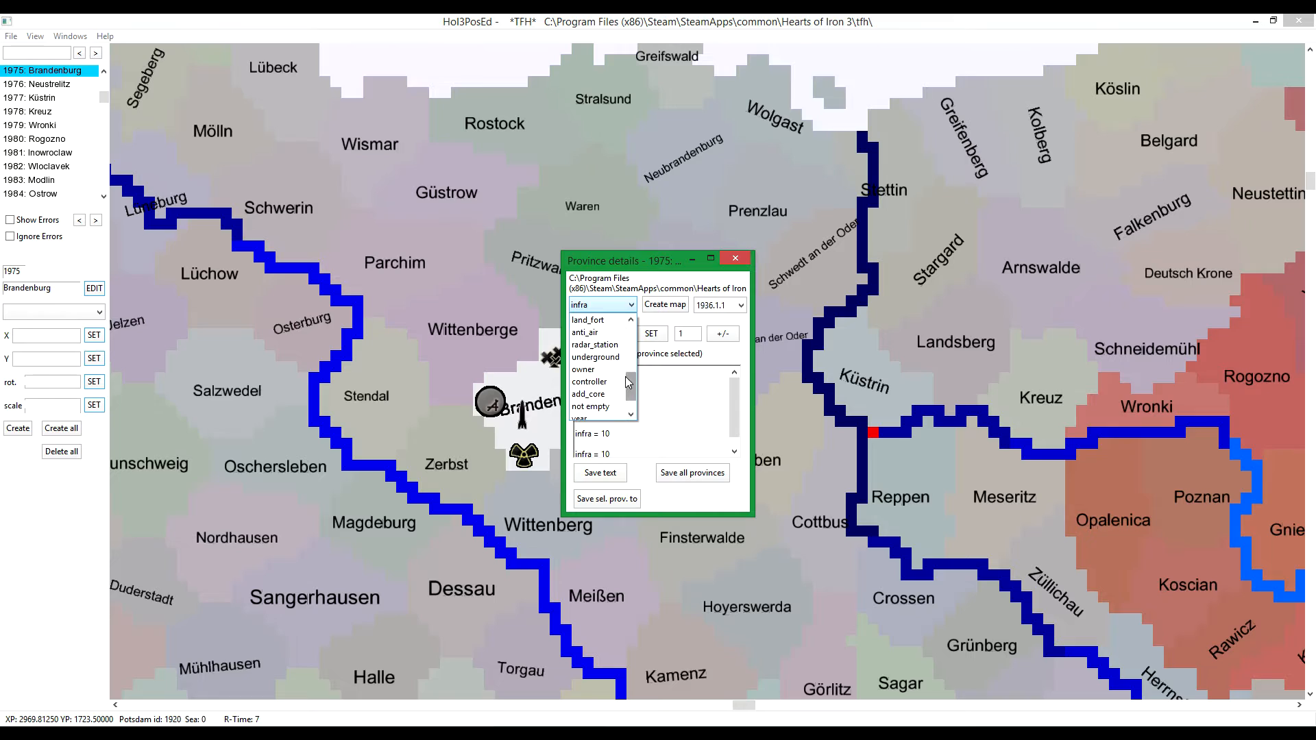
left_click(582, 370)
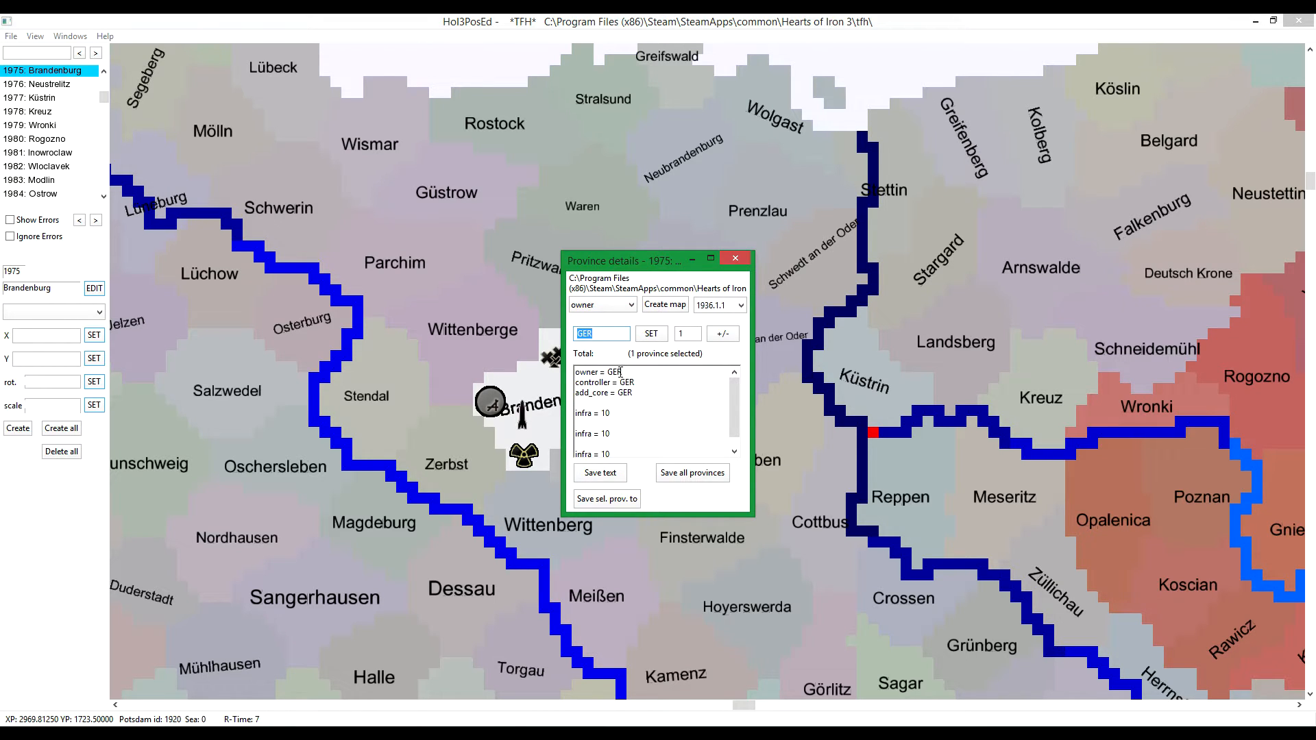
left_click(734, 257)
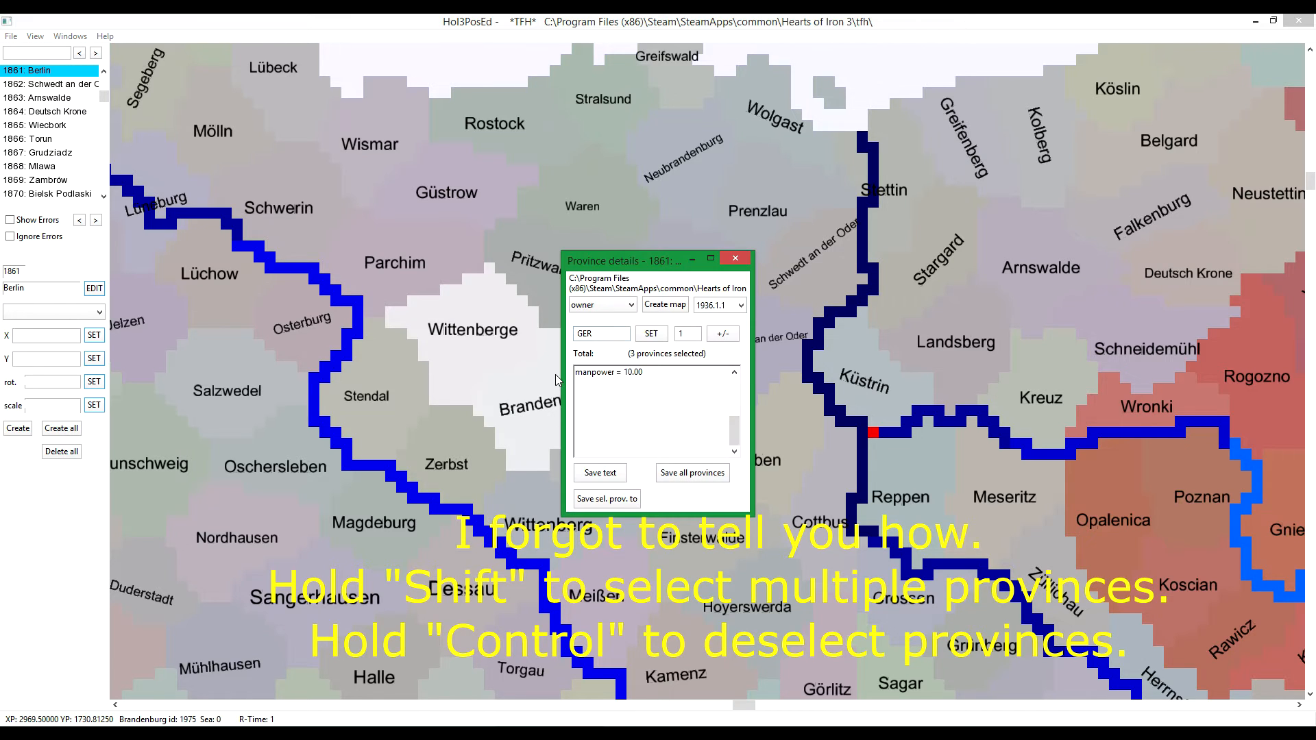
Step: Change the owner of Berlin, Wittenberge and Brandenburg from GER to FRA
scroll("down", 3)
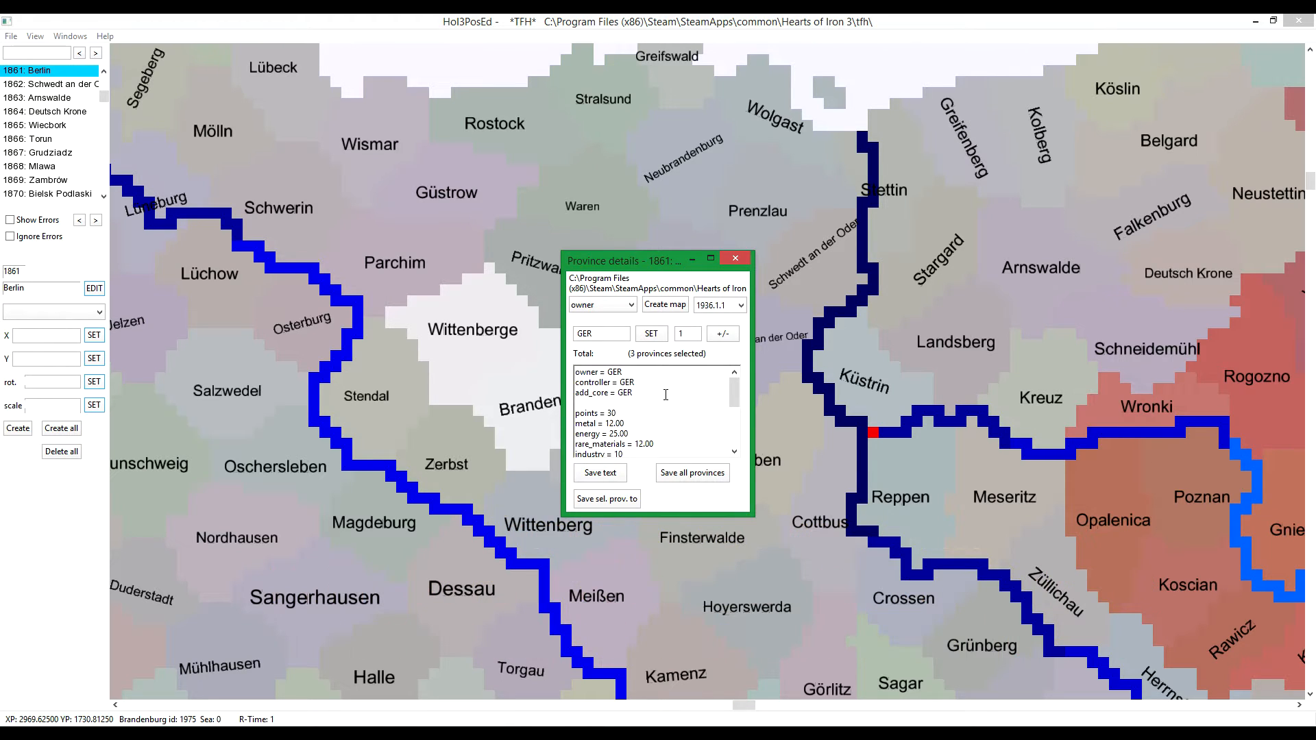
mouse_move(690, 405)
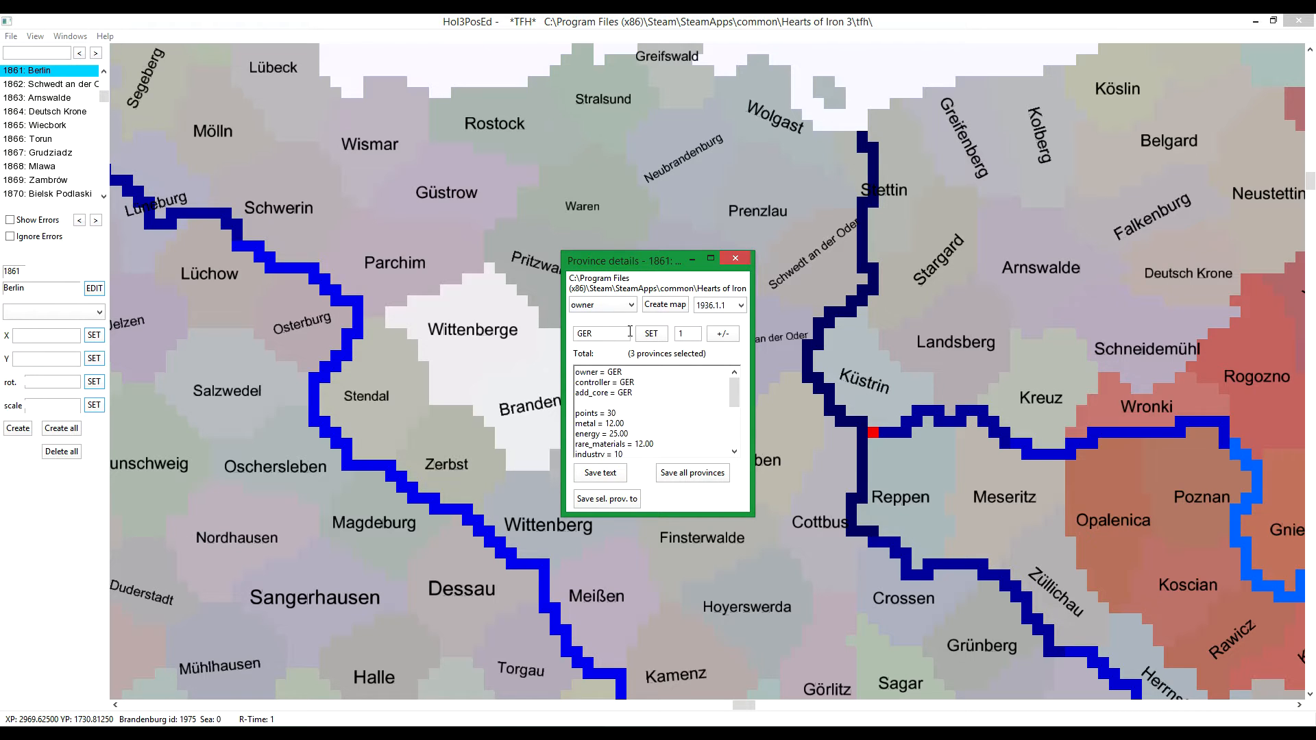
left_click(630, 304)
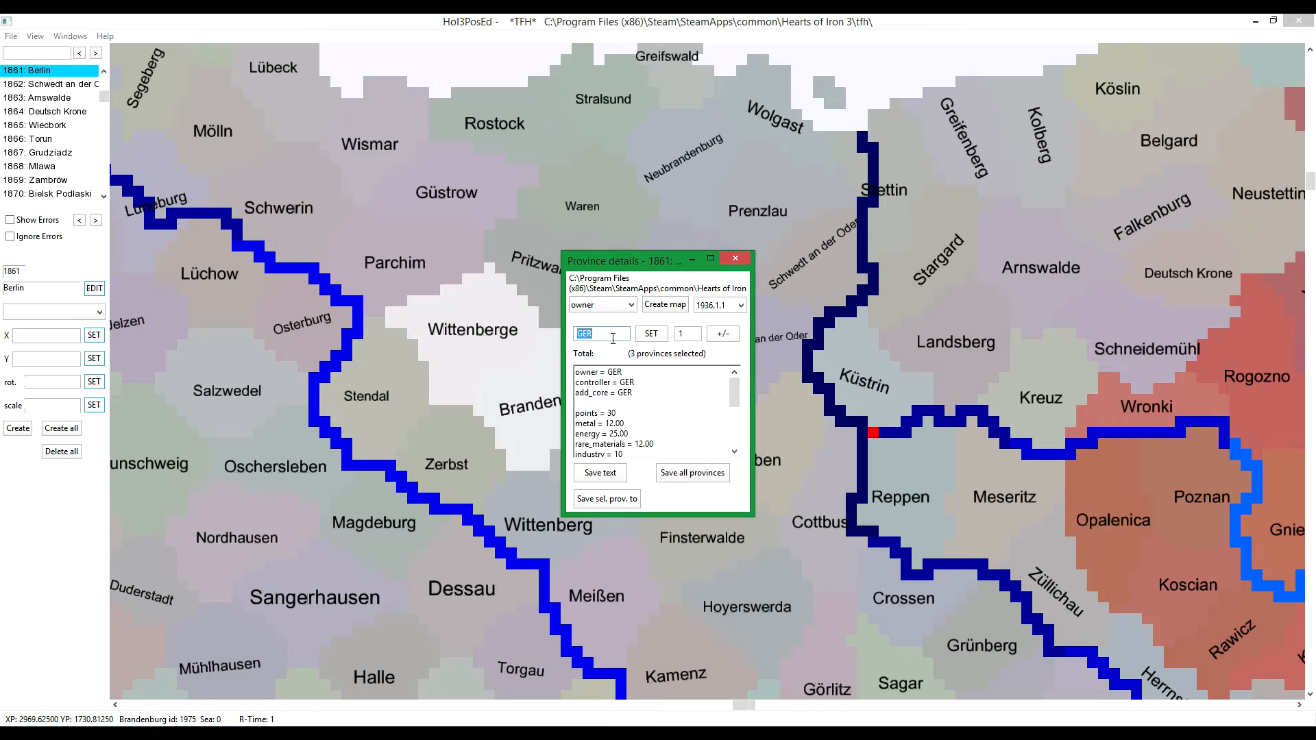
mouse_move(594, 352)
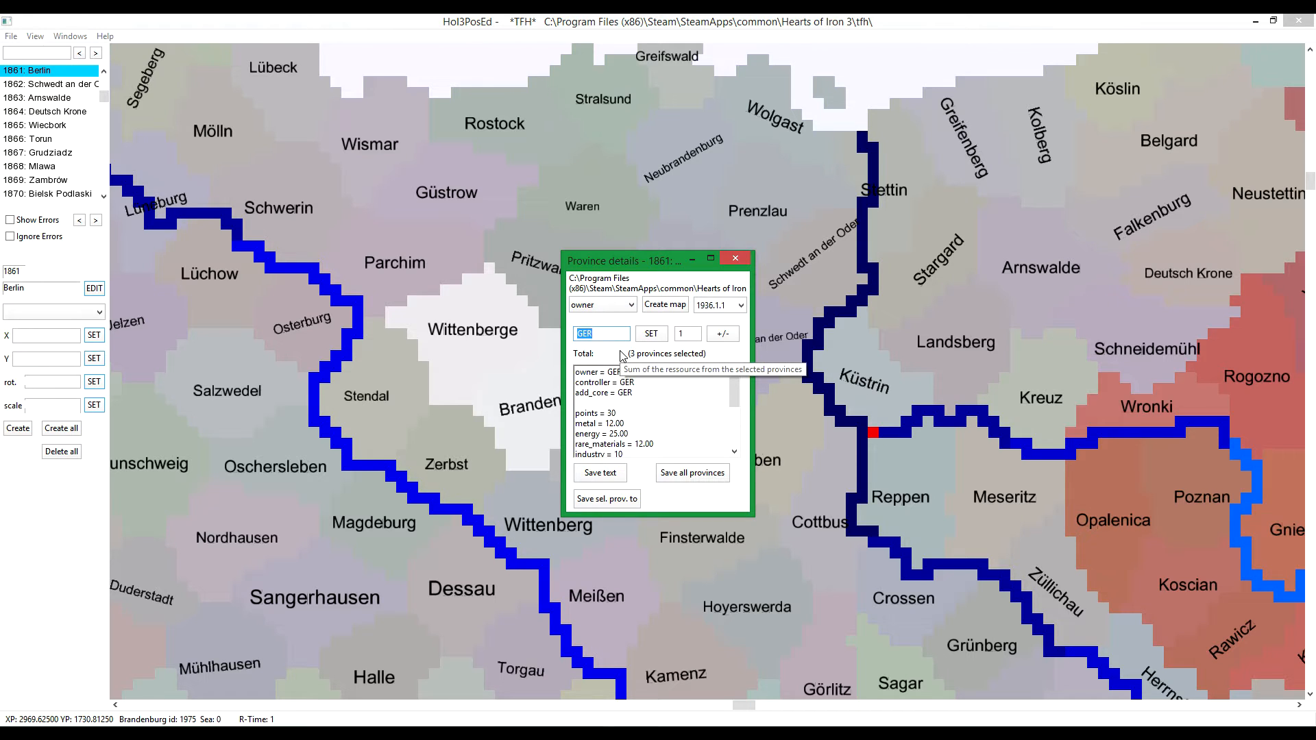
mouse_move(728, 353)
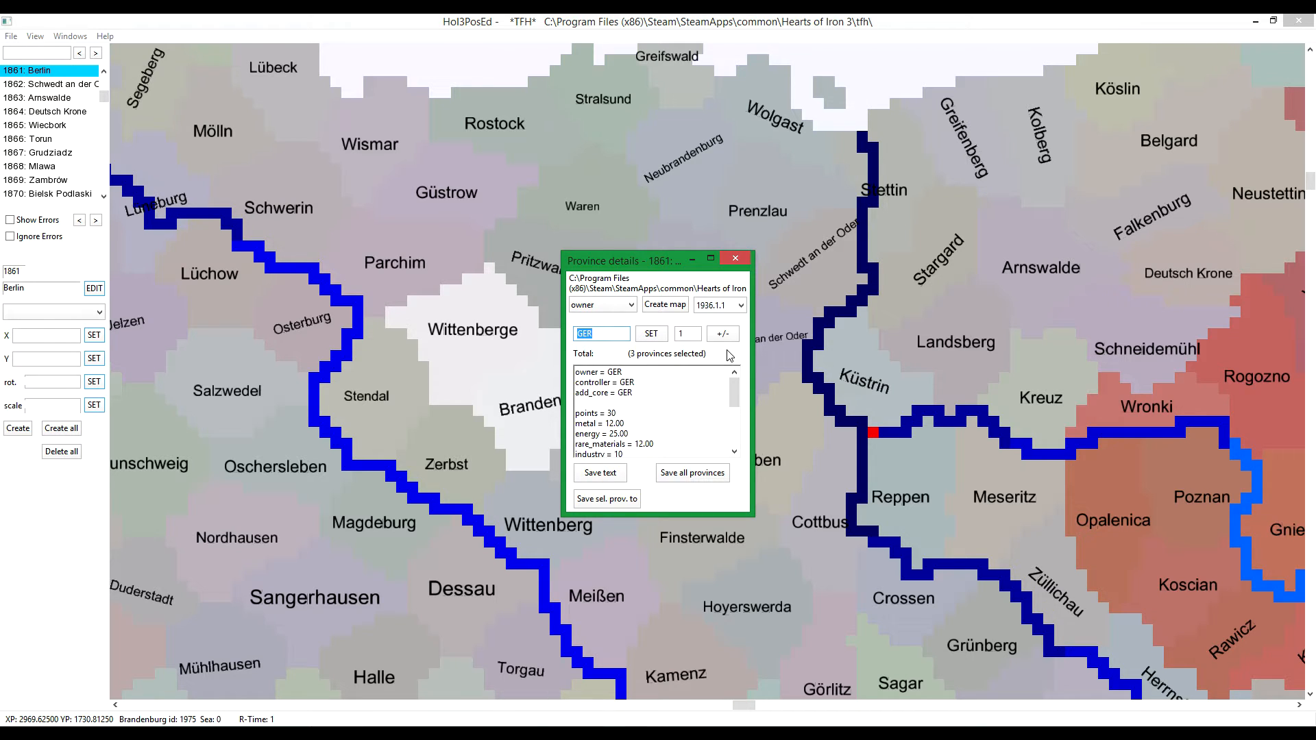
type("F")
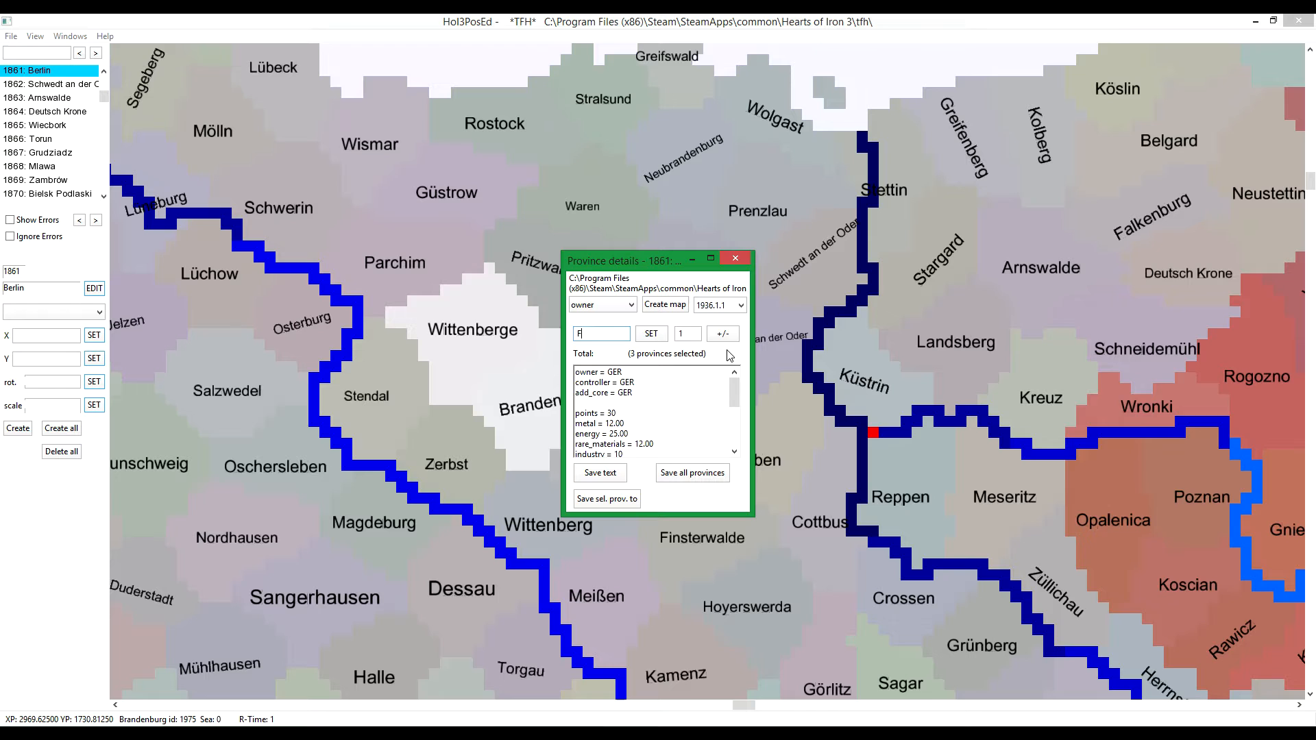
type("RA")
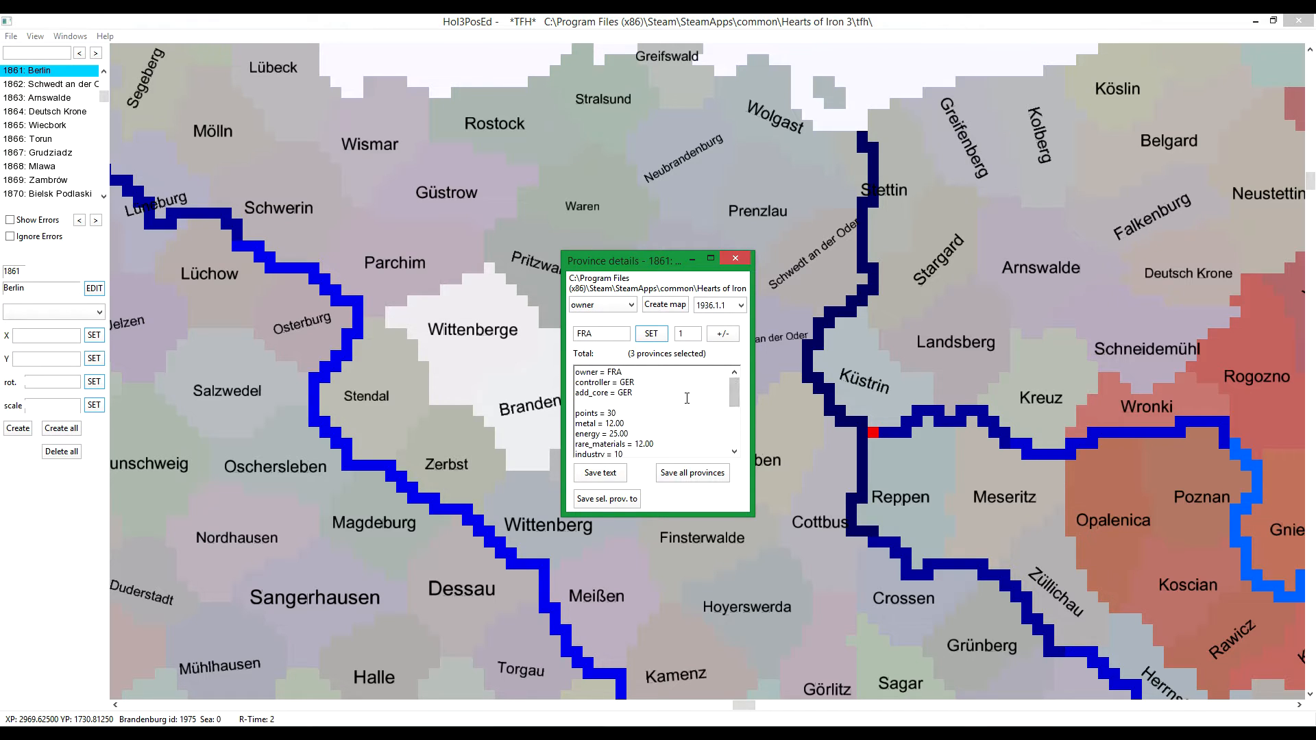
left_click(632, 371)
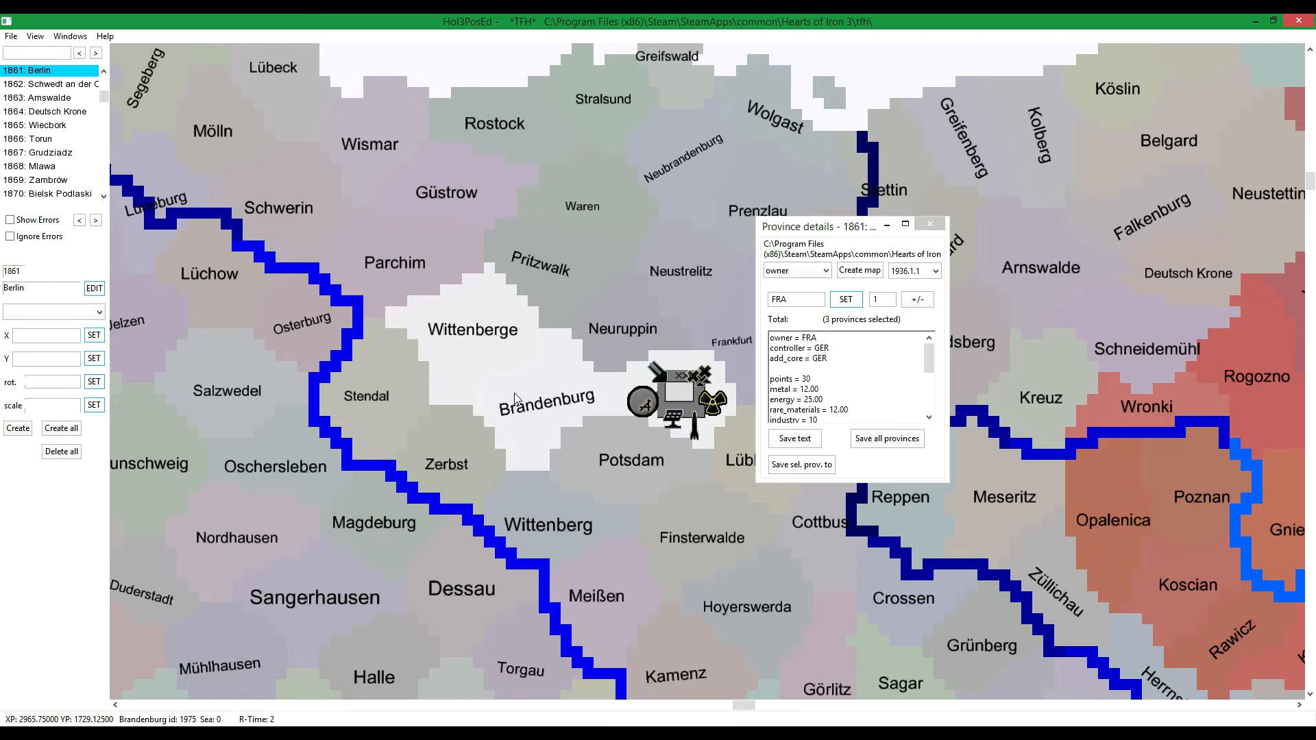
mouse_move(816, 371)
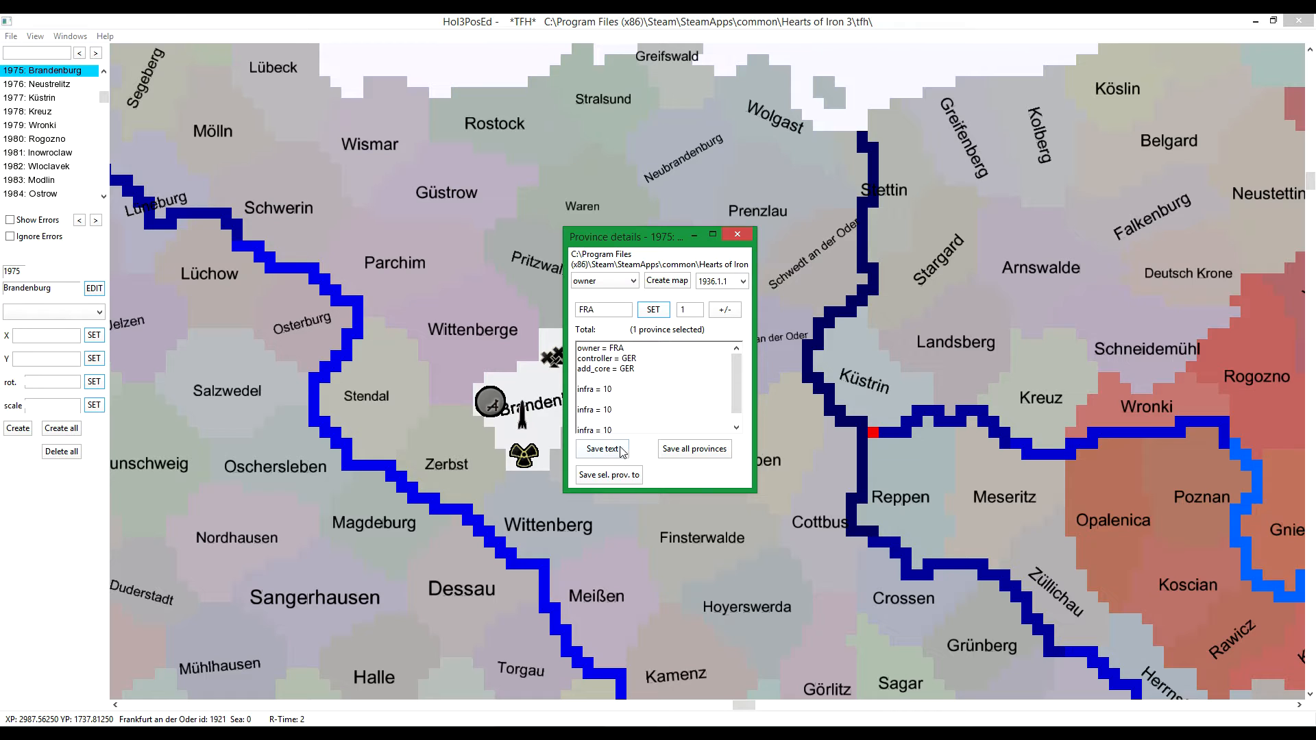
mouse_move(601, 448)
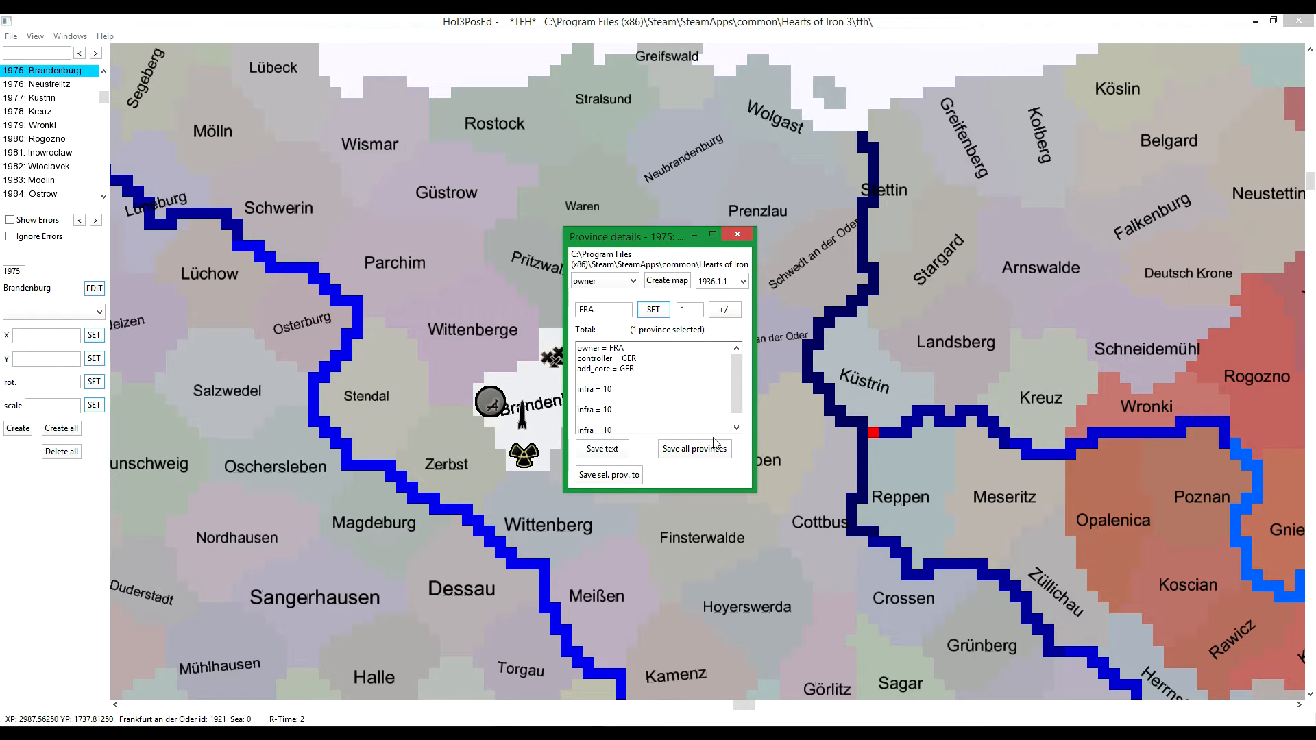
mouse_move(694, 448)
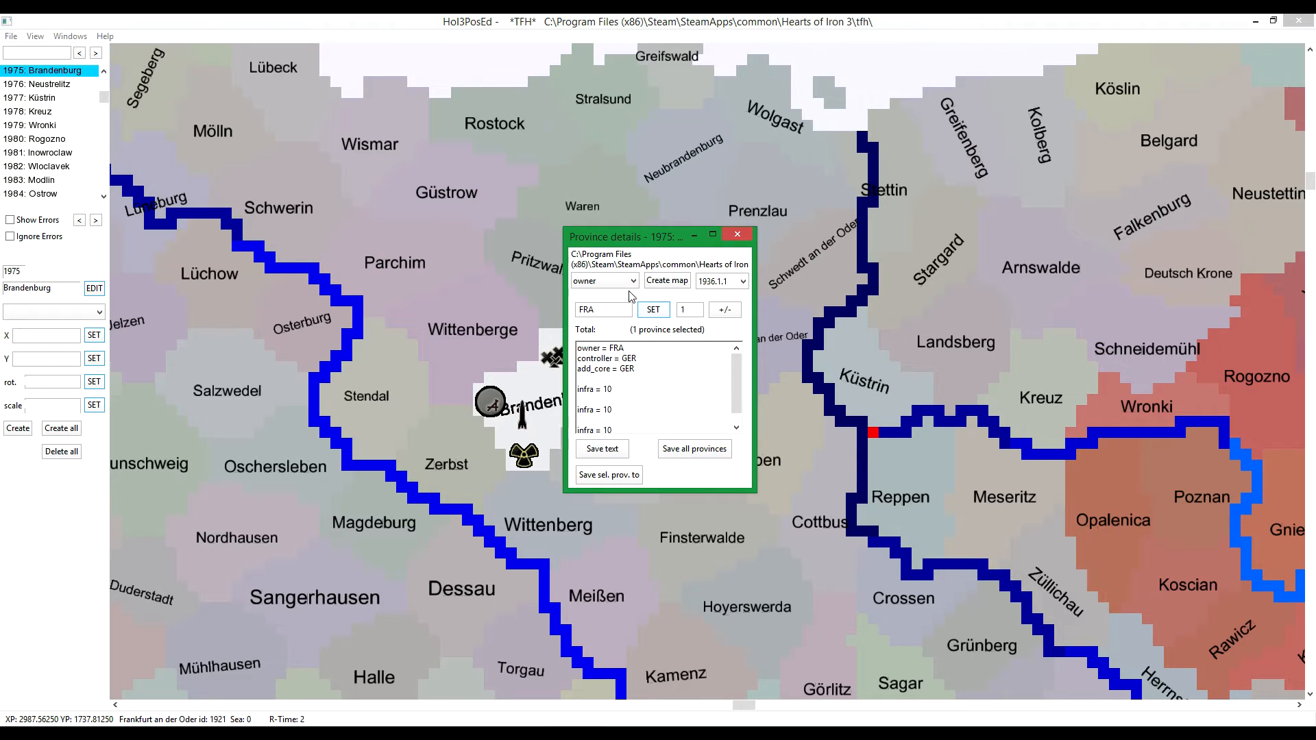
Step: Set Brandenburg's points stat to 10, moving the details window aside
left_click(628, 281)
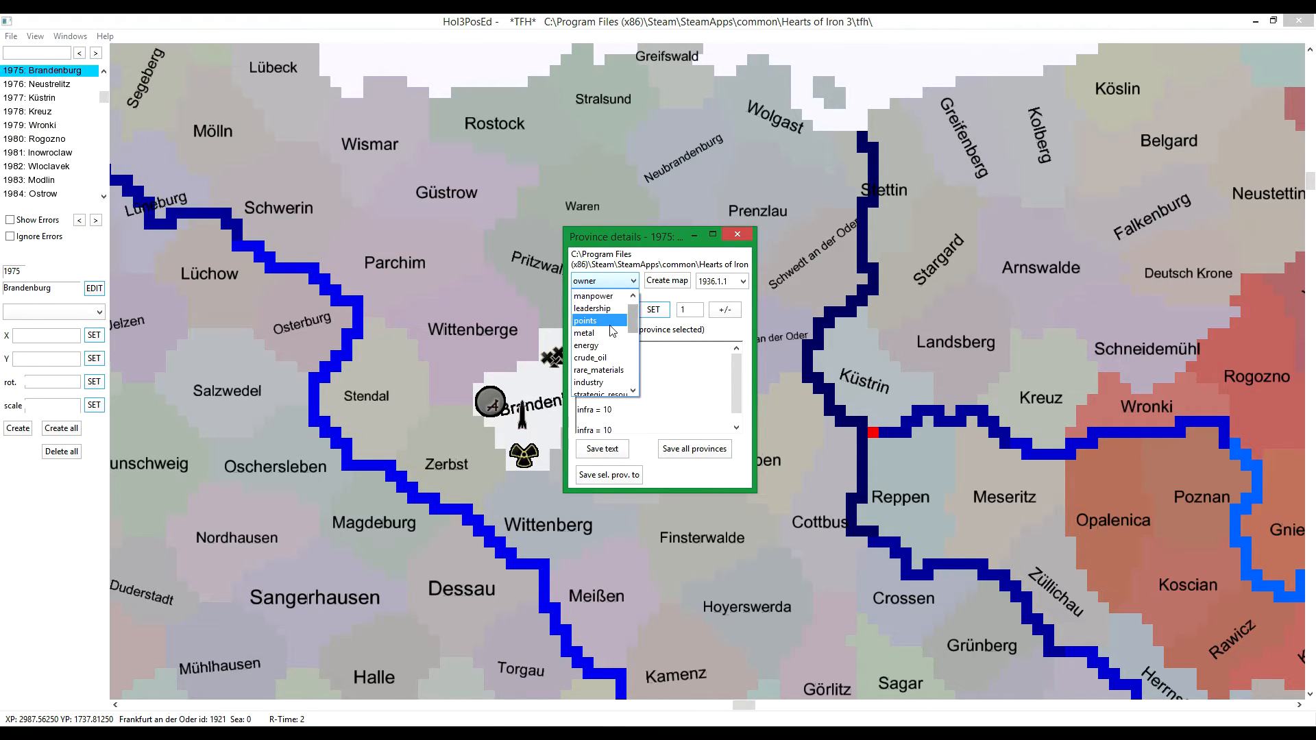
left_click(584, 320)
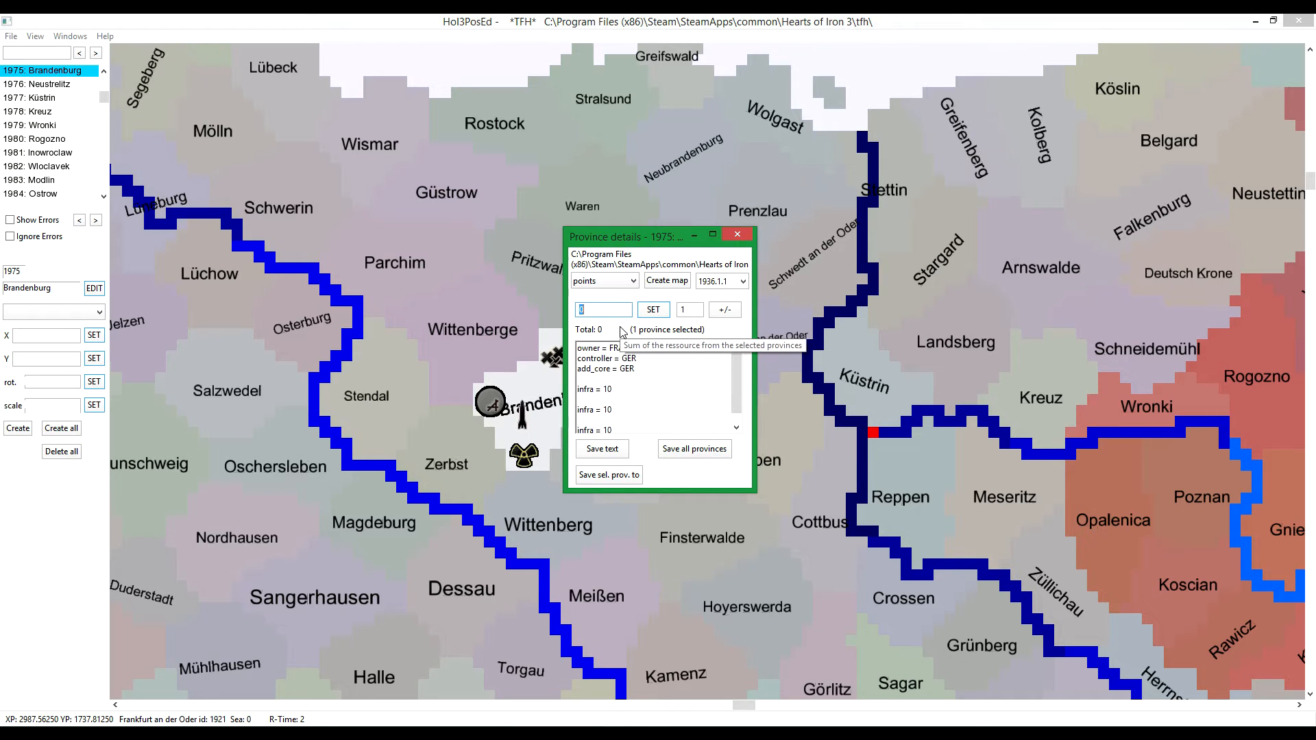
left_click_drag(658, 236, 860, 266)
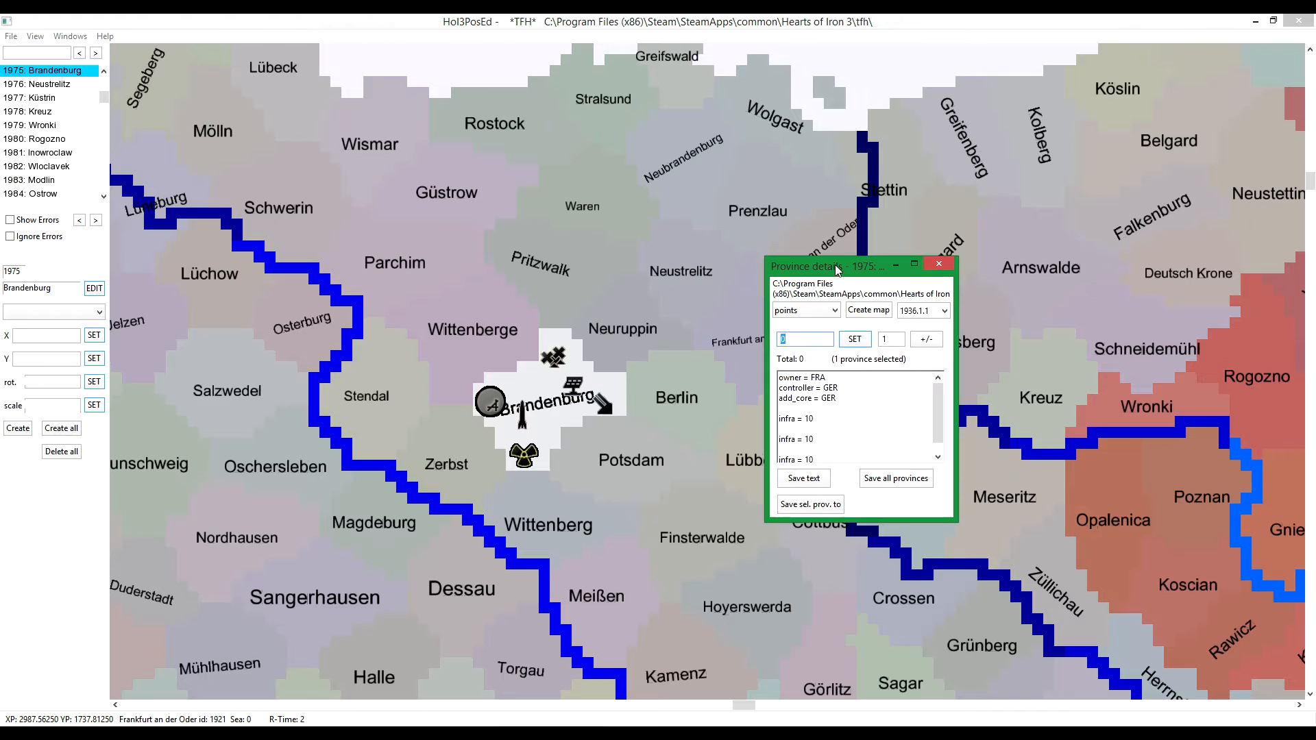
left_click_drag(826, 266, 749, 254)
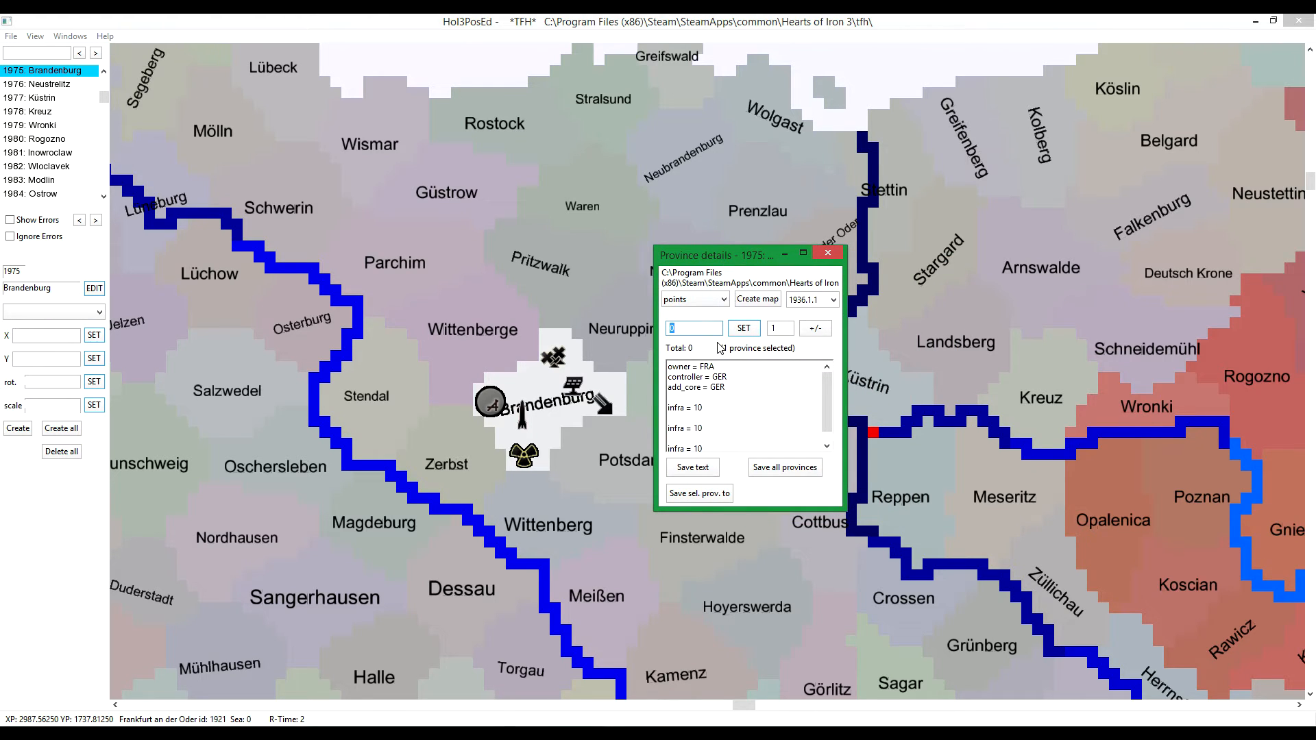
type("10")
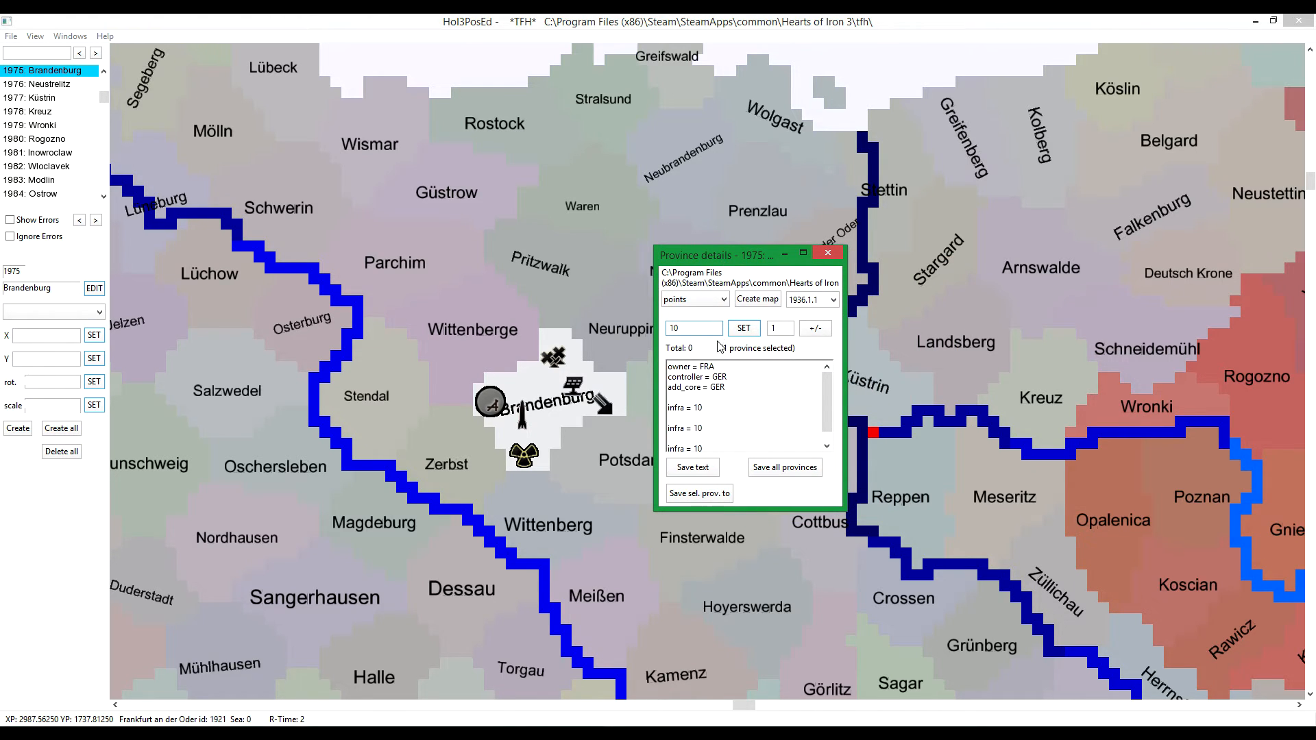
left_click(742, 328)
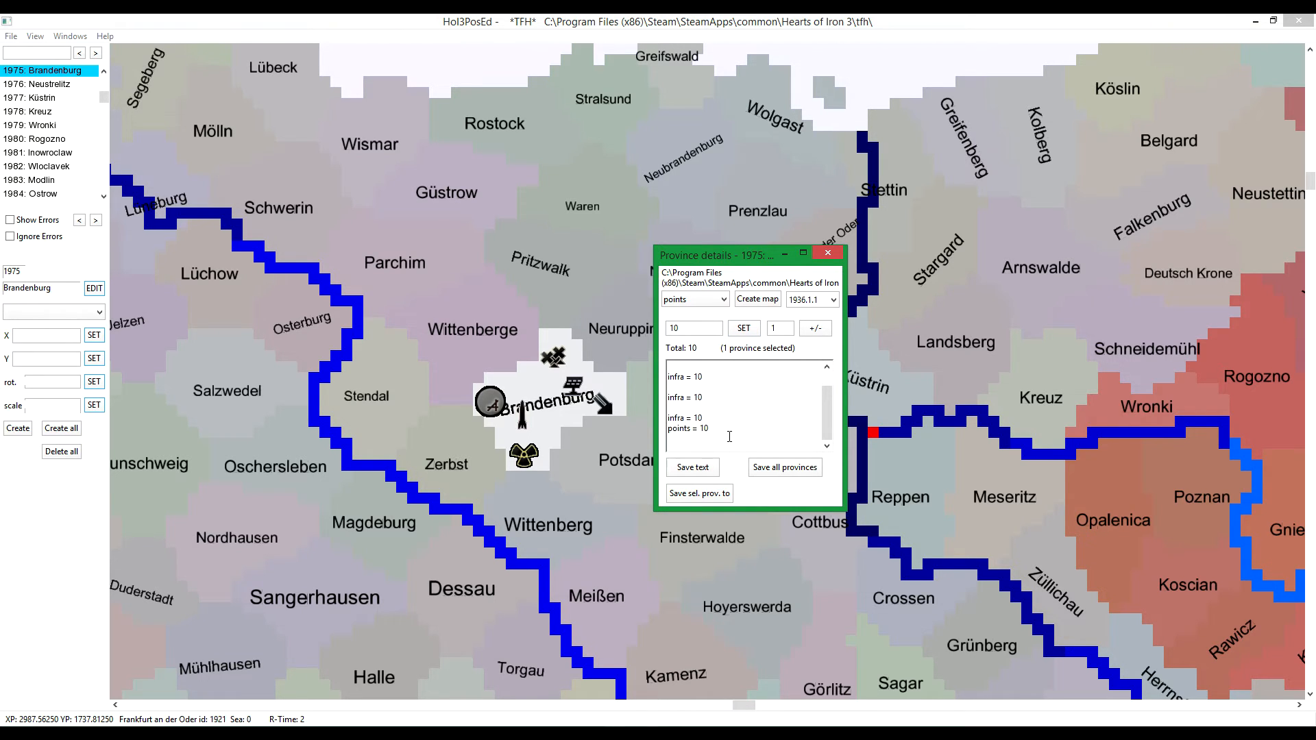
mouse_move(730, 441)
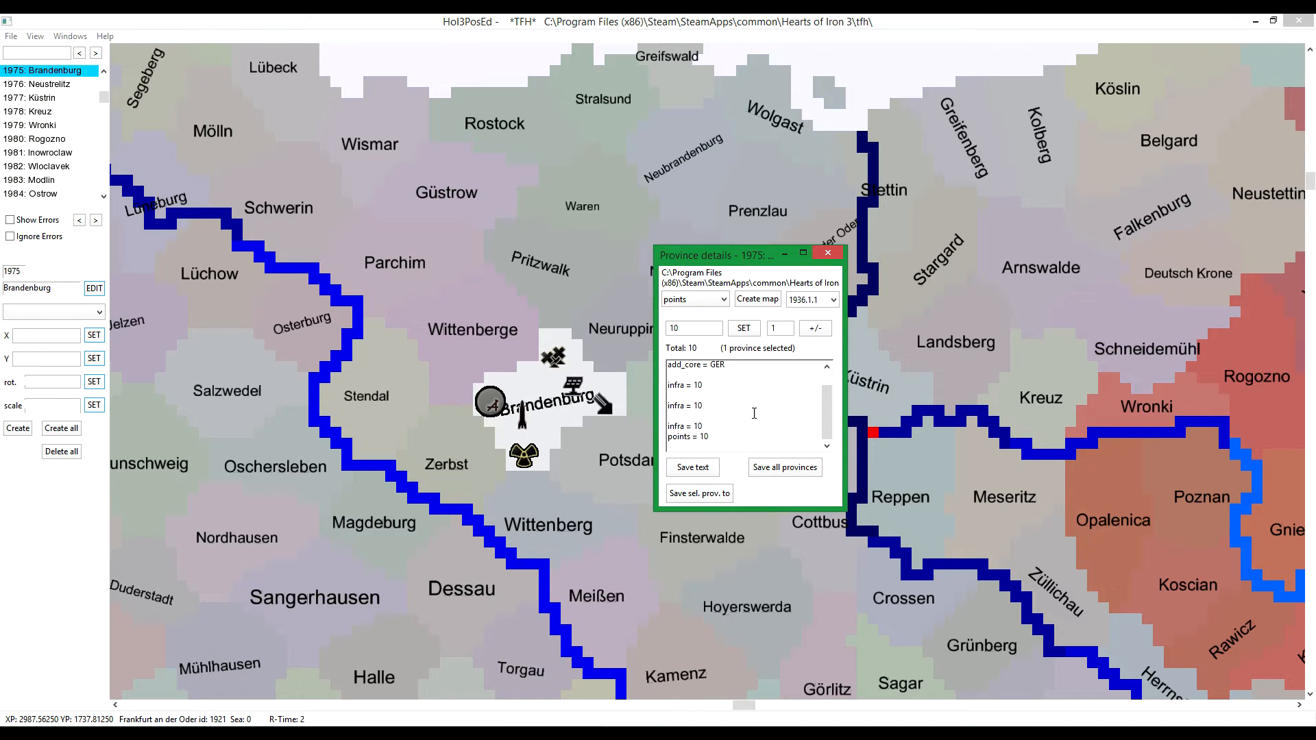
left_click_drag(751, 254, 814, 185)
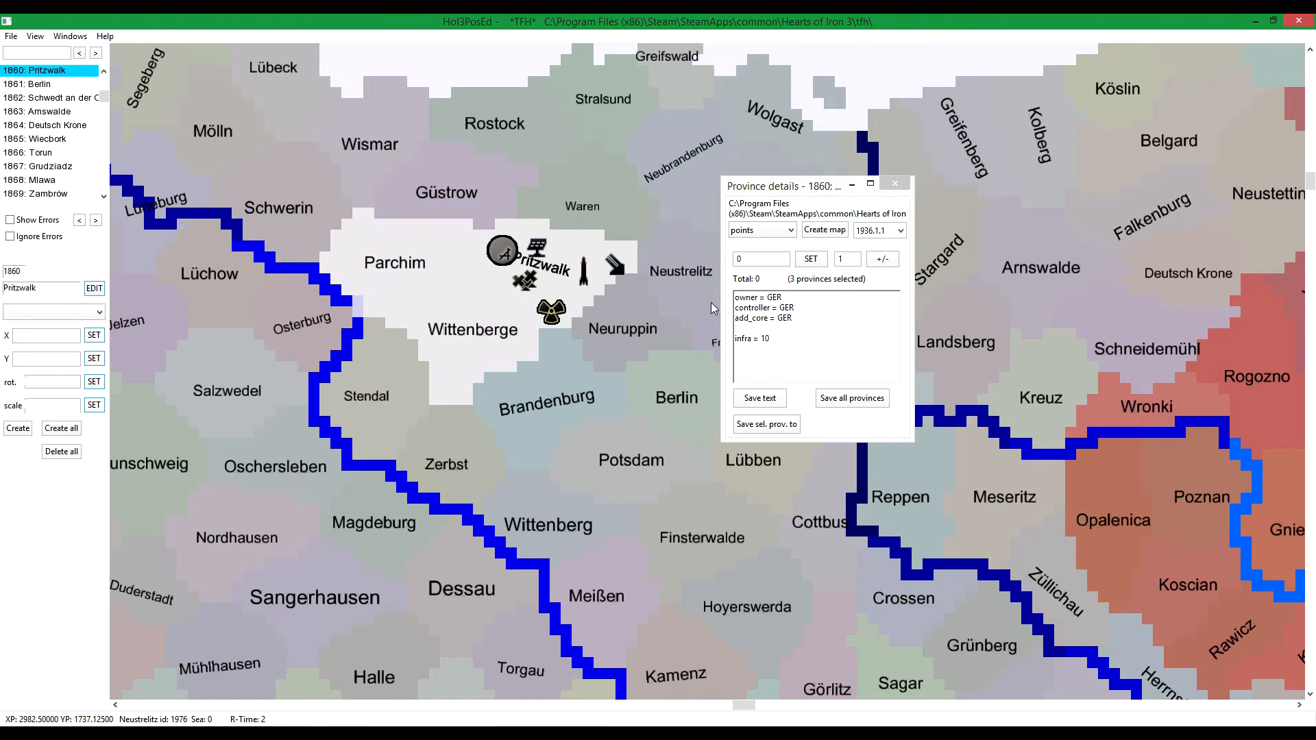
mouse_move(768, 287)
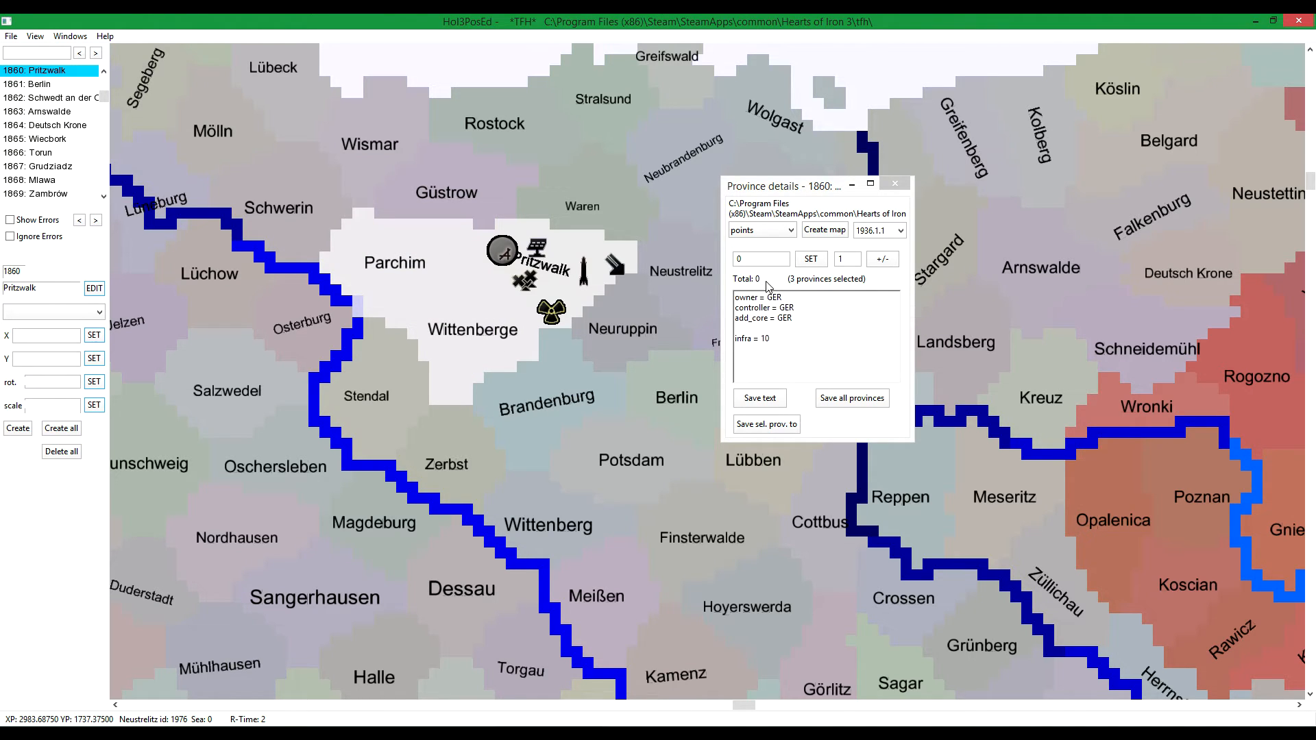
mouse_move(819, 289)
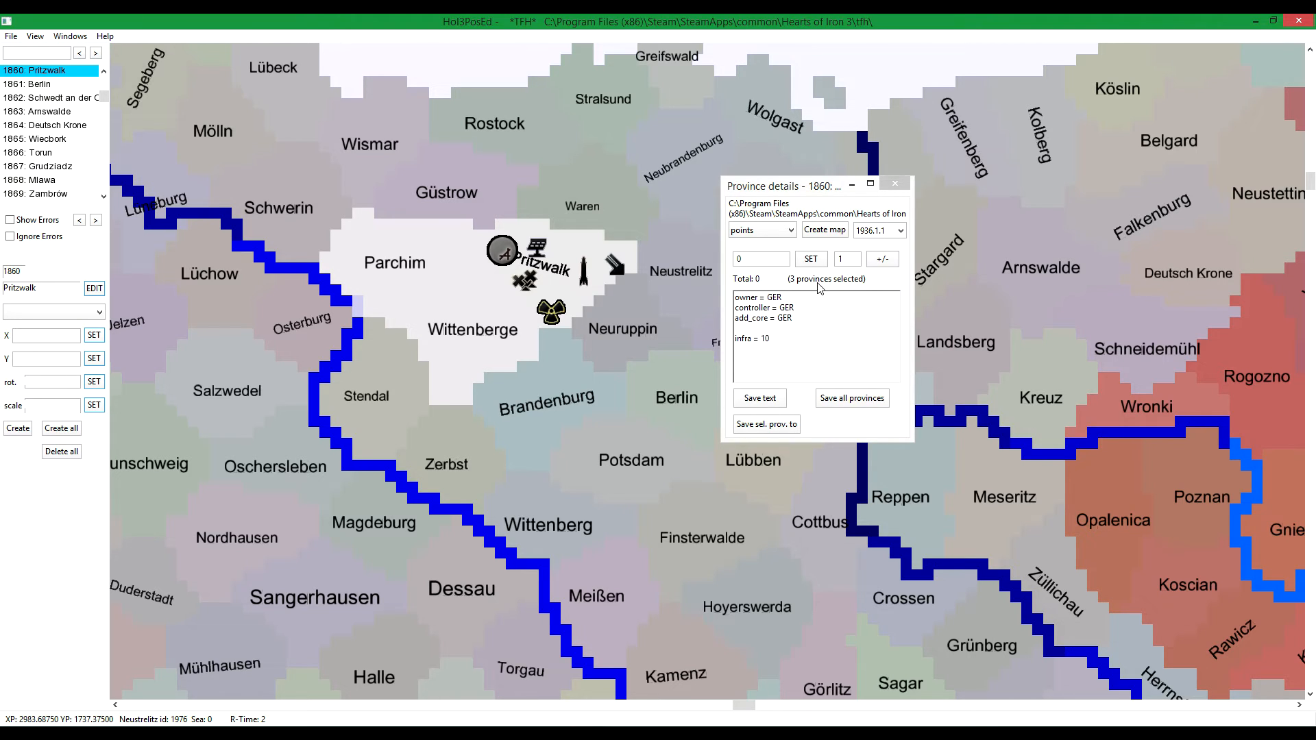
mouse_move(759, 278)
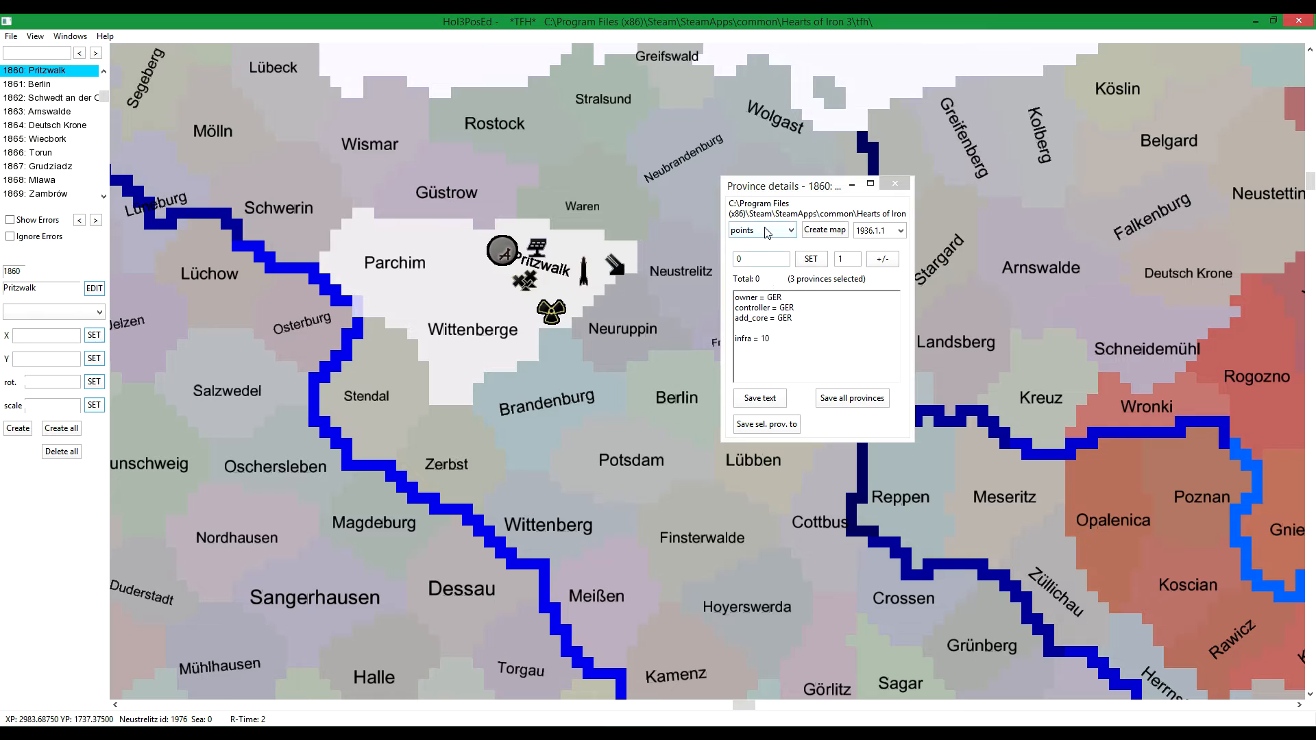
Step: Check the infra total, then set points to 5 for Parchim, Pritzwalk and Wittenberge
left_click(759, 230)
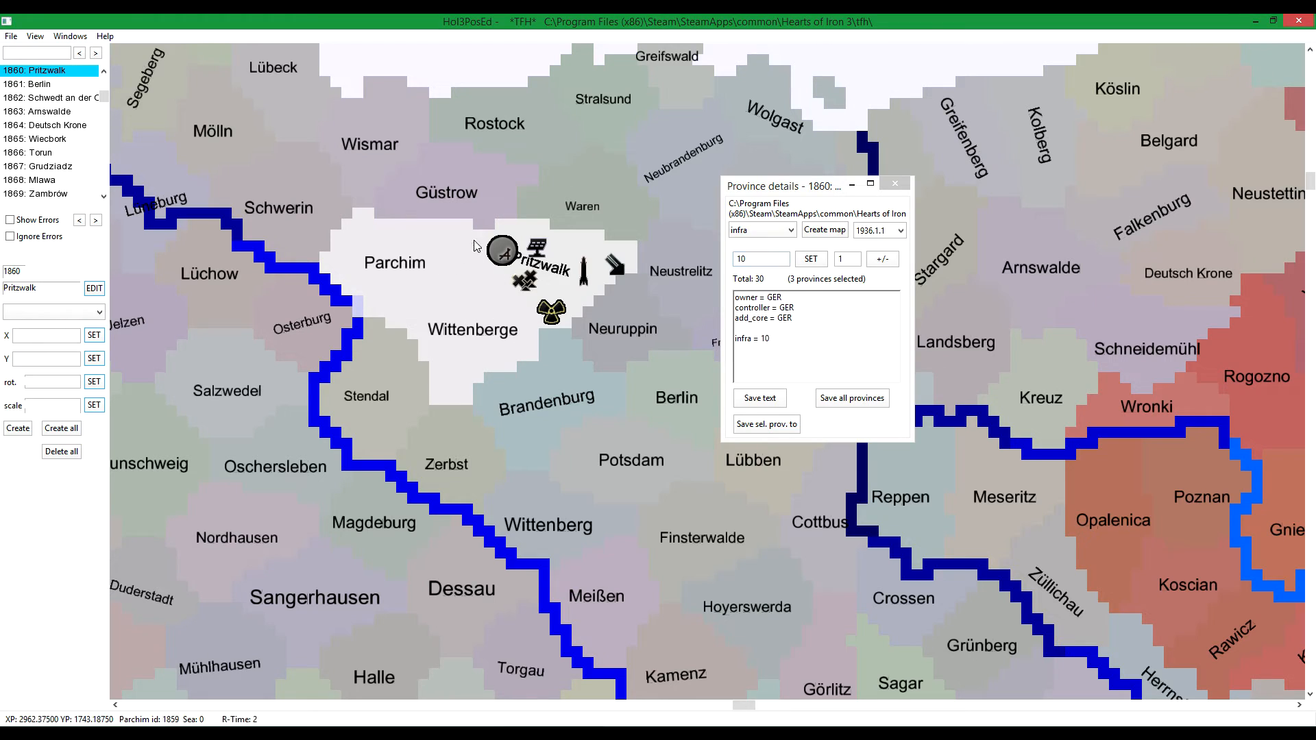
mouse_move(771, 297)
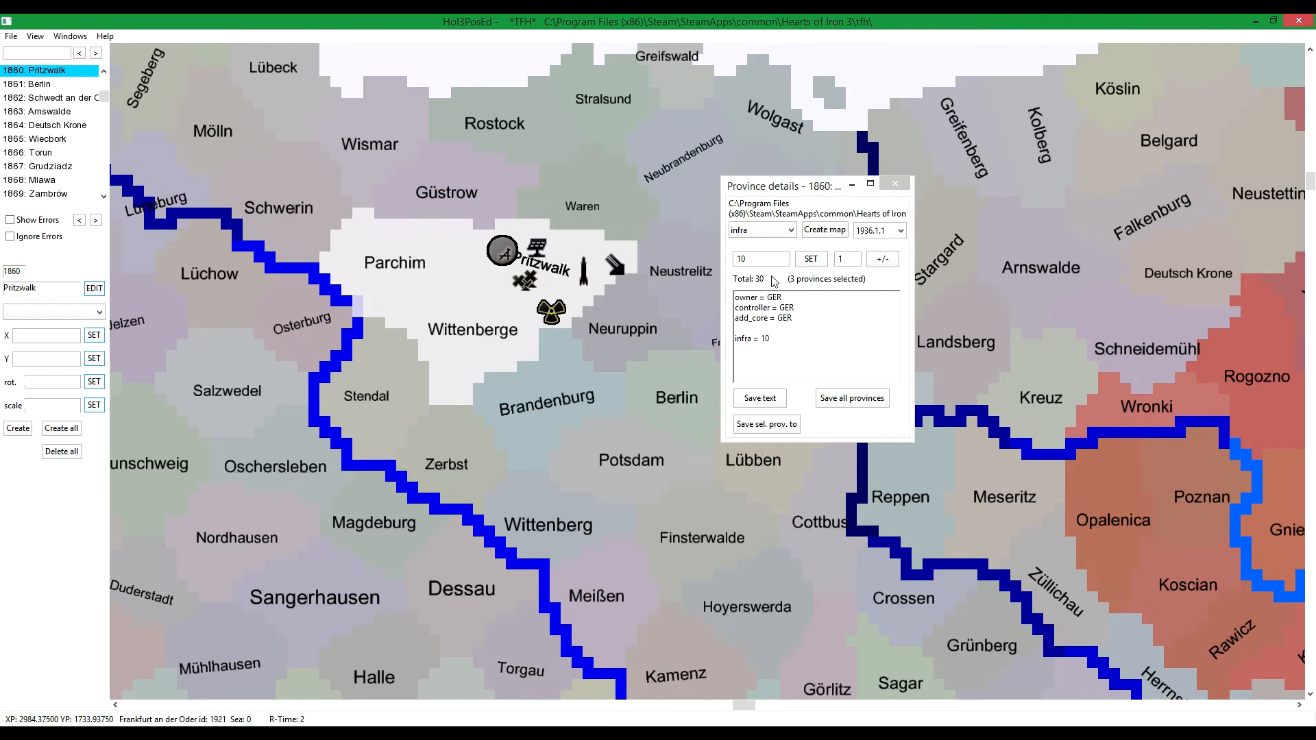
mouse_move(759, 279)
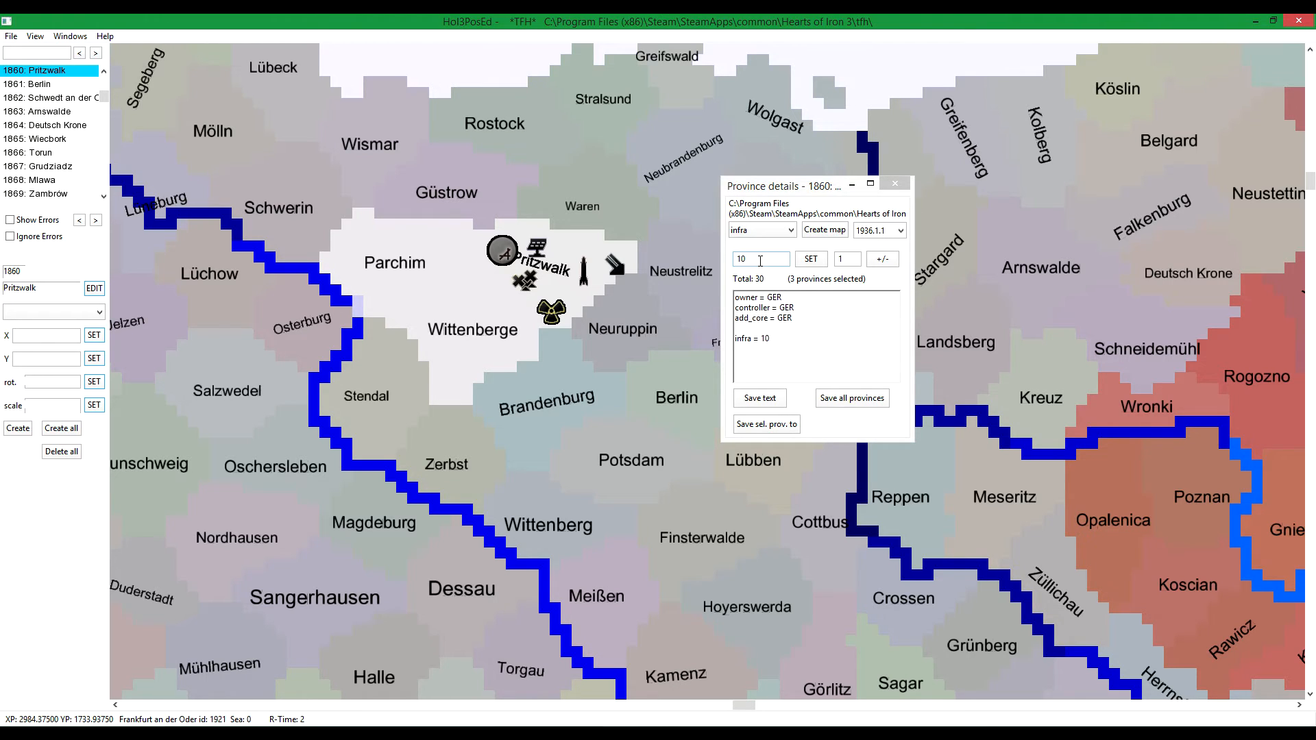
left_click(788, 230)
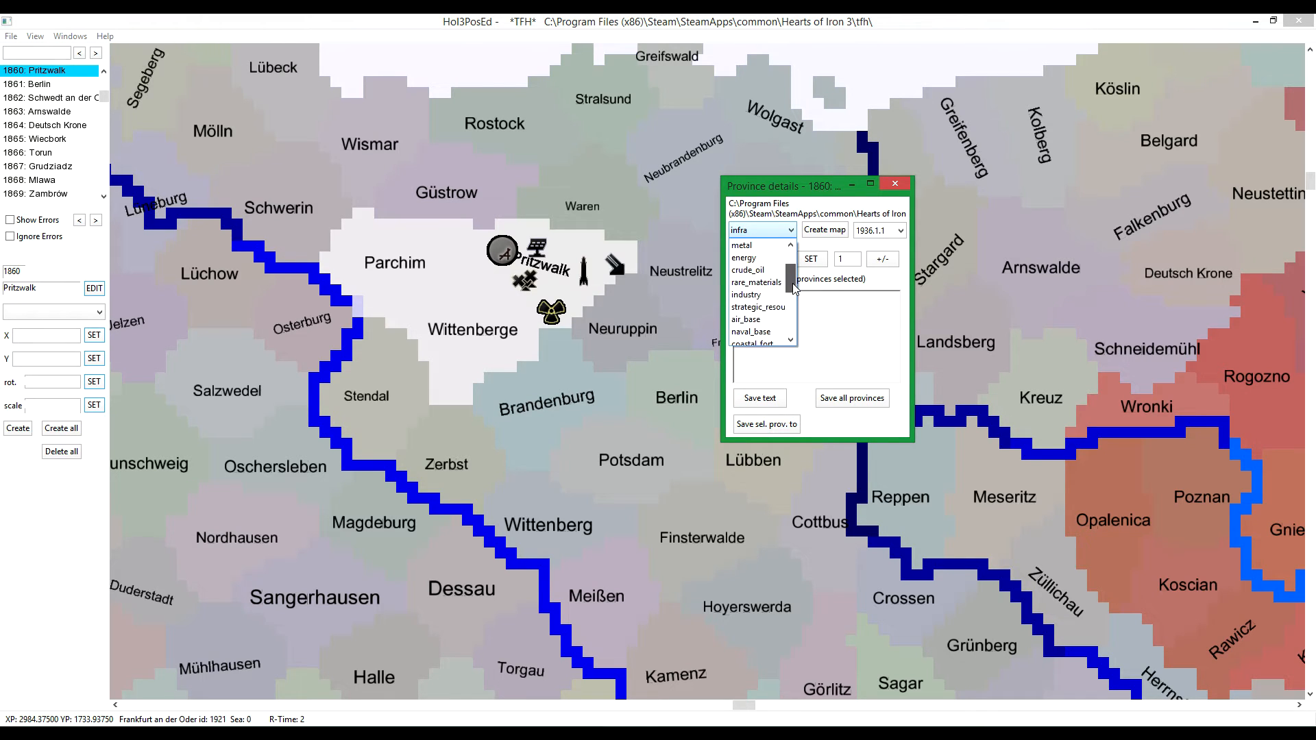
left_click(758, 229)
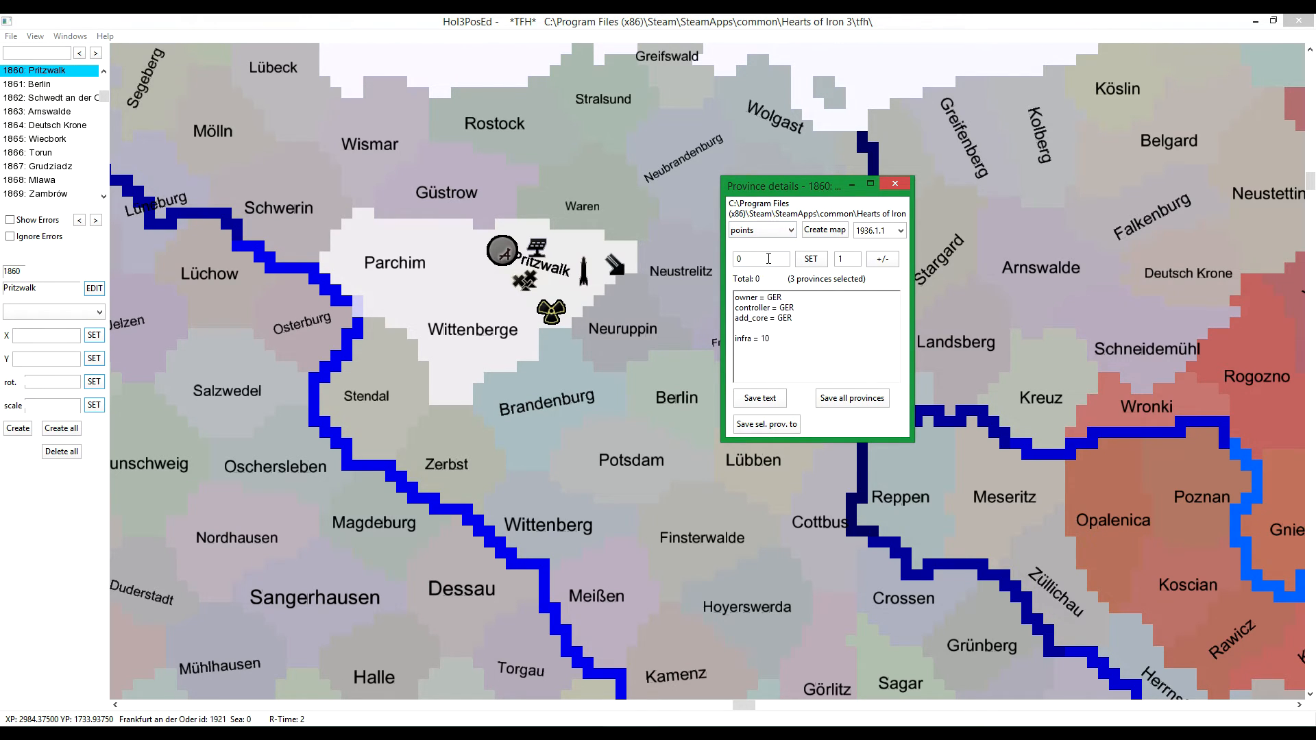
left_click(760, 258)
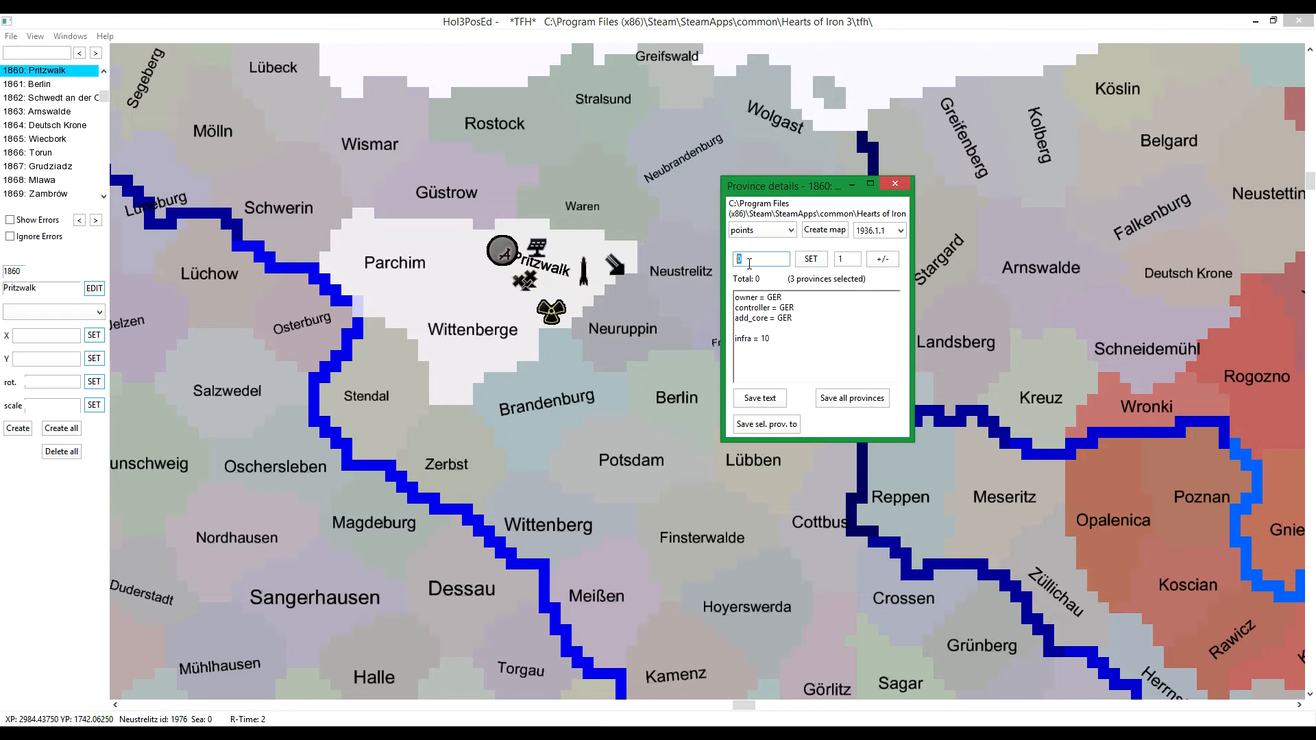
mouse_move(772, 280)
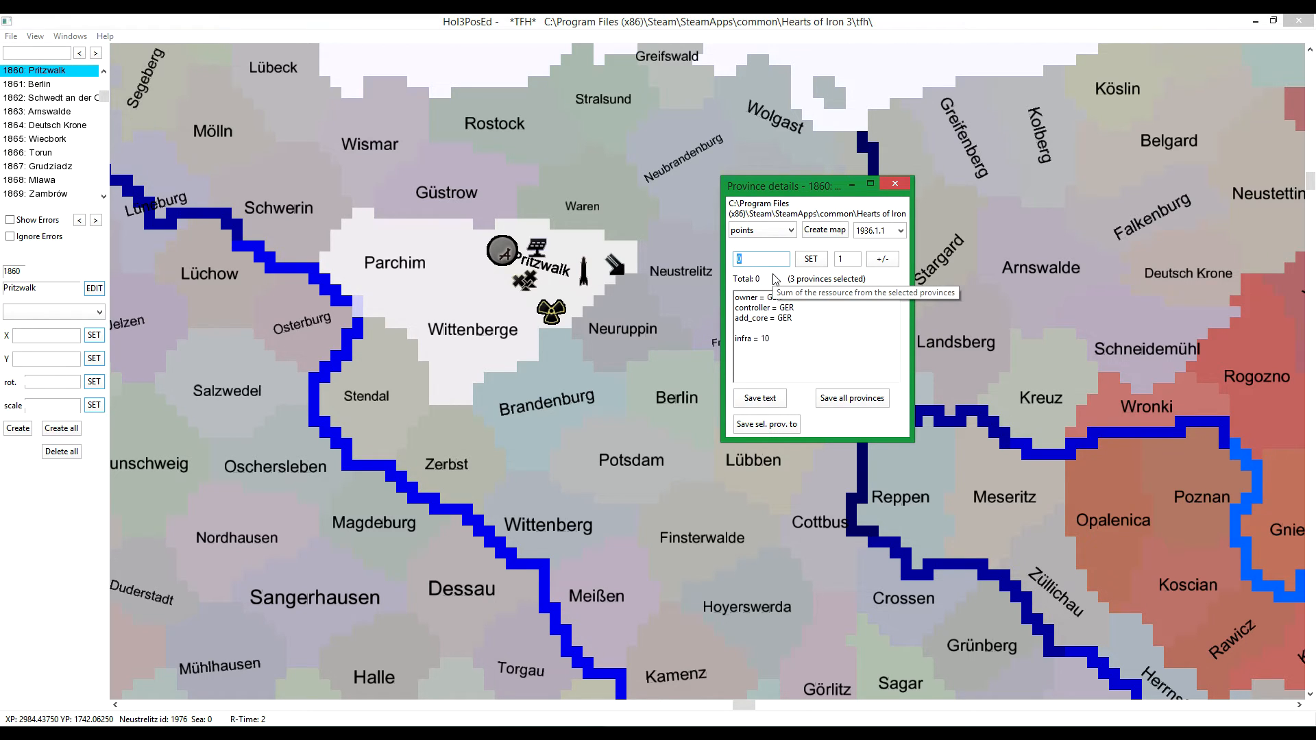
type("5")
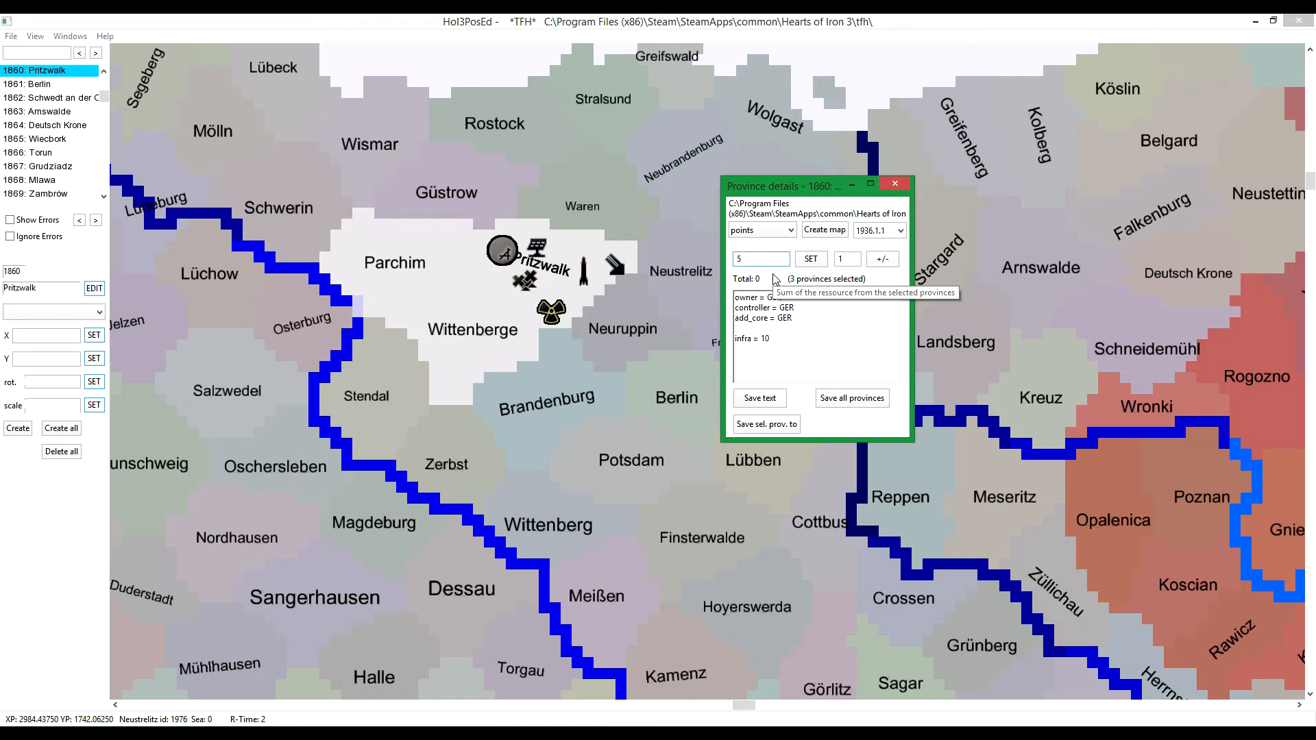
left_click(810, 259)
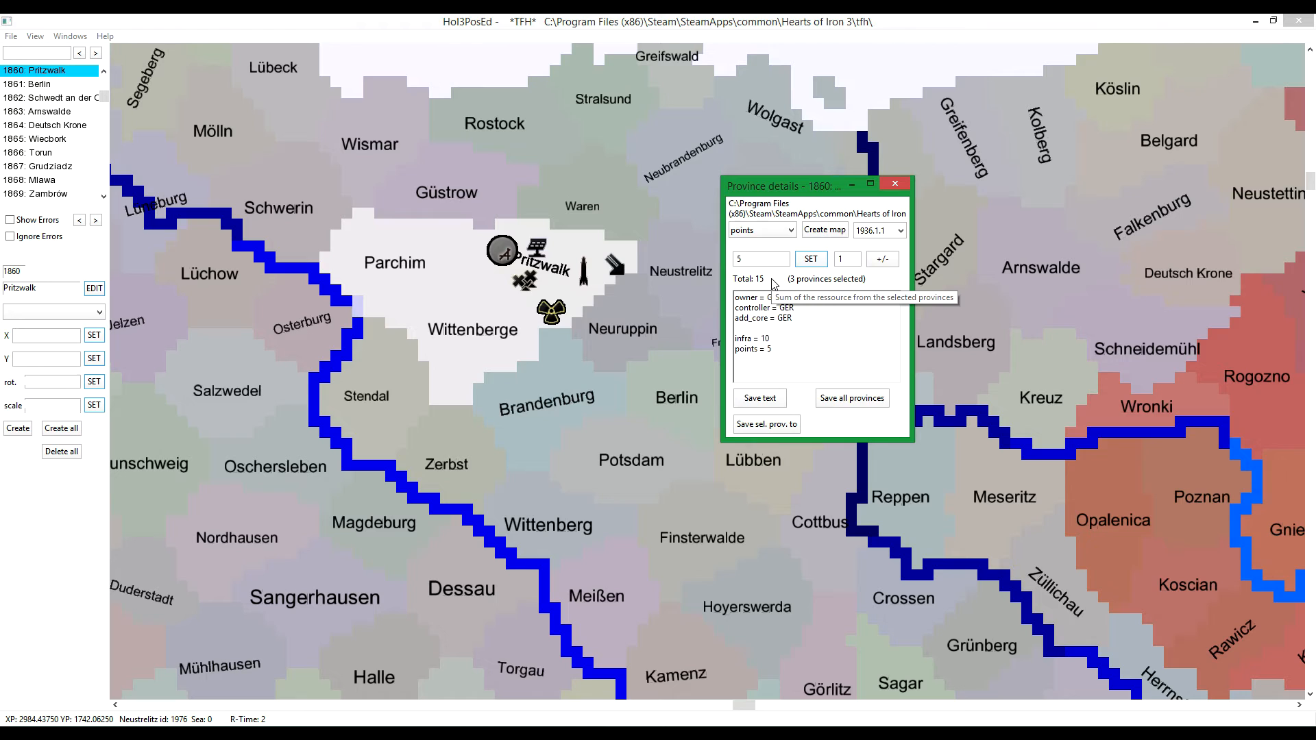
mouse_move(773, 282)
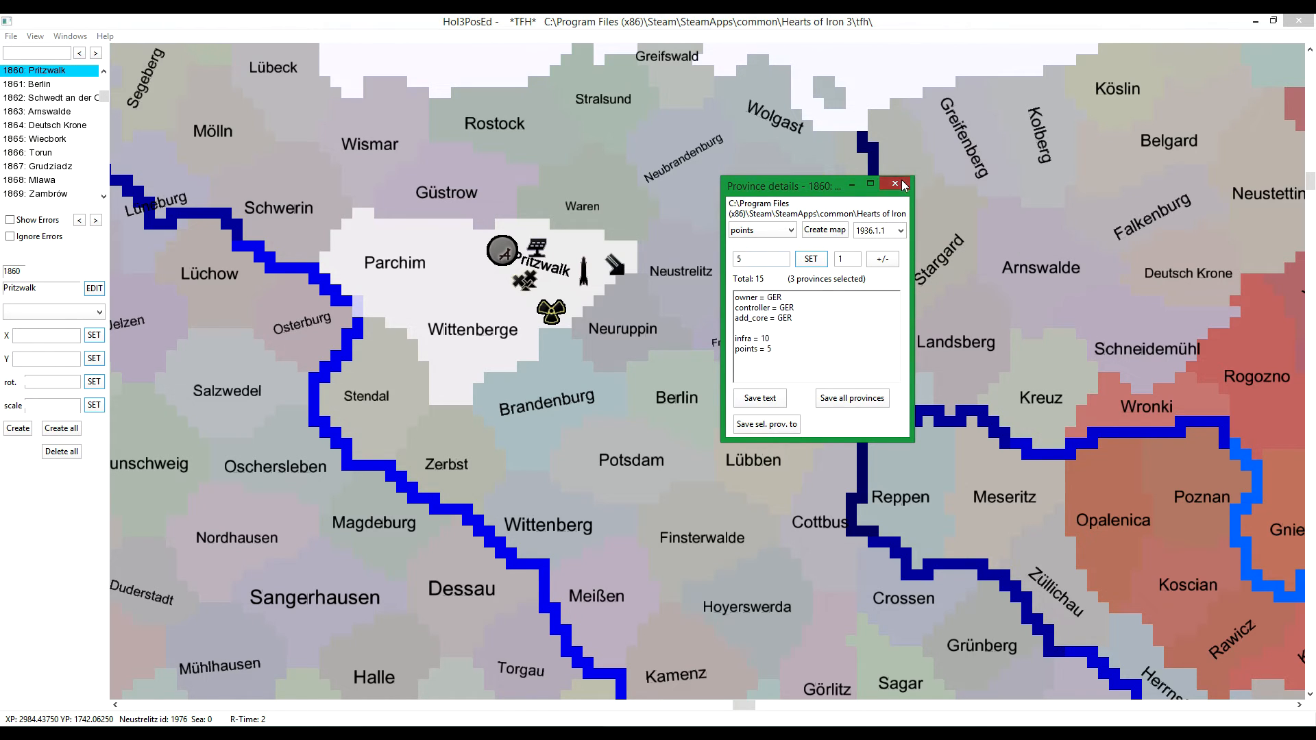
Step: Close Province details, reopen it for the provinces around Stendal, and choose another stat
left_click(894, 184)
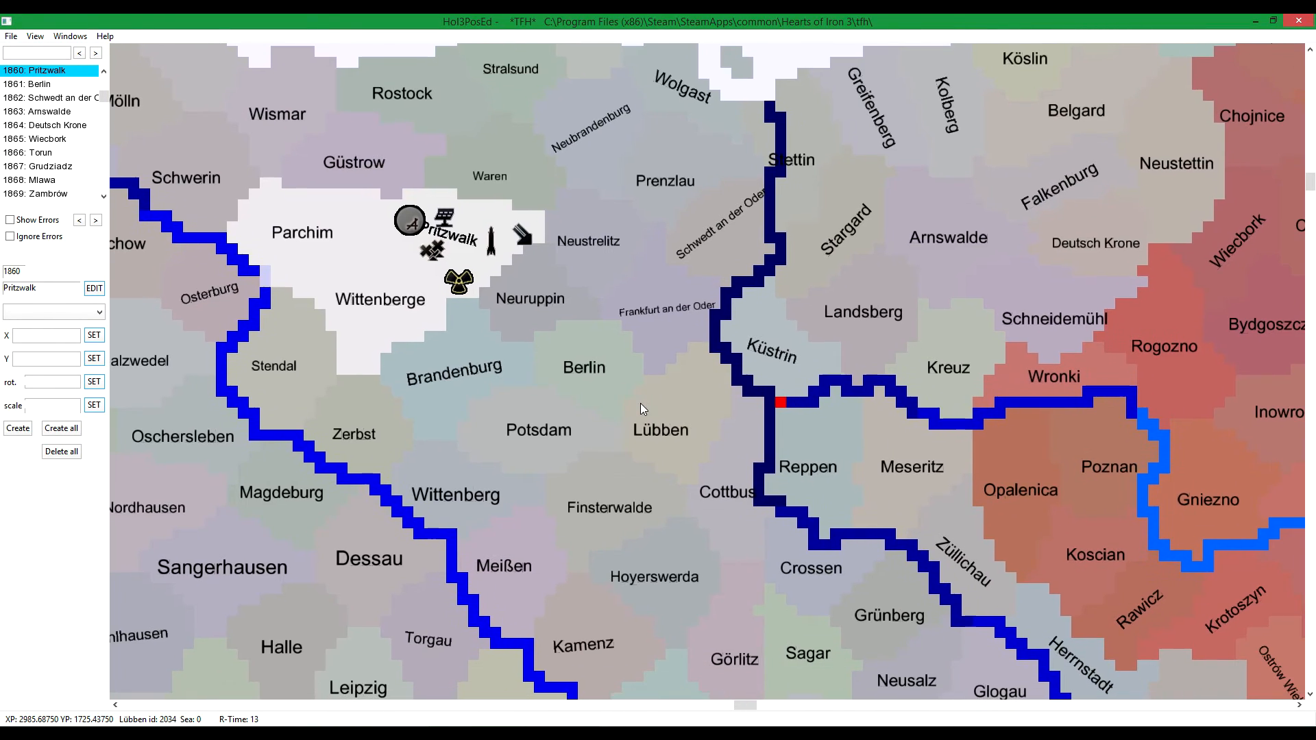
mouse_move(521, 393)
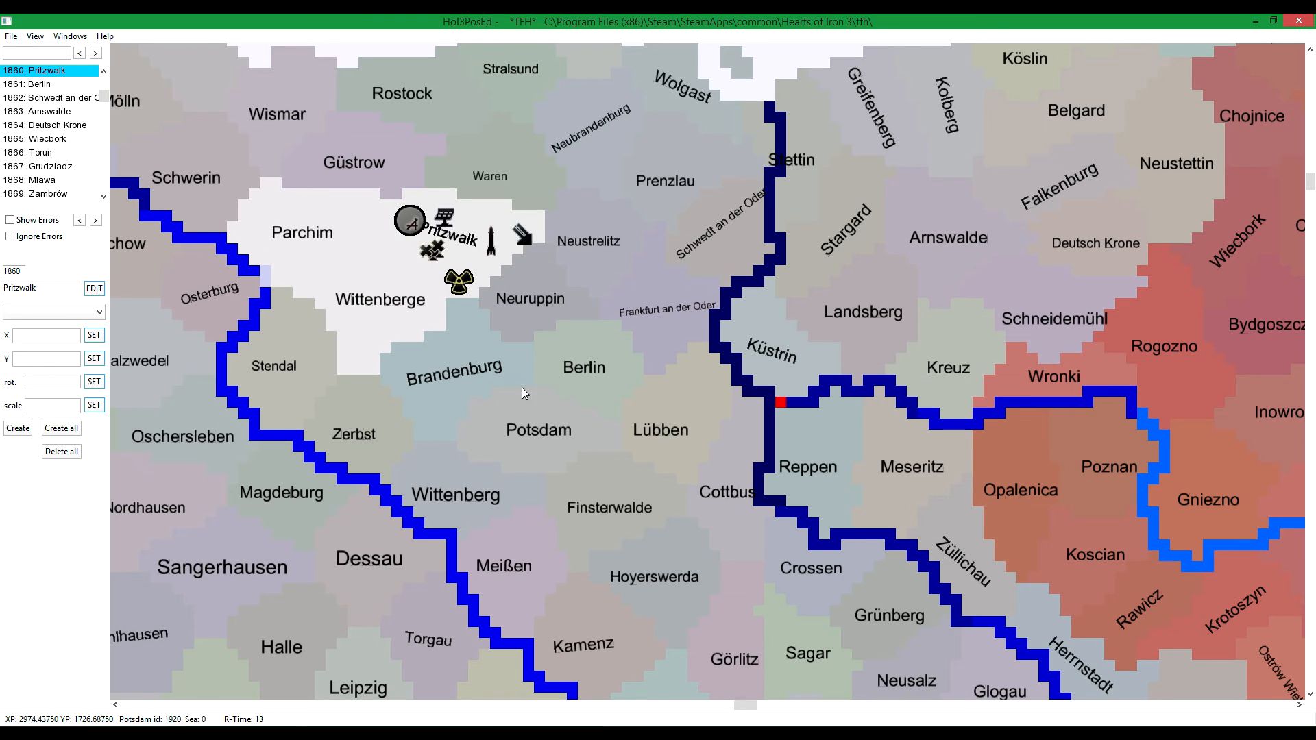
left_click(33, 83)
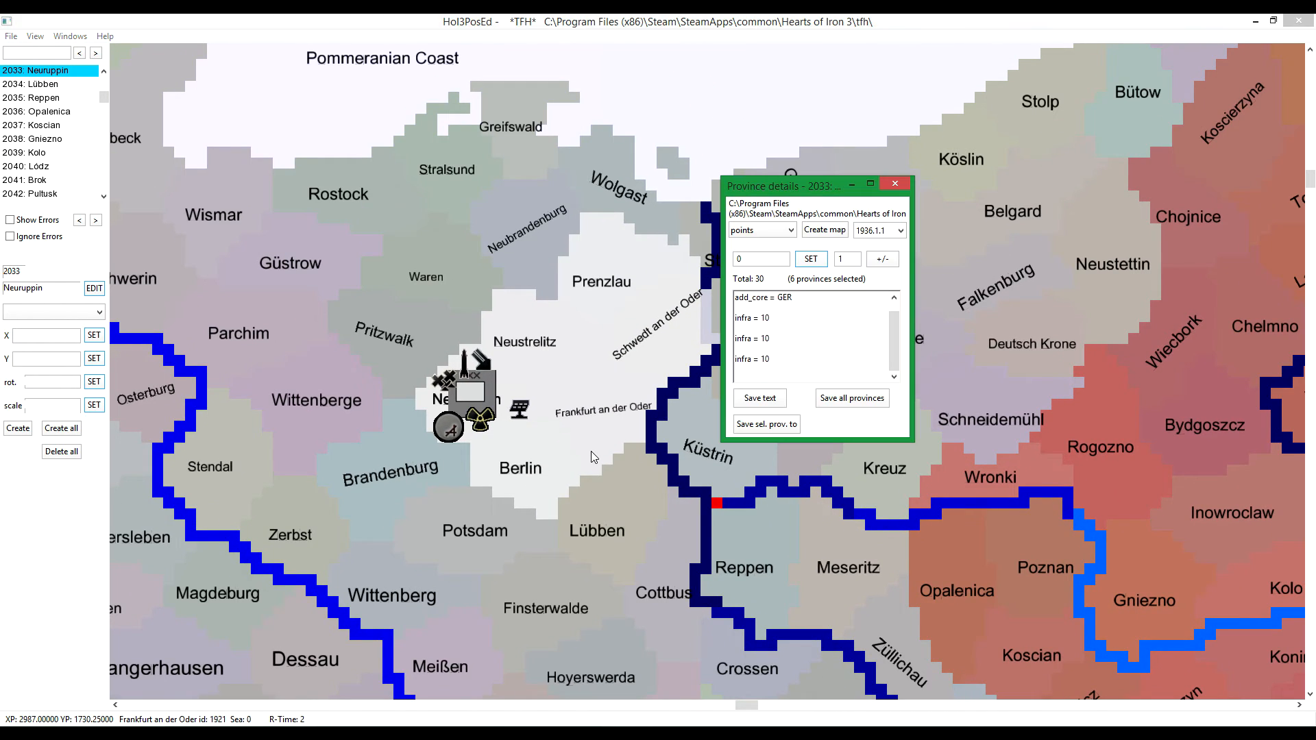
mouse_move(775, 282)
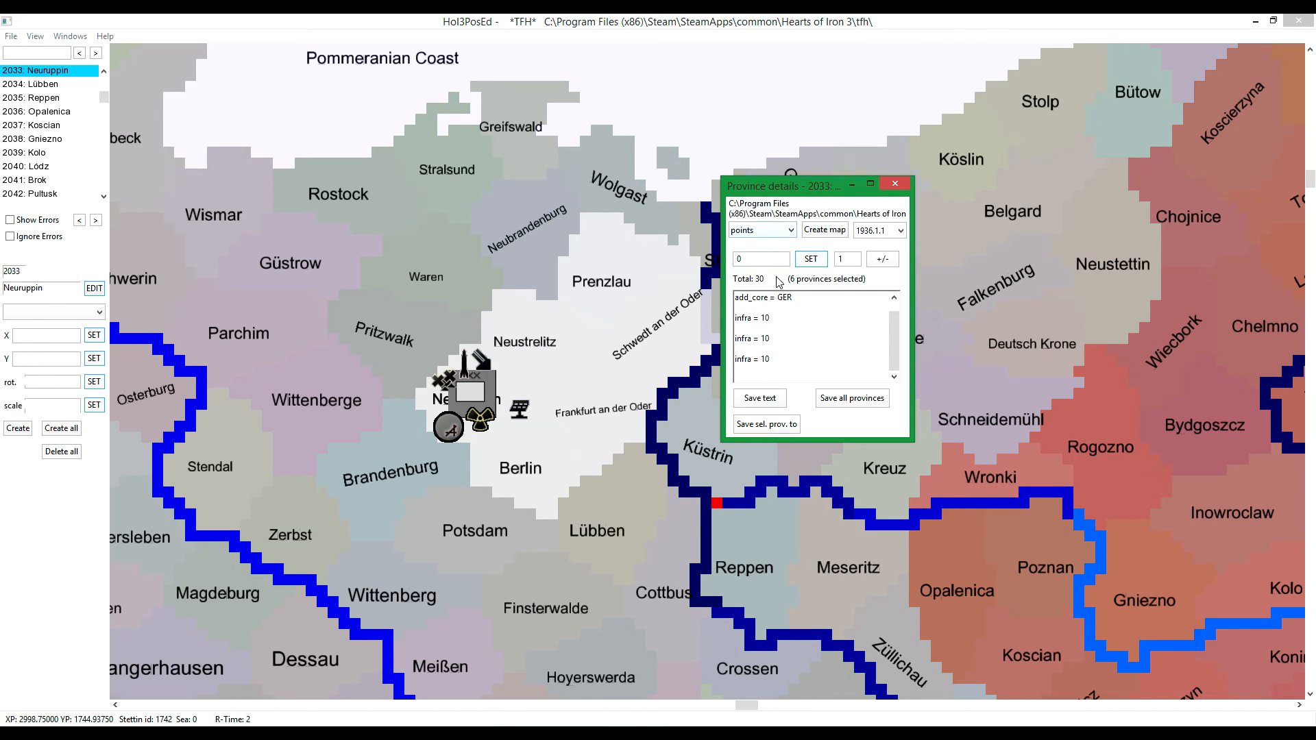
left_click(759, 229)
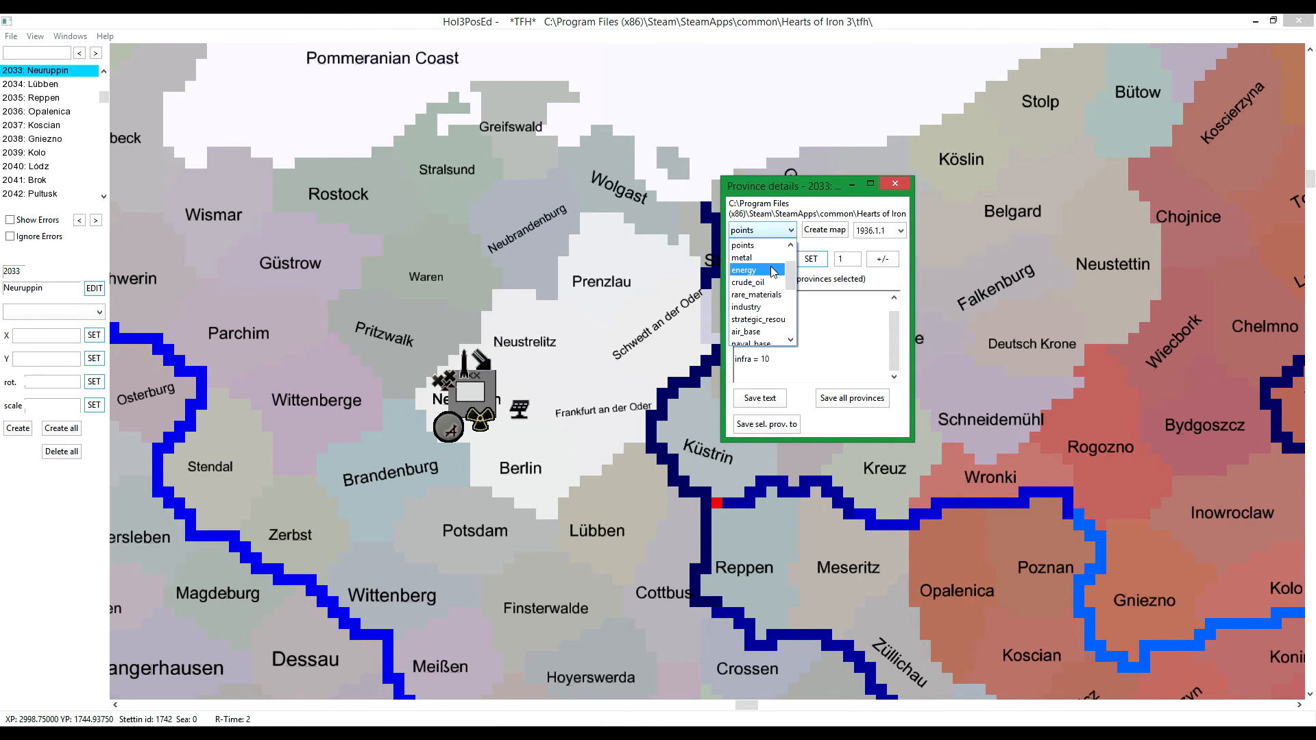
left_click(744, 269)
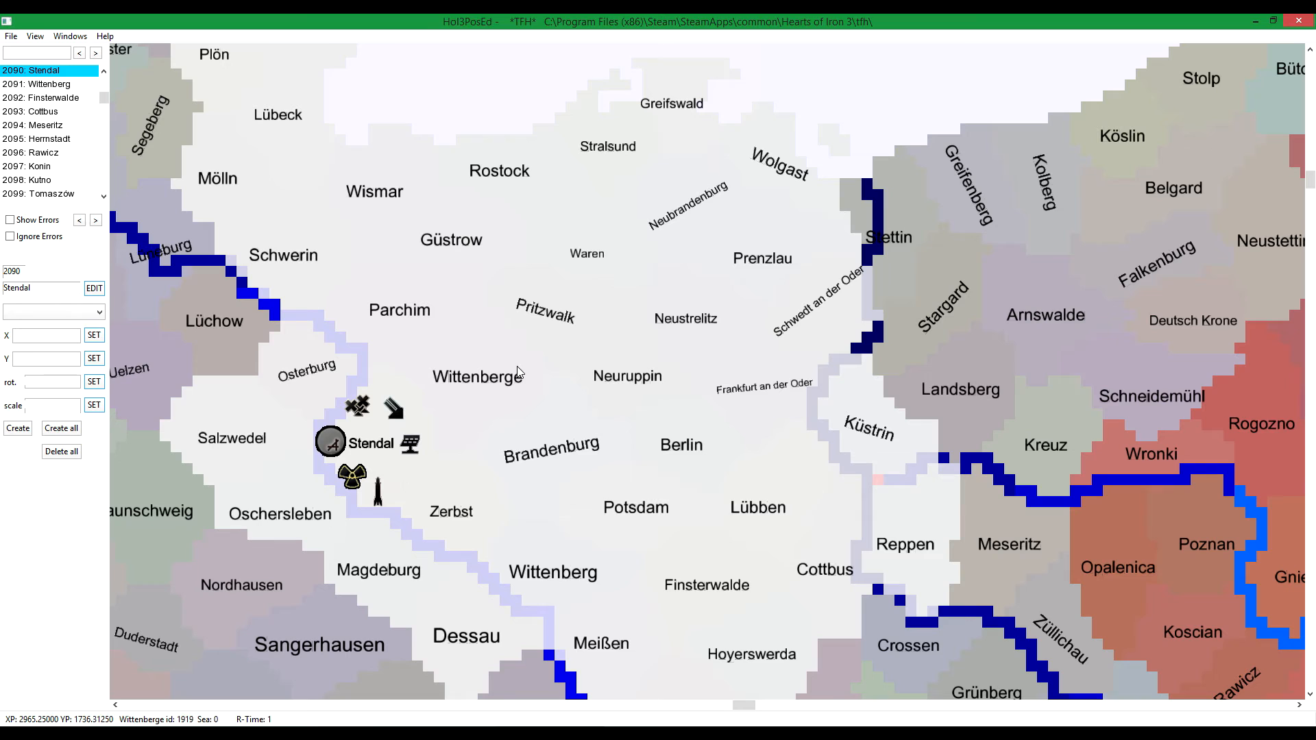
mouse_move(584, 223)
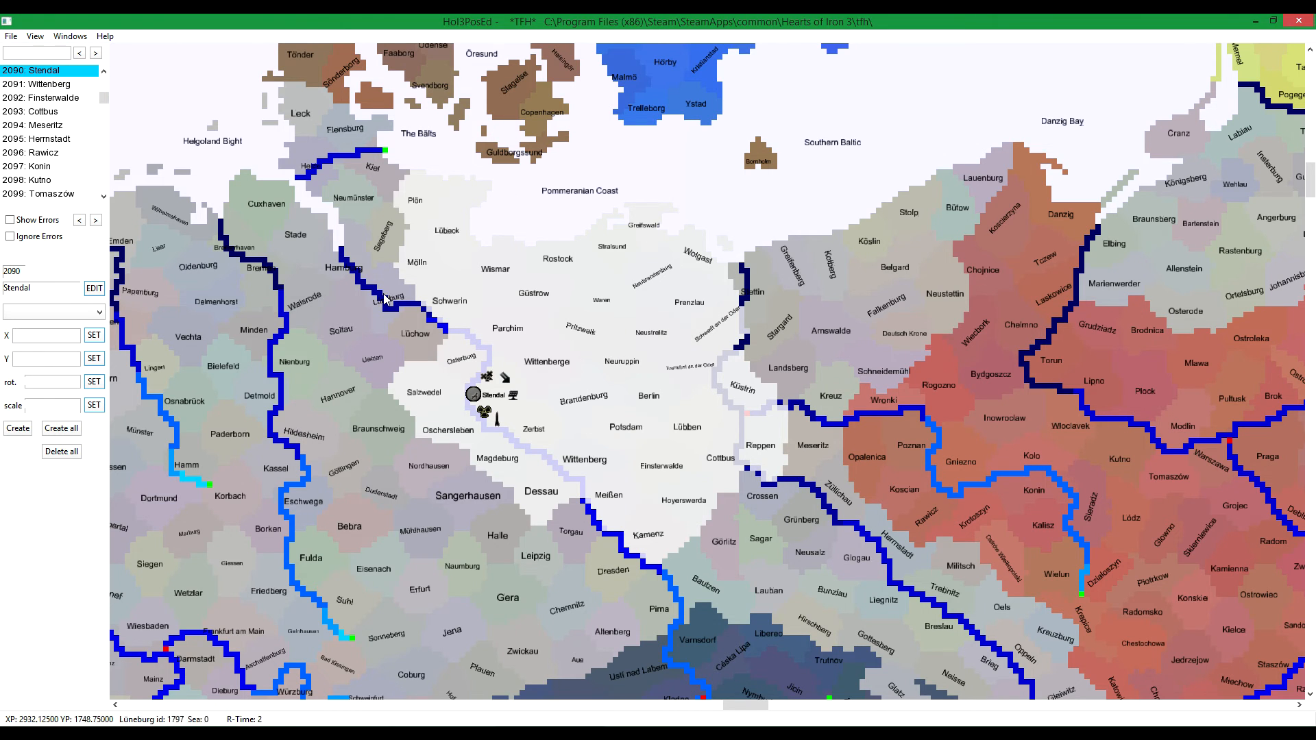
mouse_move(688, 402)
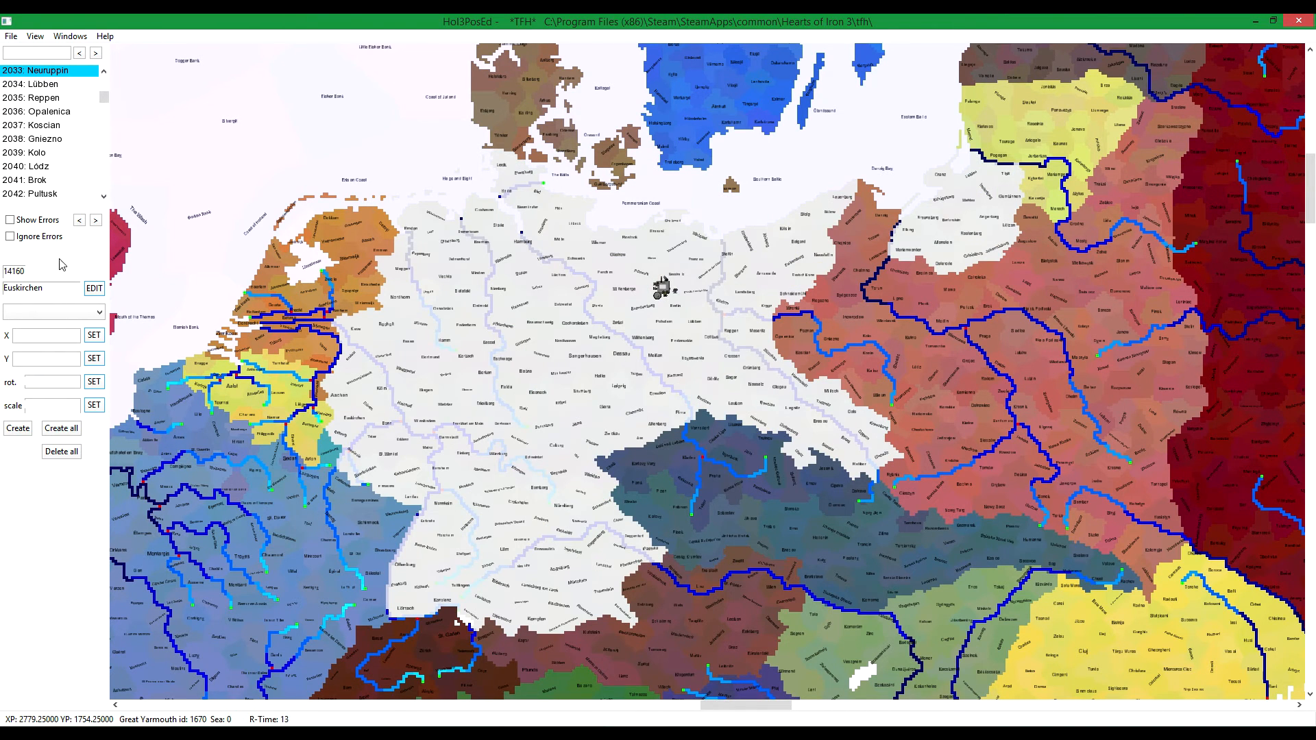
mouse_move(694, 327)
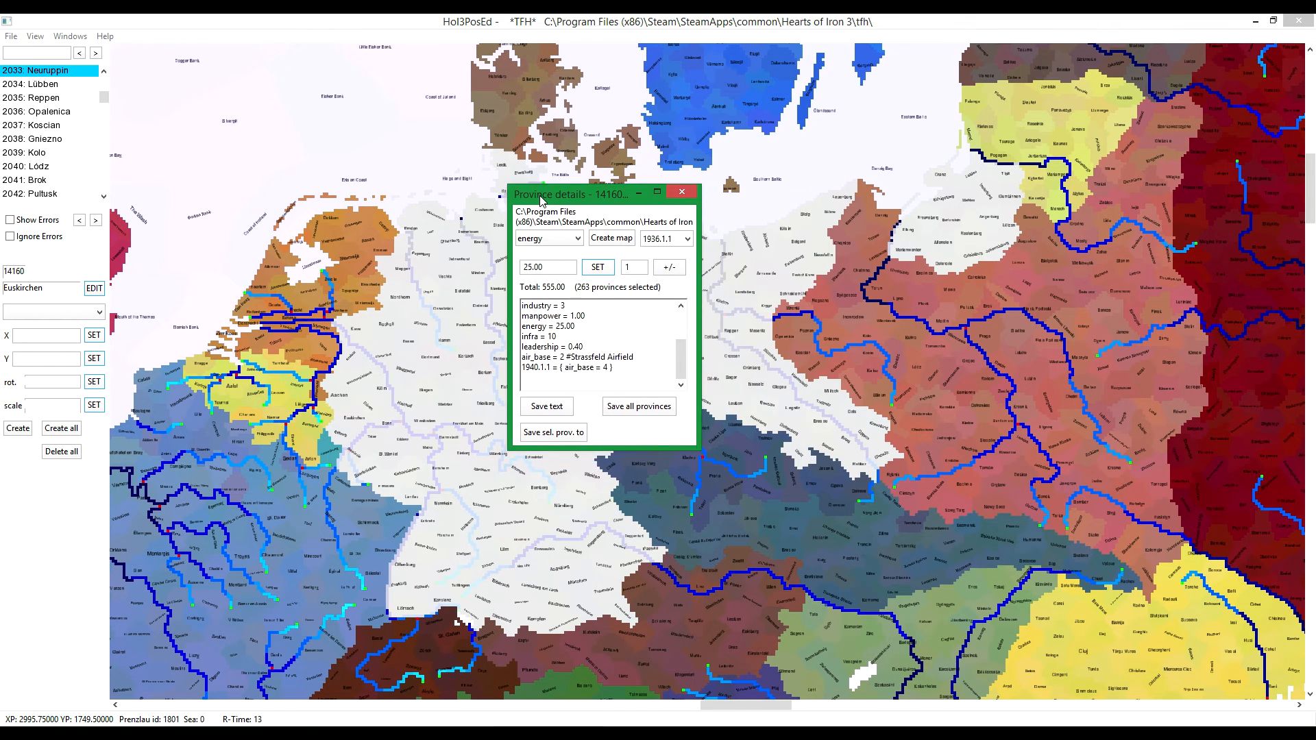
Step: Review German province totals for manpower, leadership, points, energy and rare_materials
left_click_drag(571, 192, 538, 216)
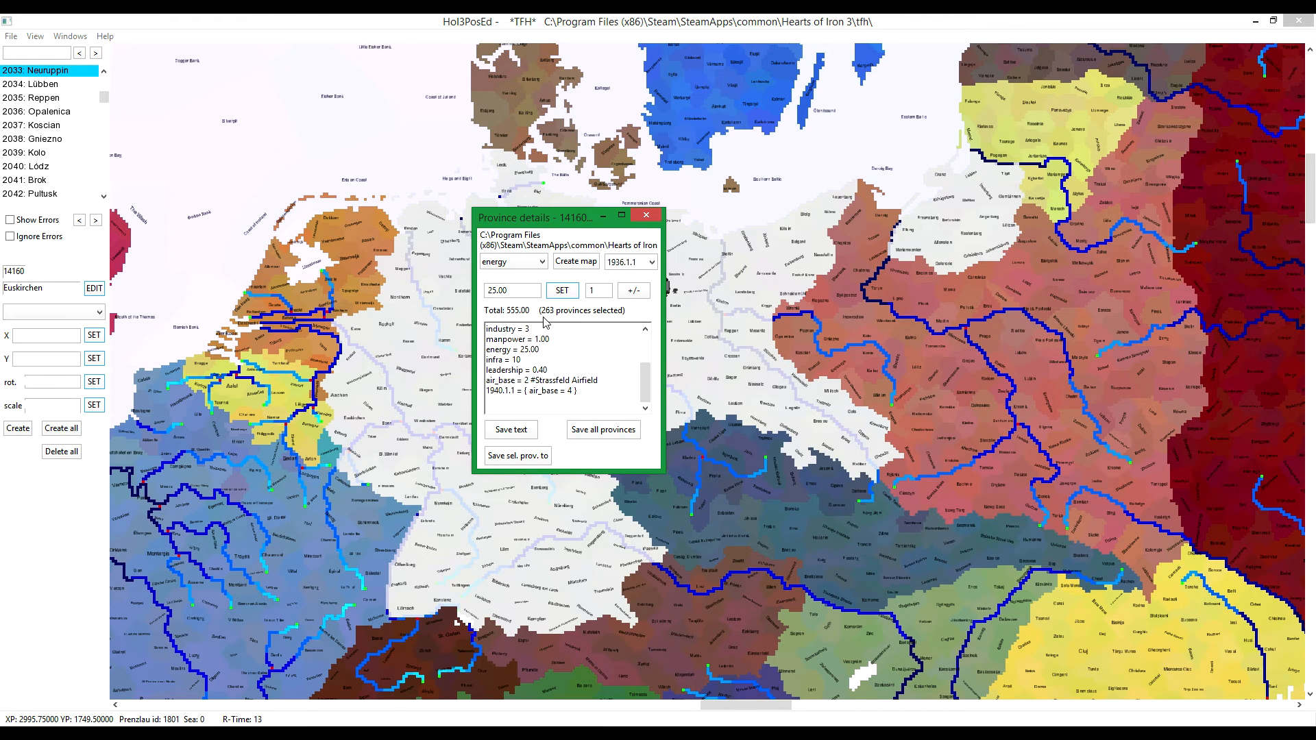
mouse_move(516, 310)
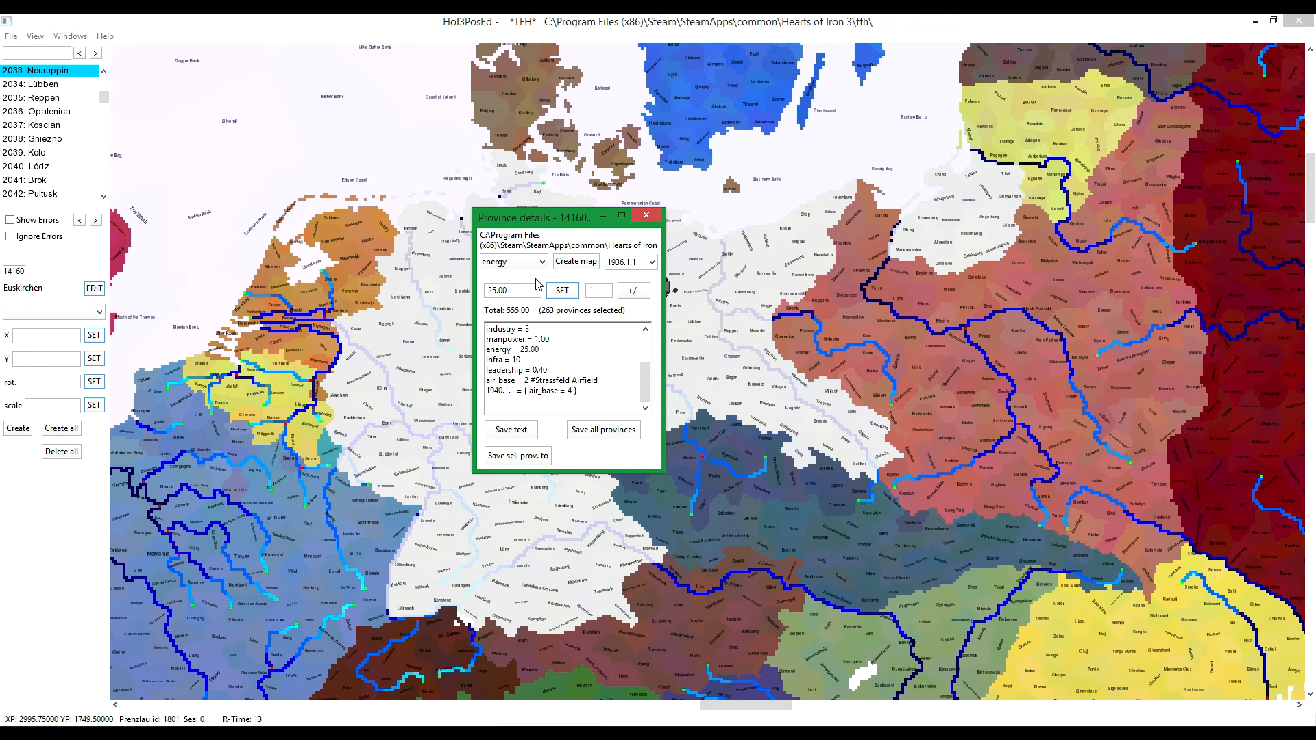
mouse_move(536, 270)
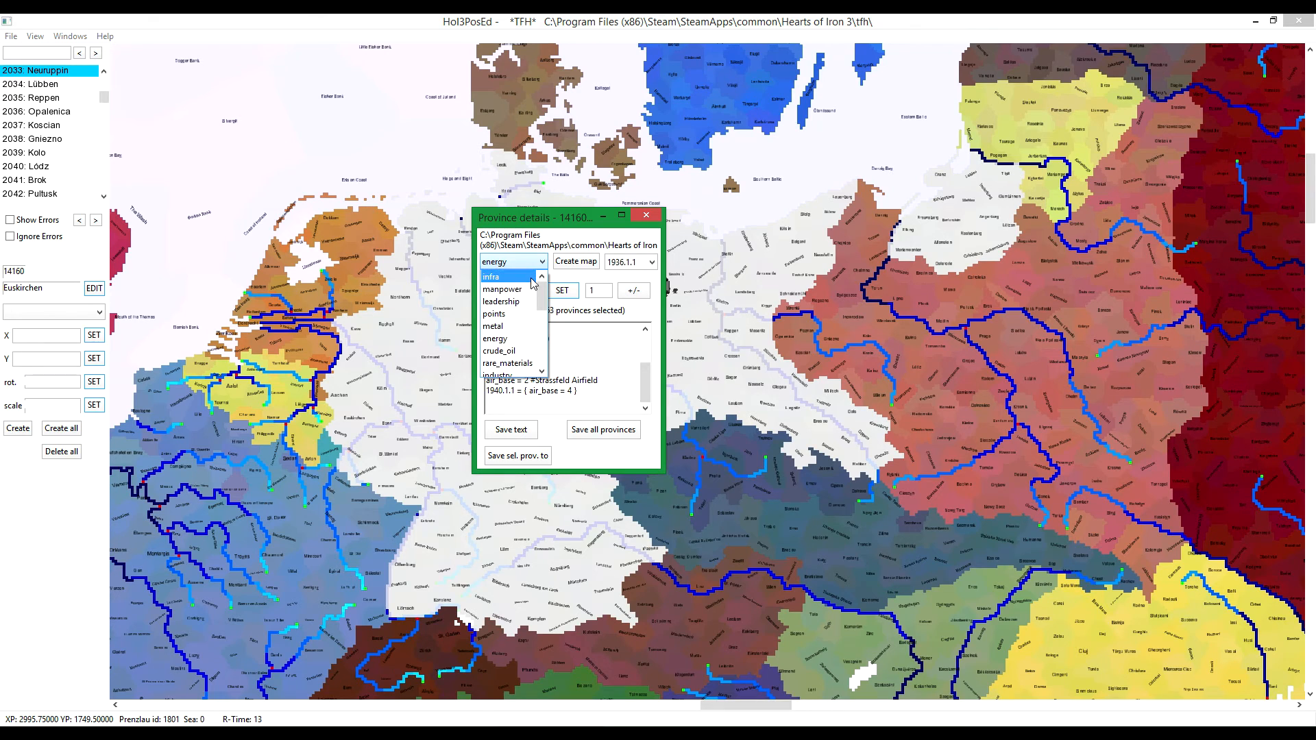
left_click(501, 288)
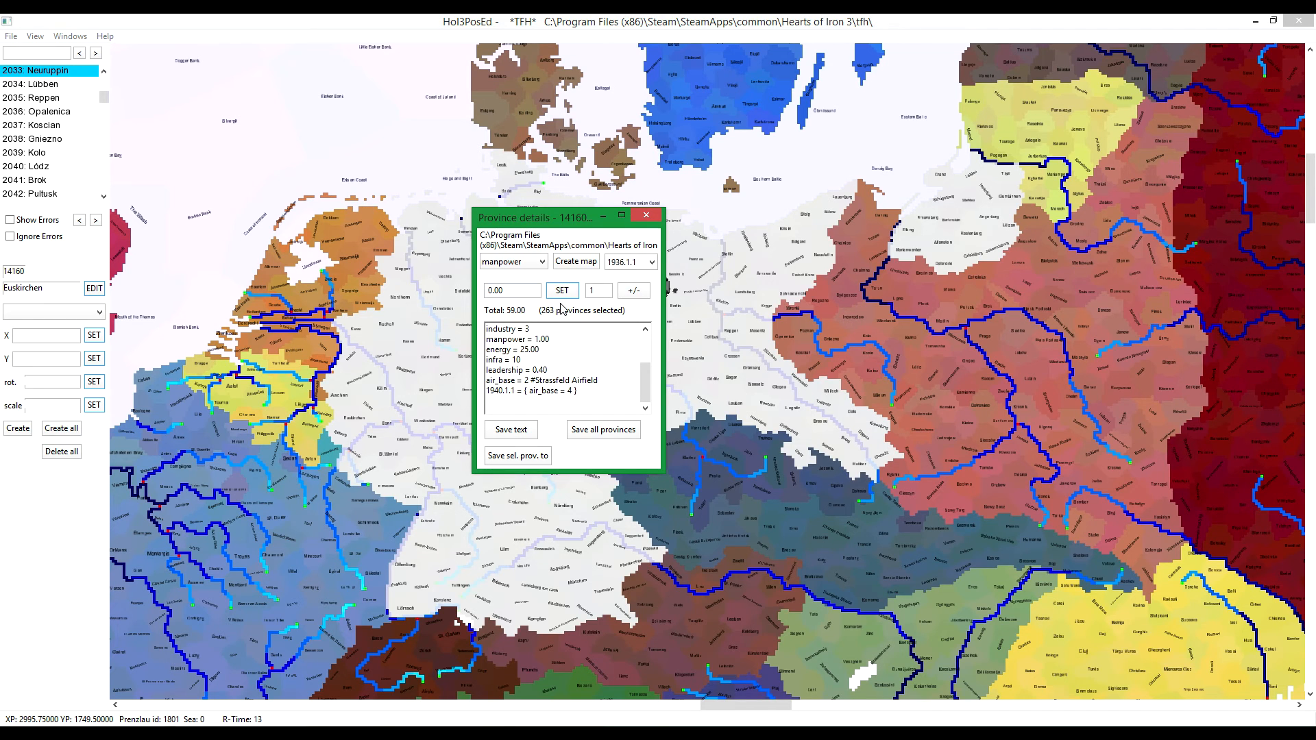
left_click(541, 261)
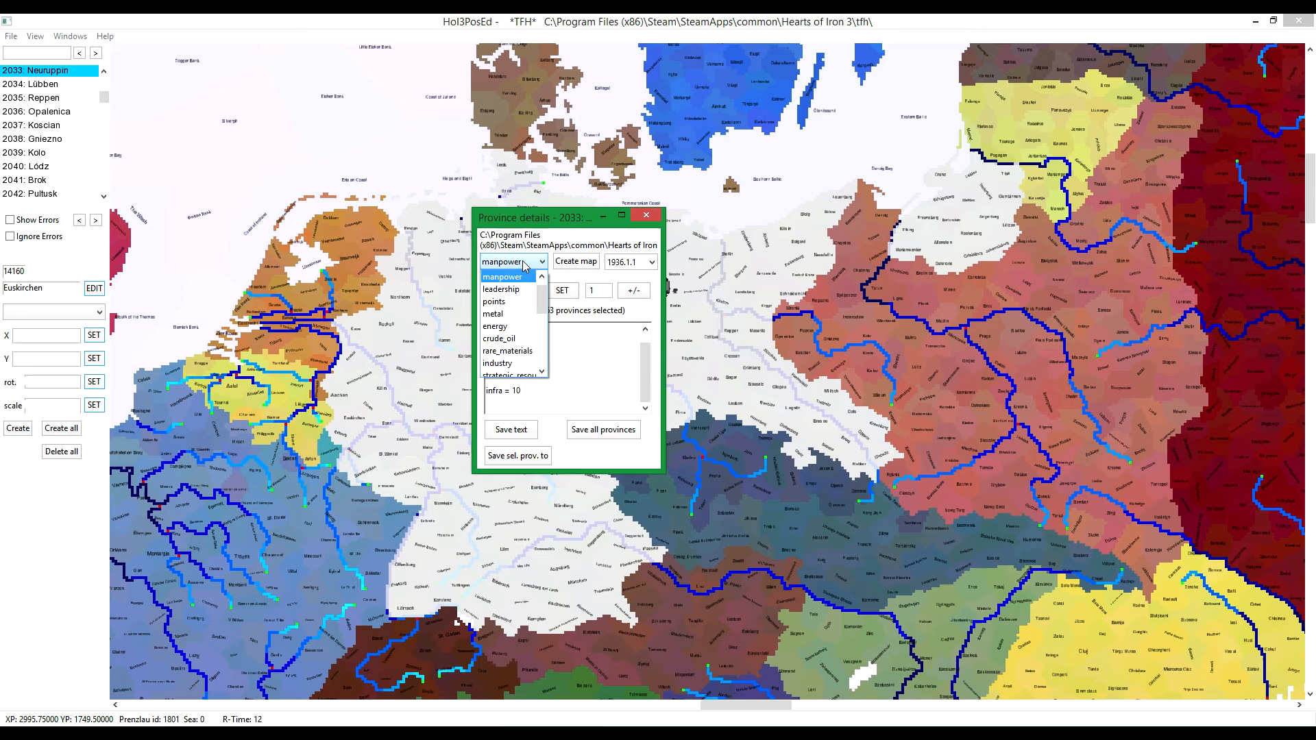
left_click(501, 288)
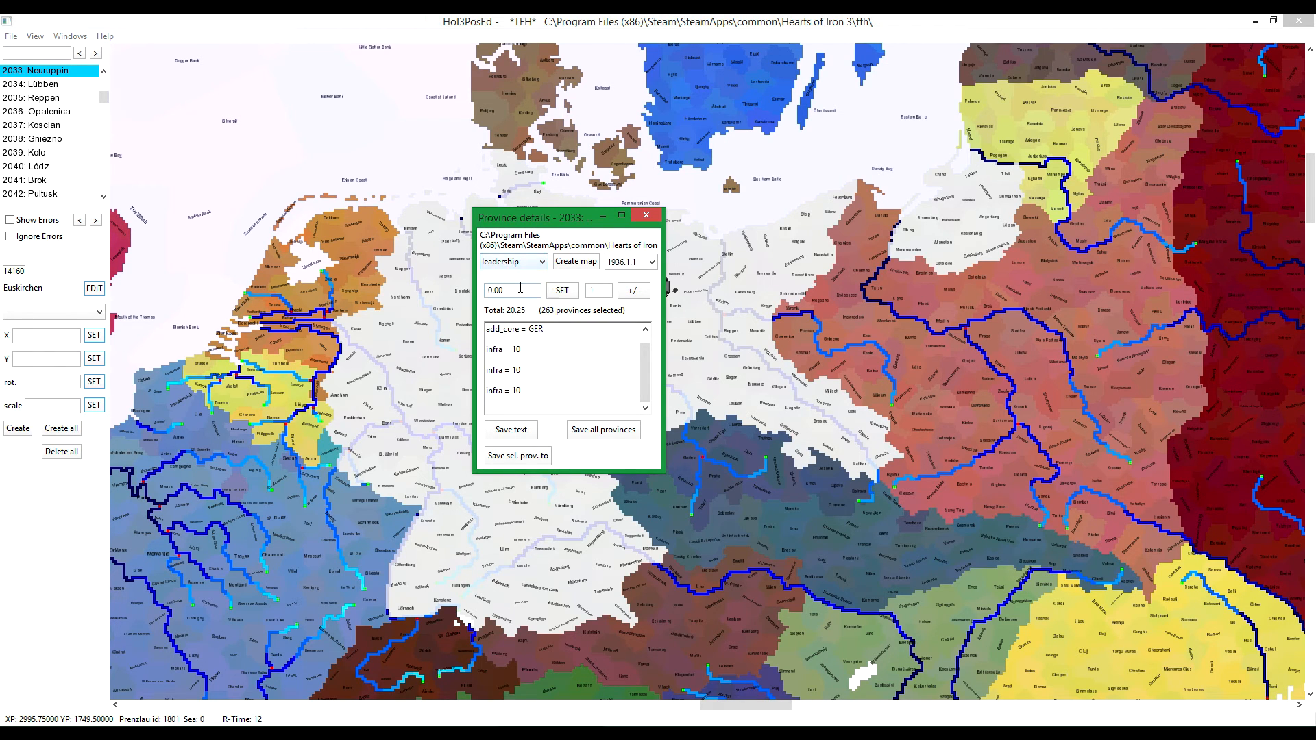
left_click(512, 261)
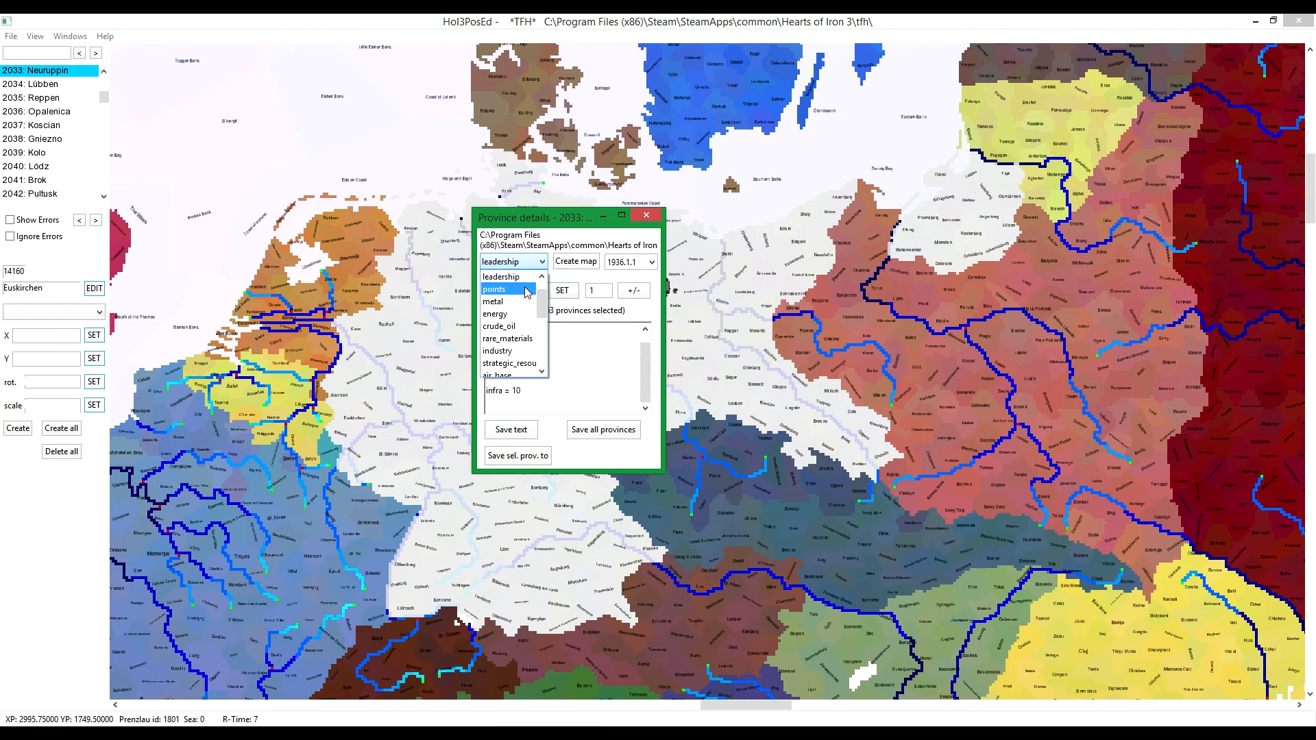
left_click(494, 289)
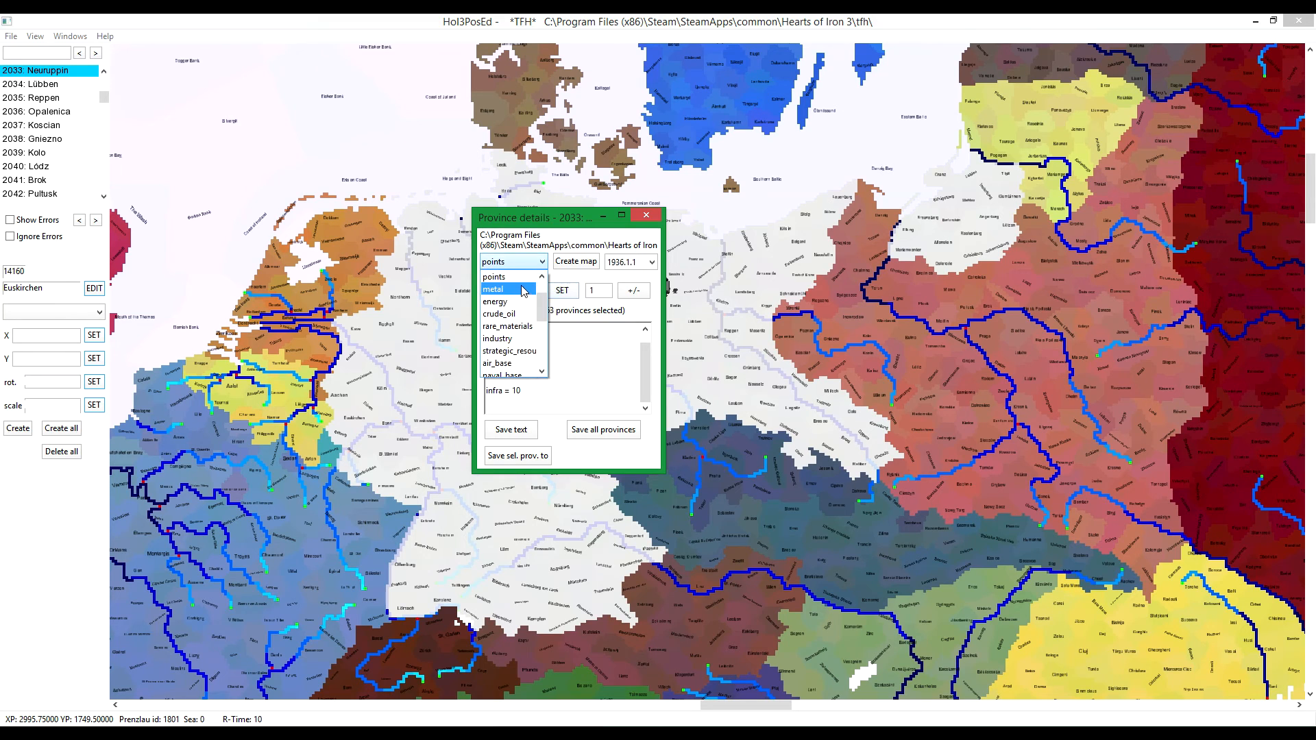
left_click(494, 302)
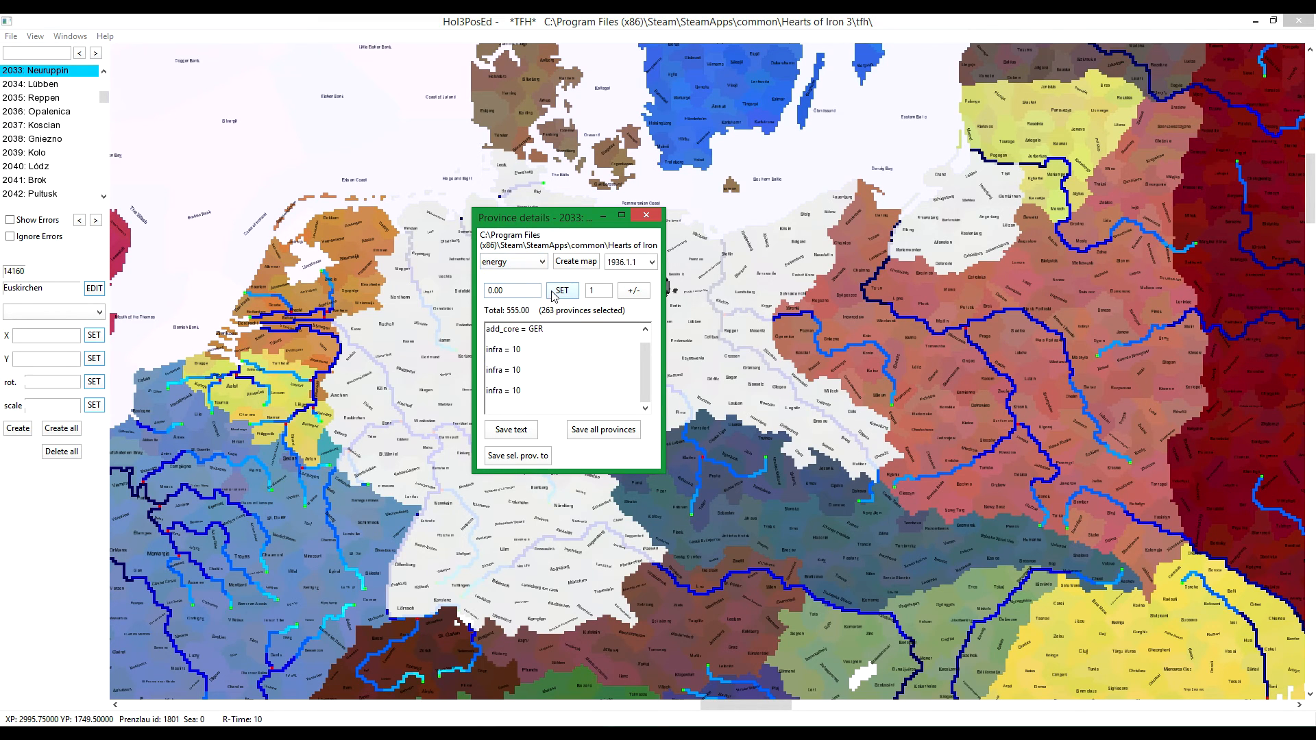
left_click(540, 261)
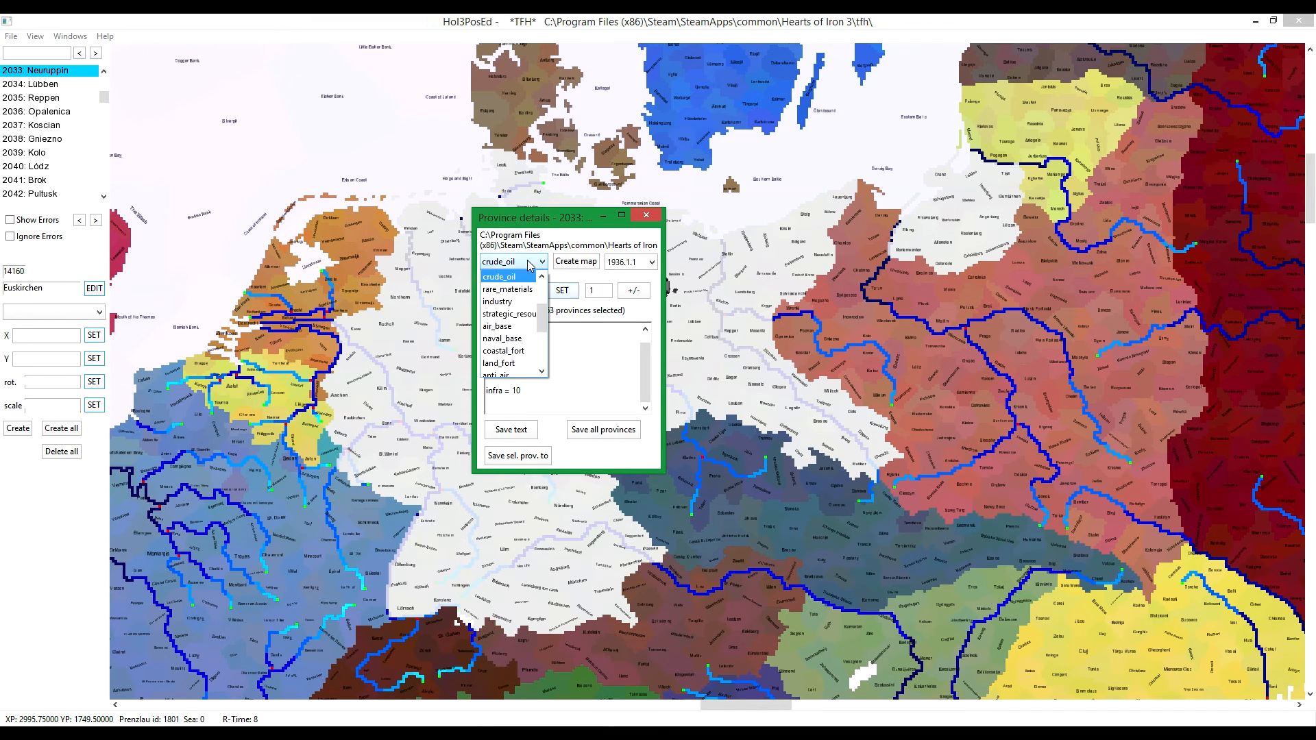
left_click(508, 289)
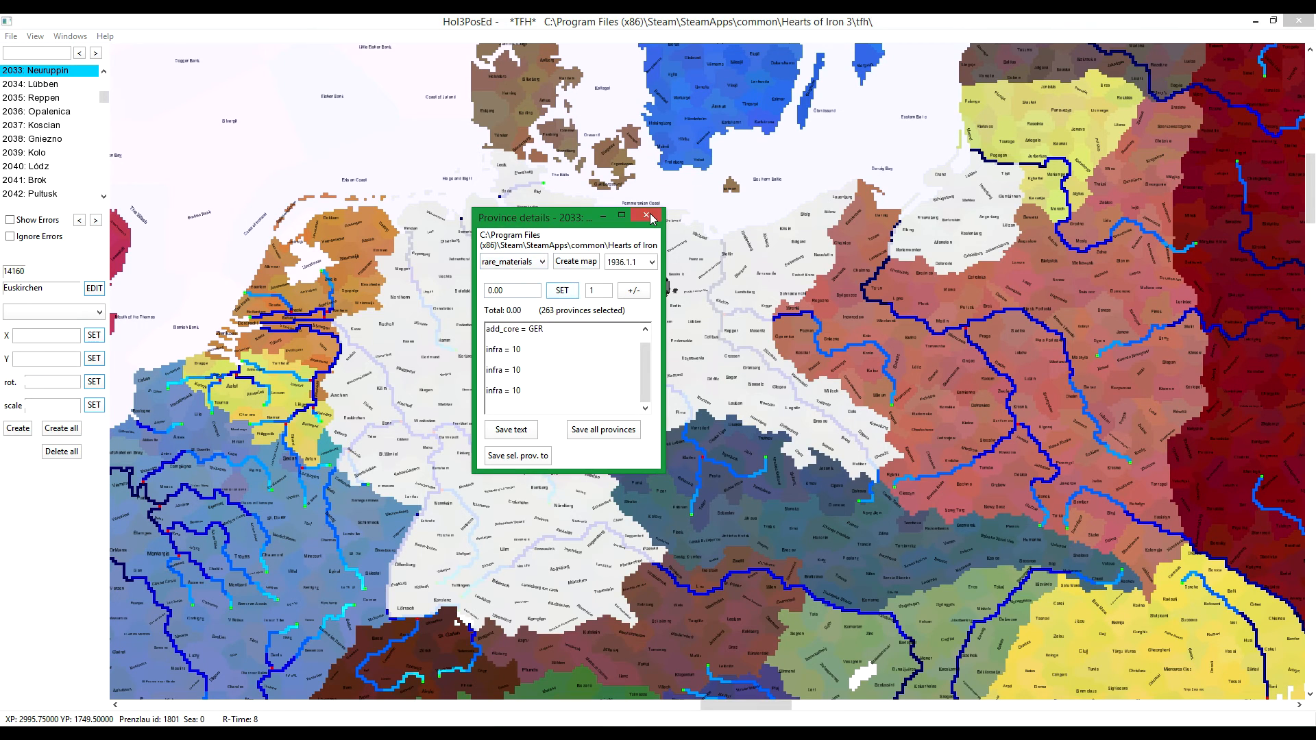
left_click(652, 217)
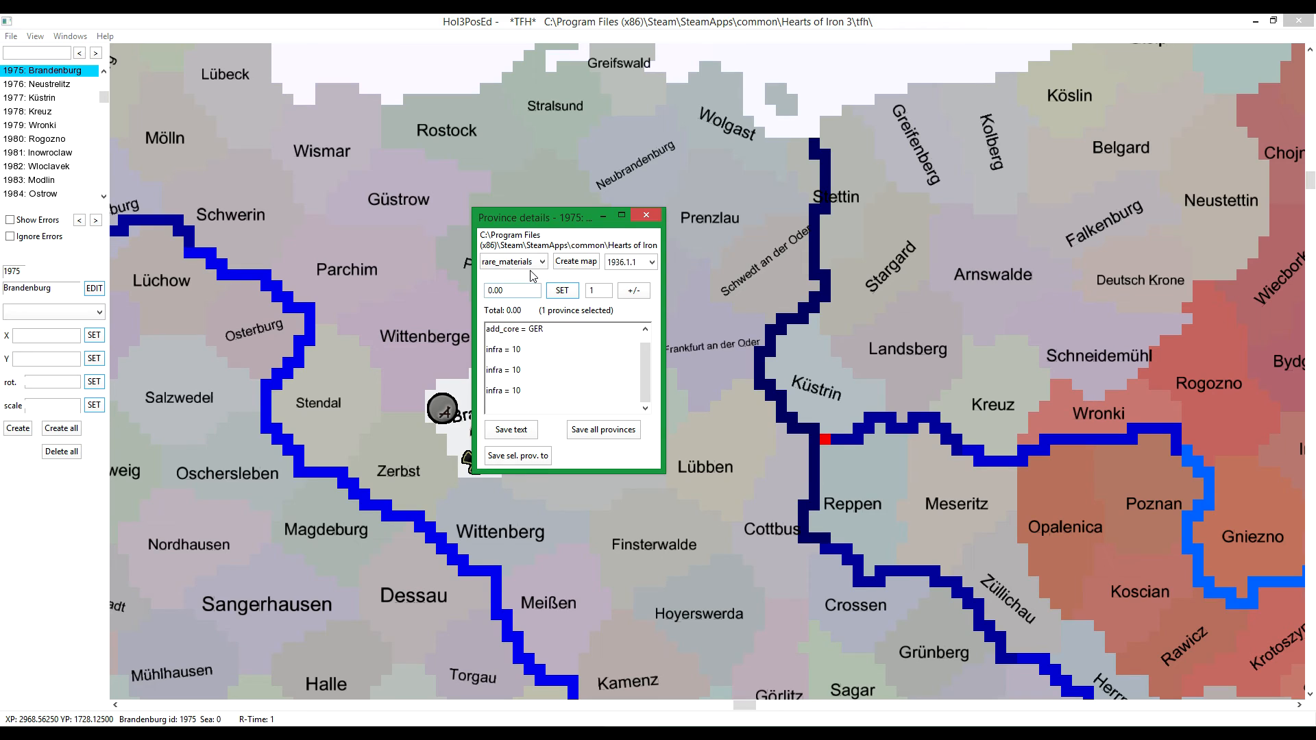
Step: Set Brandenburg's industry stat to 50
left_click(540, 261)
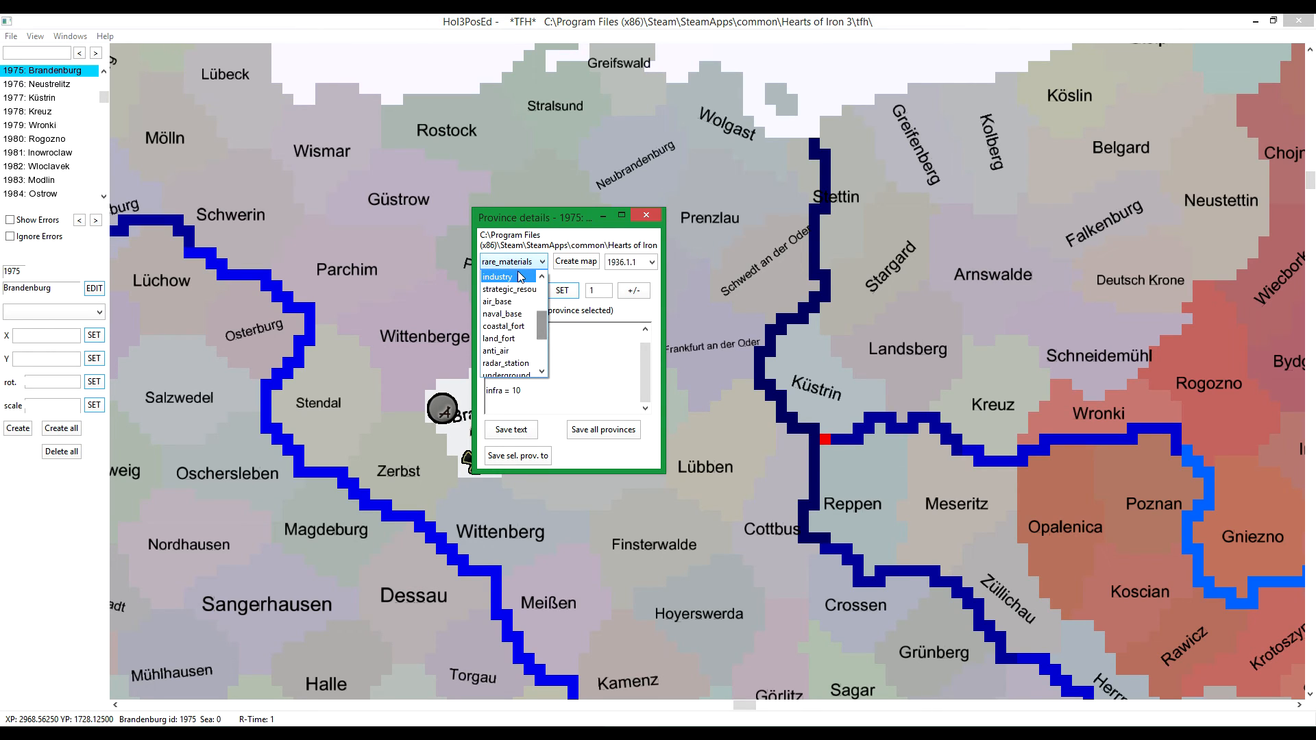
left_click(497, 276)
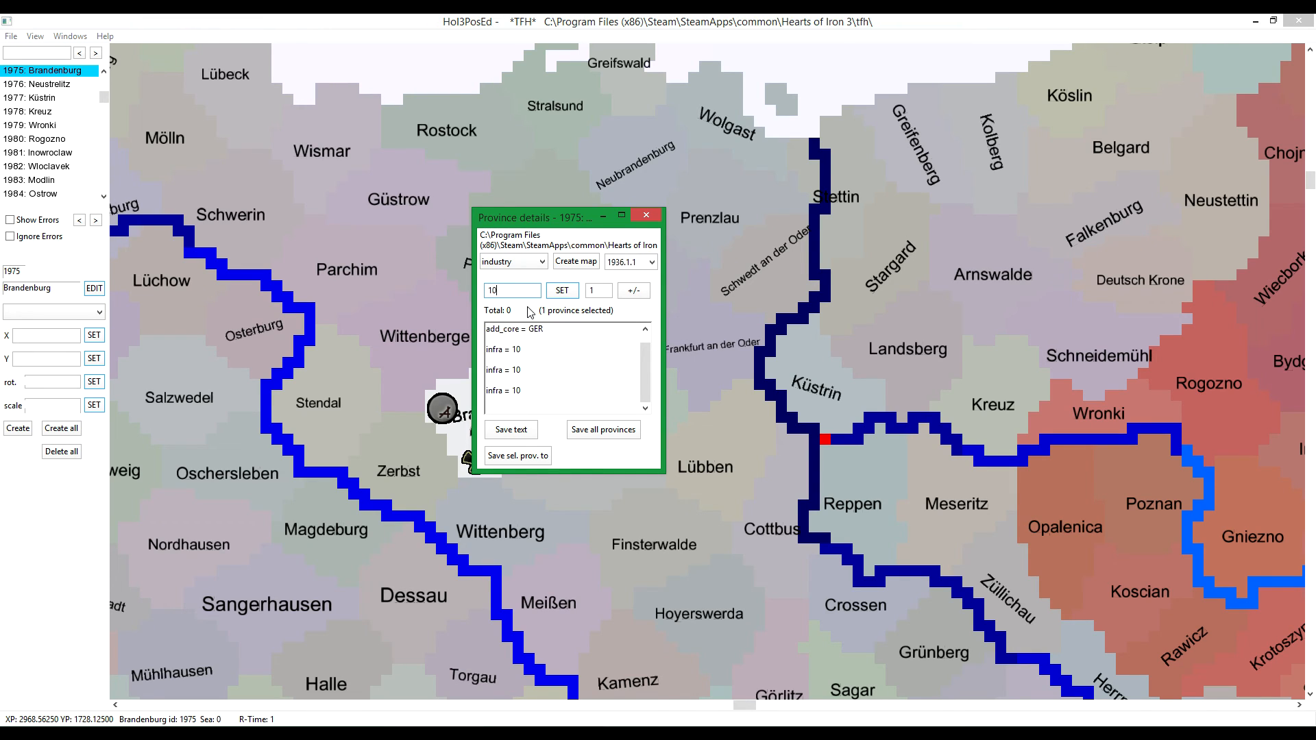
left_click(510, 289)
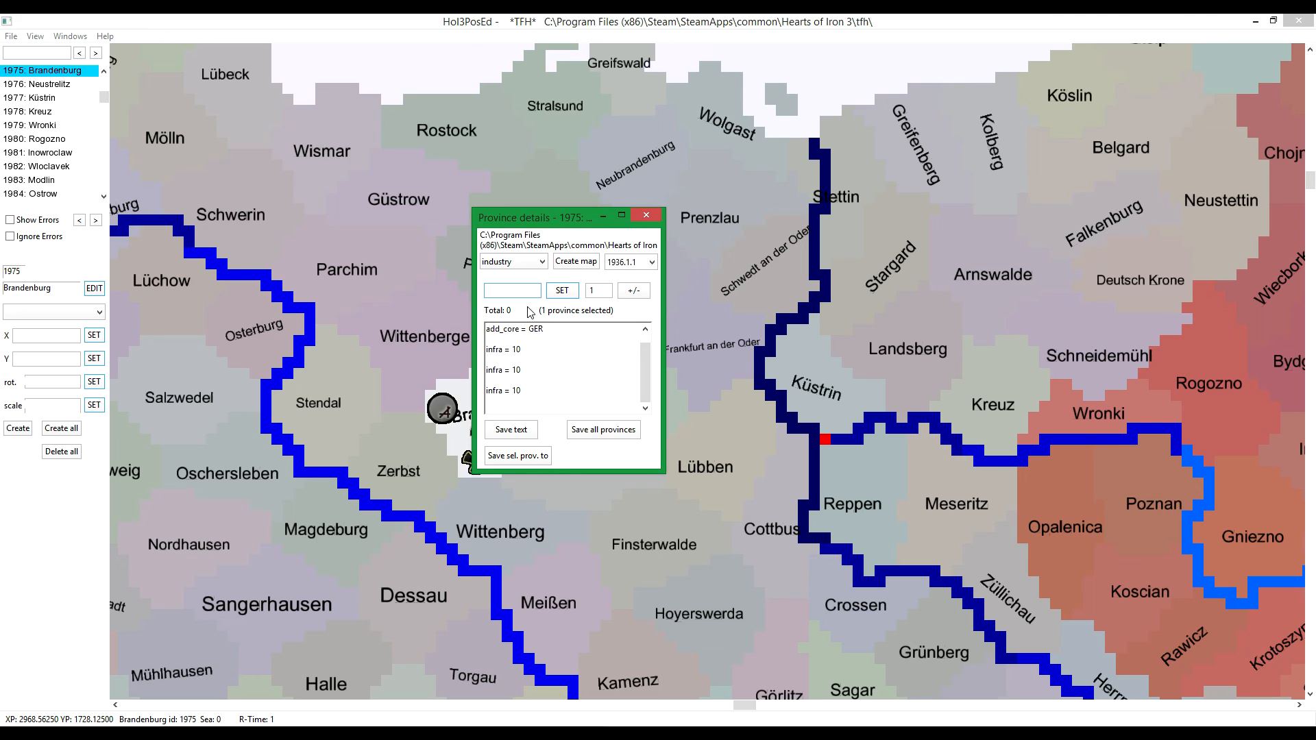
type("50")
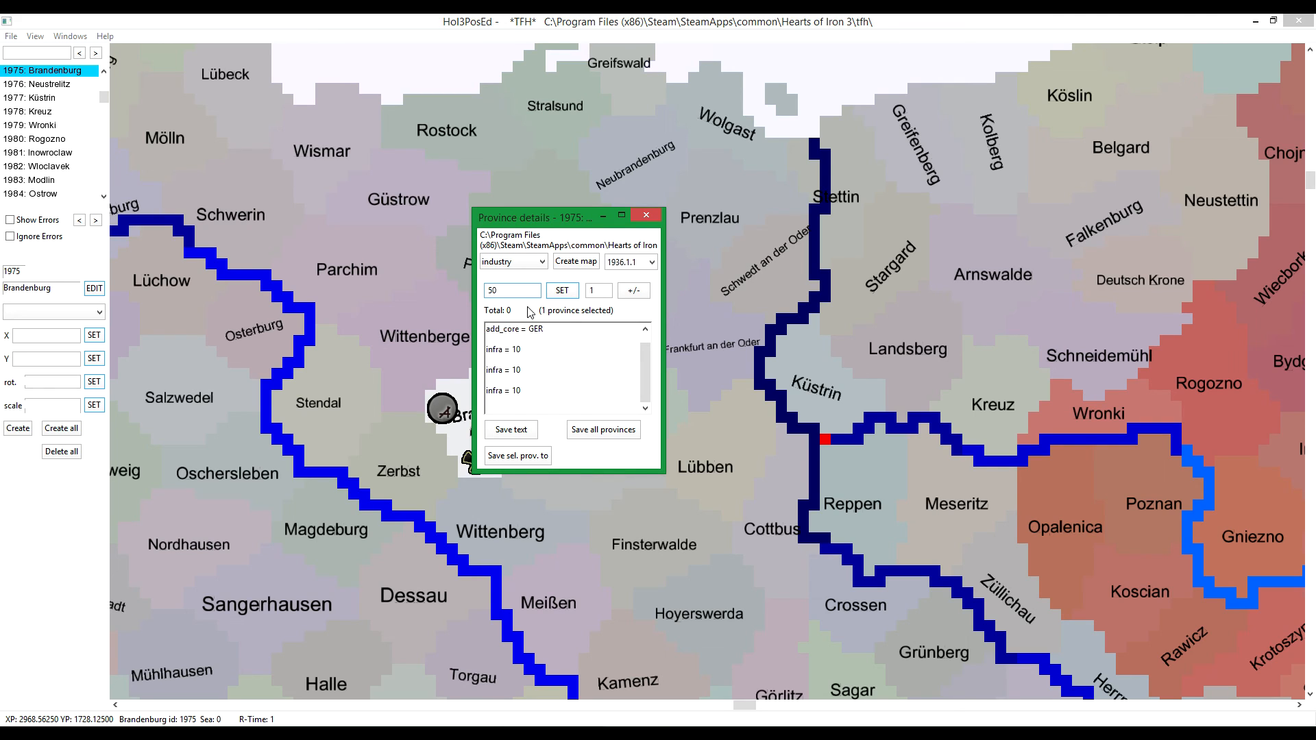
left_click(511, 289)
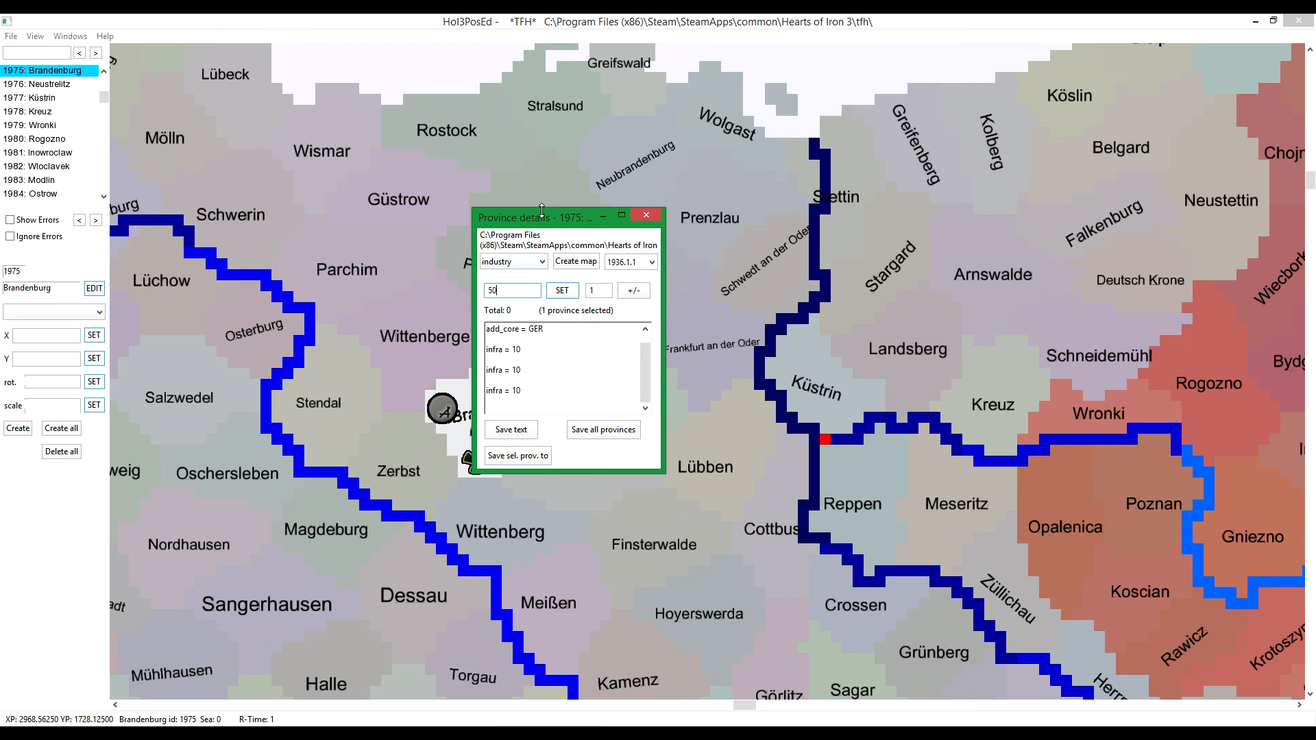
Step: Move the Province details window aside and close it
left_click_drag(541, 217, 755, 194)
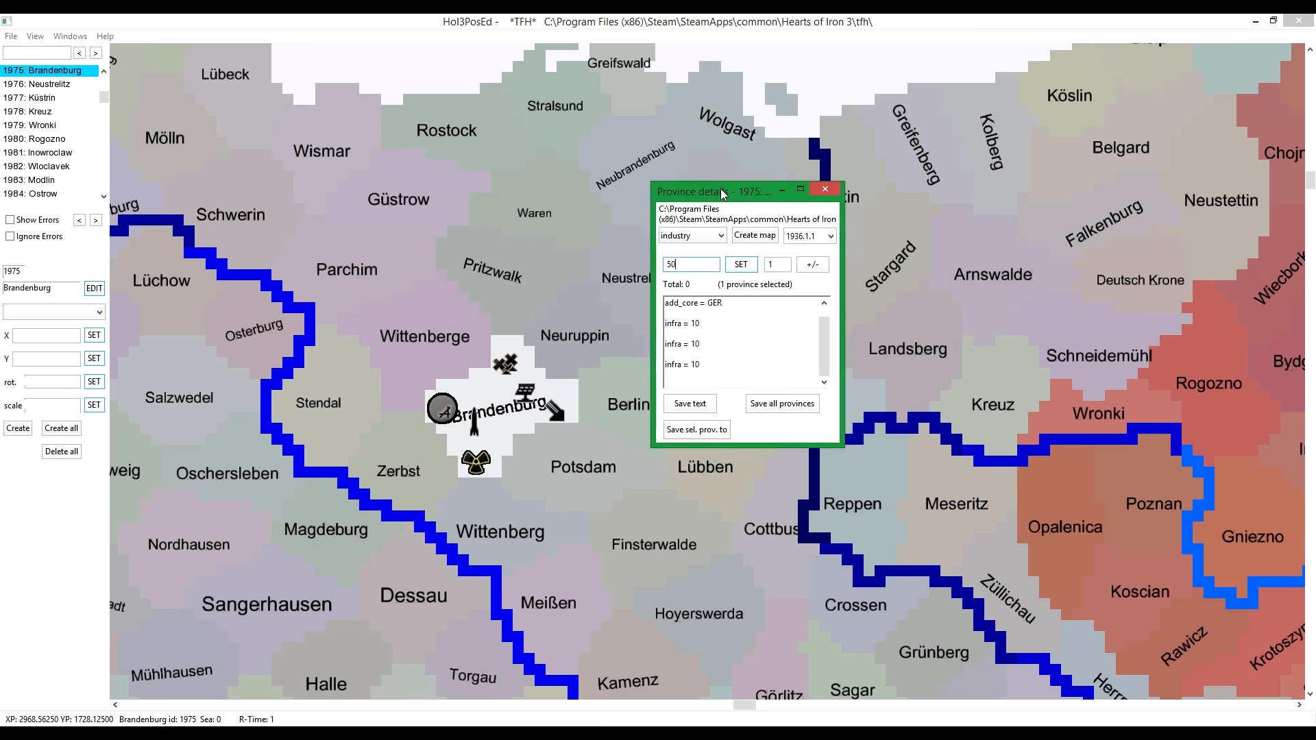
left_click_drag(720, 189, 728, 183)
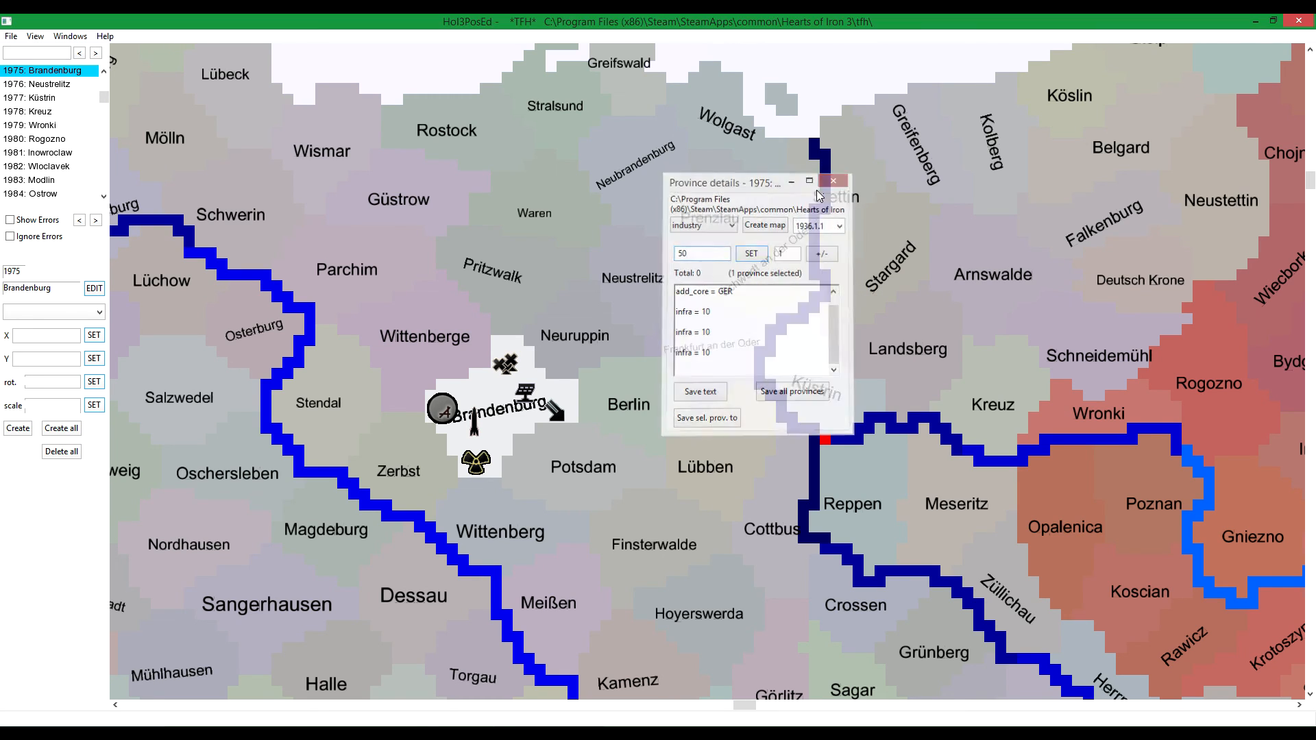
left_click(831, 180)
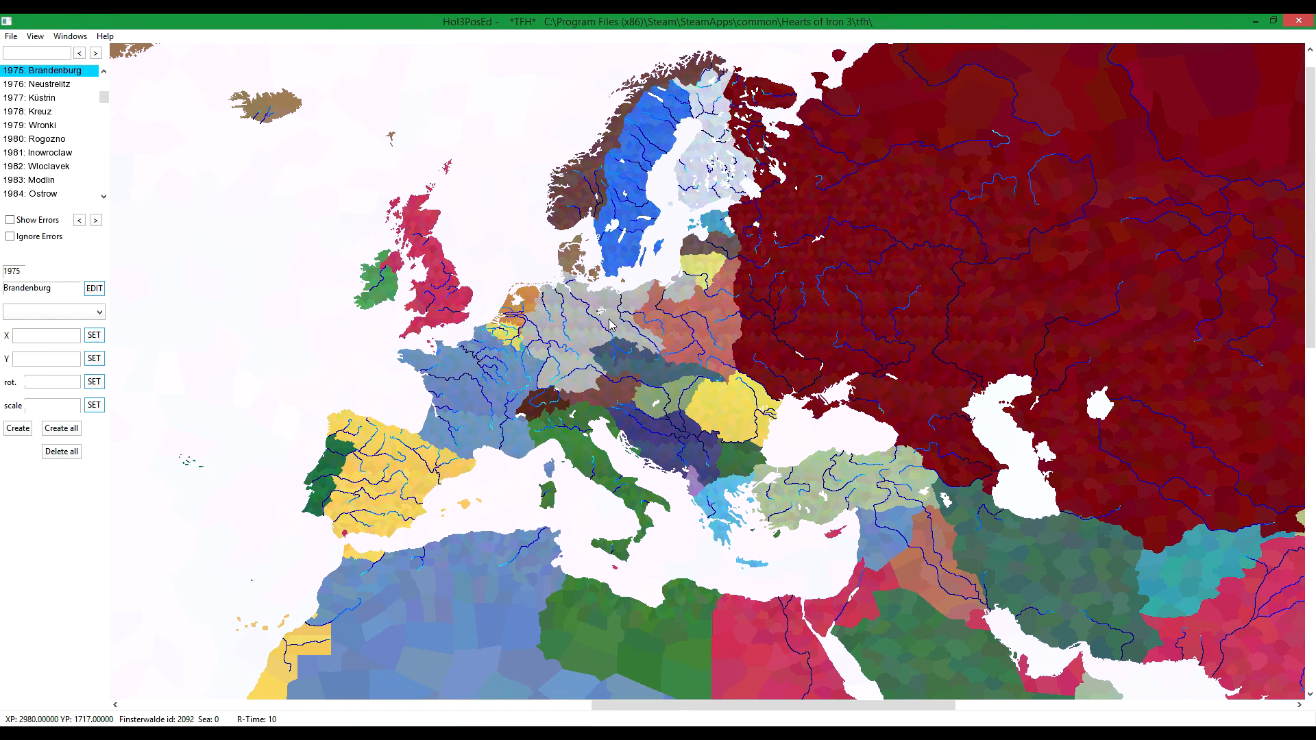
mouse_move(621, 333)
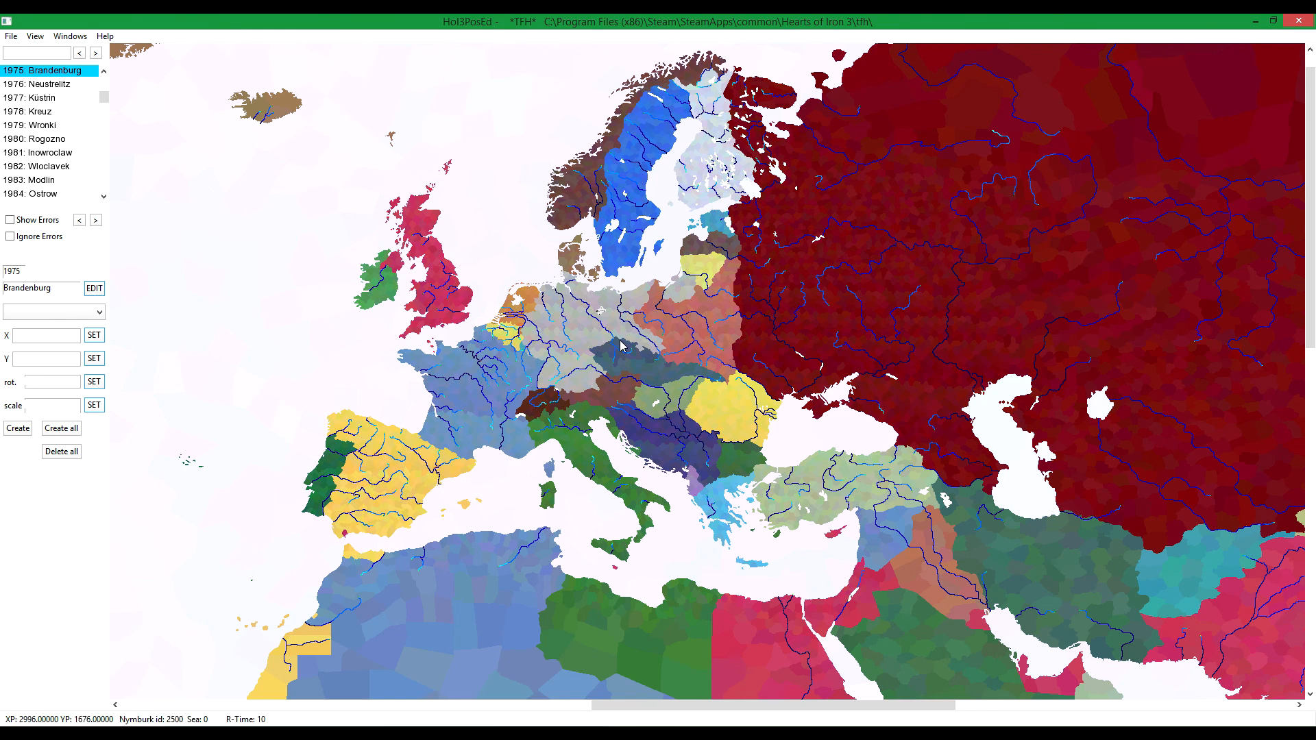
mouse_move(646, 362)
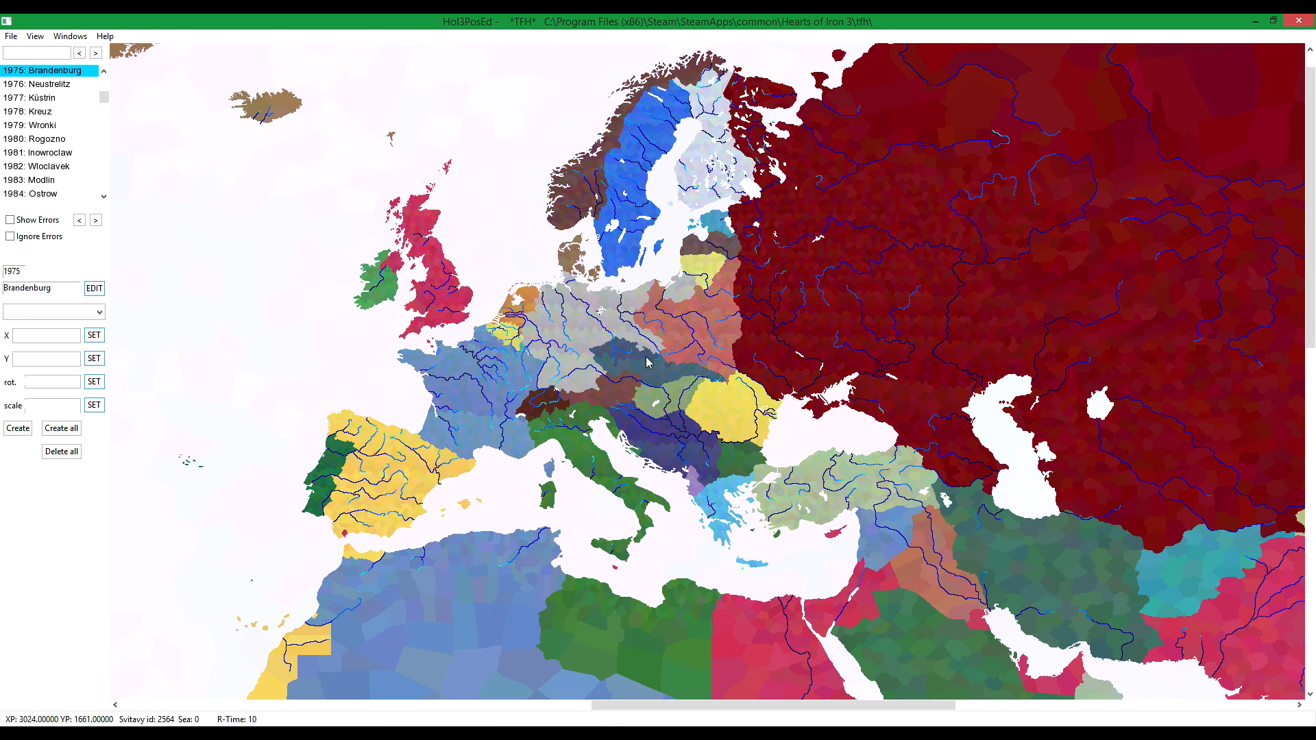